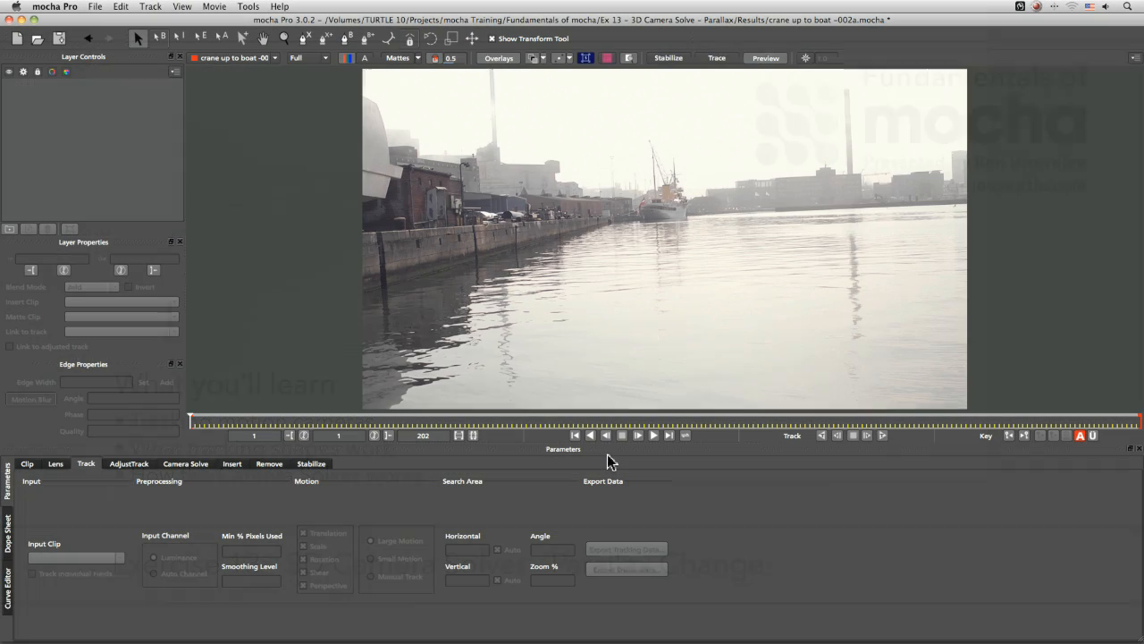
- Play through the harbour clip to review it, then stop playback
{"action": "left_click", "coordinate": [636, 436]}
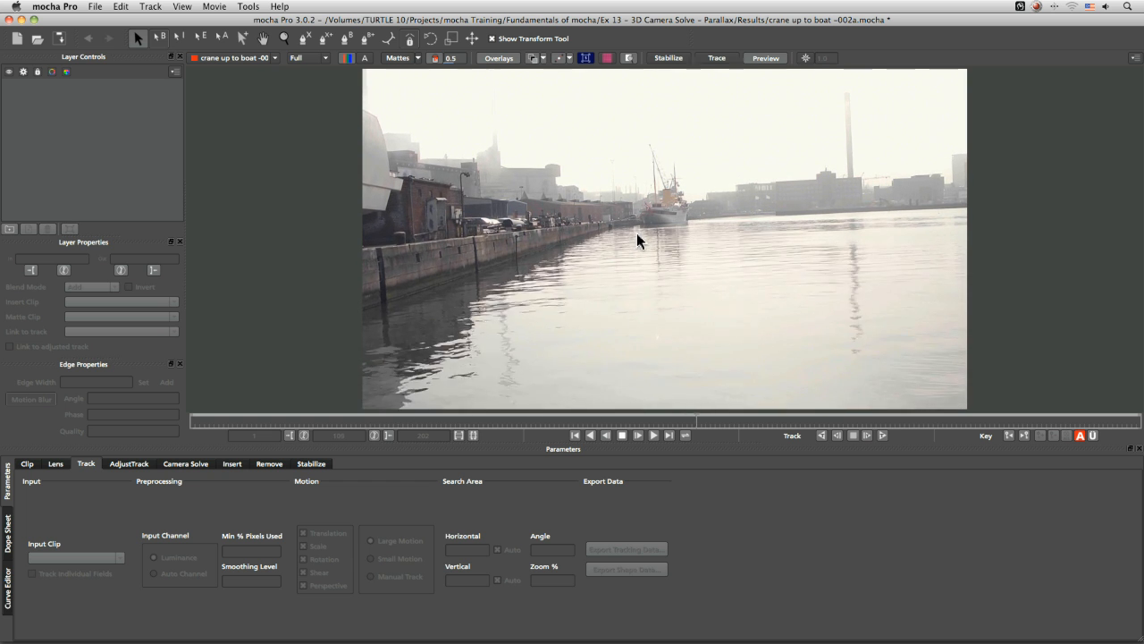
{"action": "left_click", "coordinate": [638, 436]}
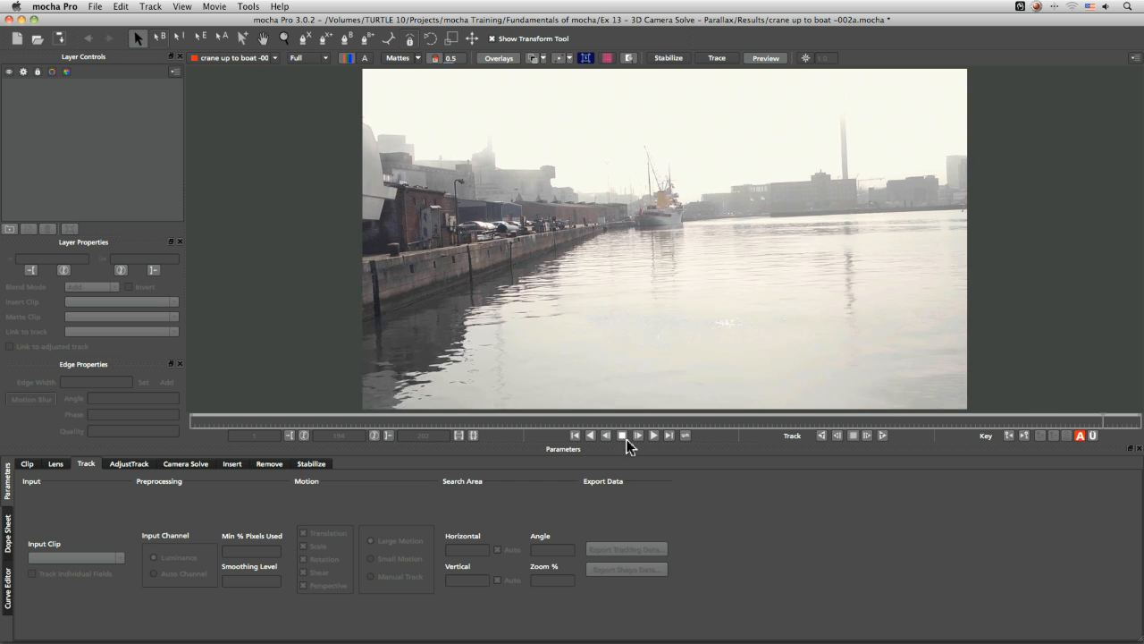
{"action": "left_click", "coordinate": [636, 436]}
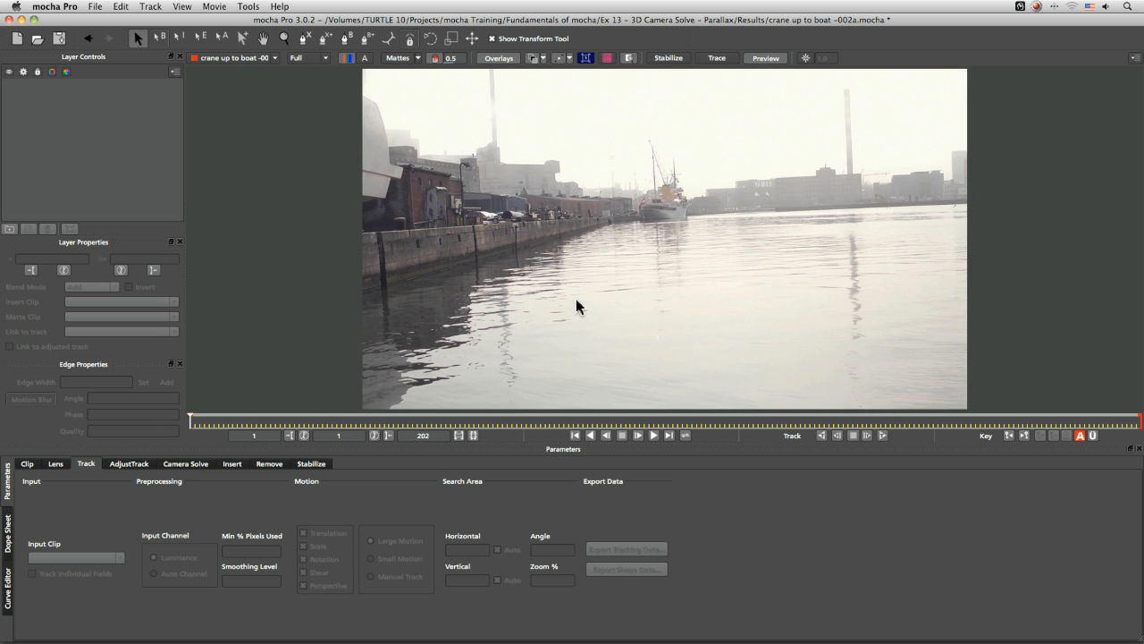
{"action": "mouse_move", "coordinate": [633, 236]}
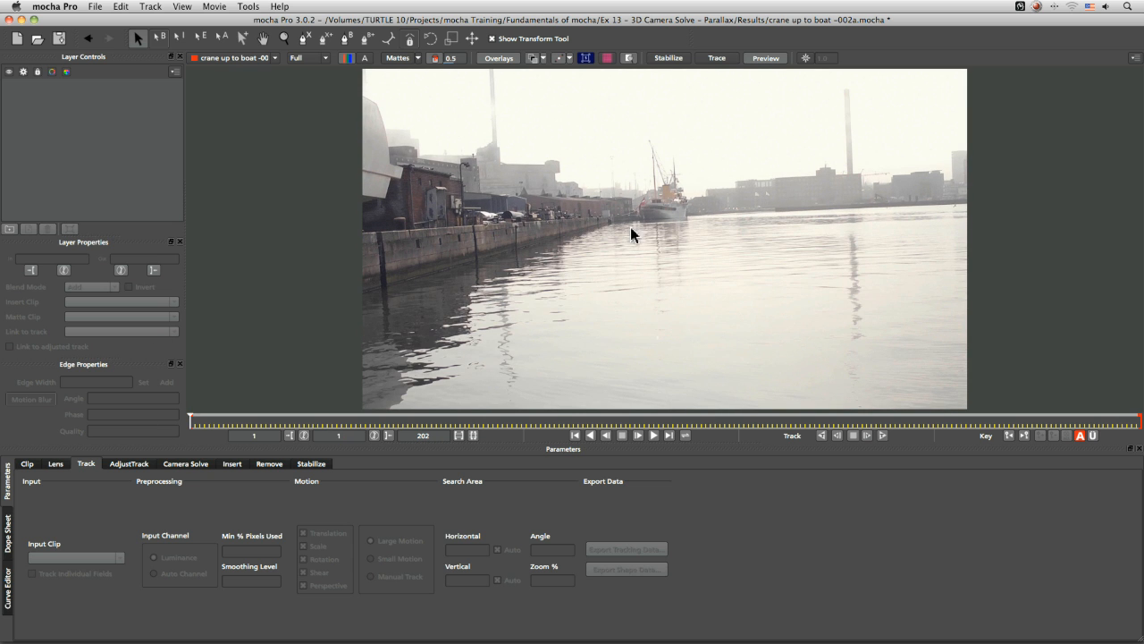
{"action": "mouse_move", "coordinate": [669, 458]}
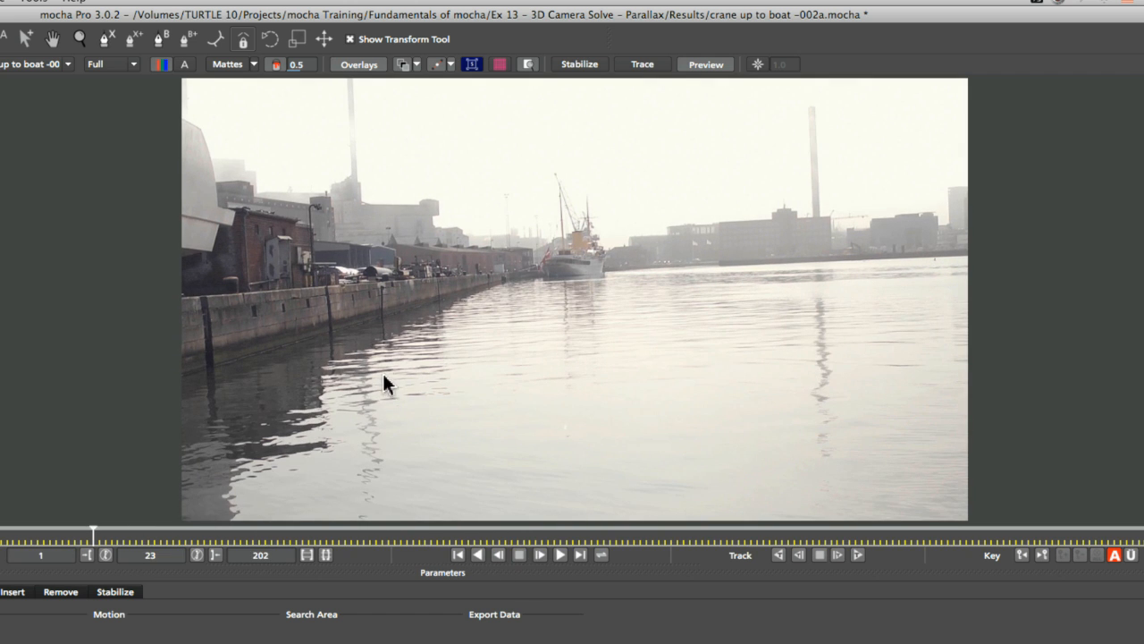
{"action": "mouse_move", "coordinate": [366, 384]}
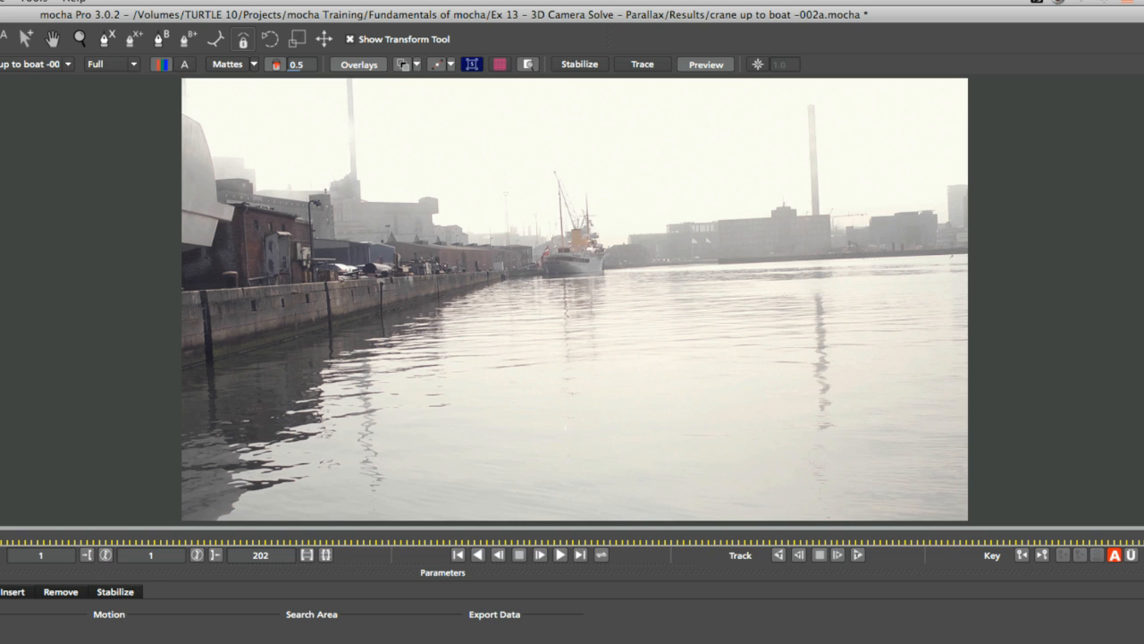
{"action": "mouse_move", "coordinate": [392, 247]}
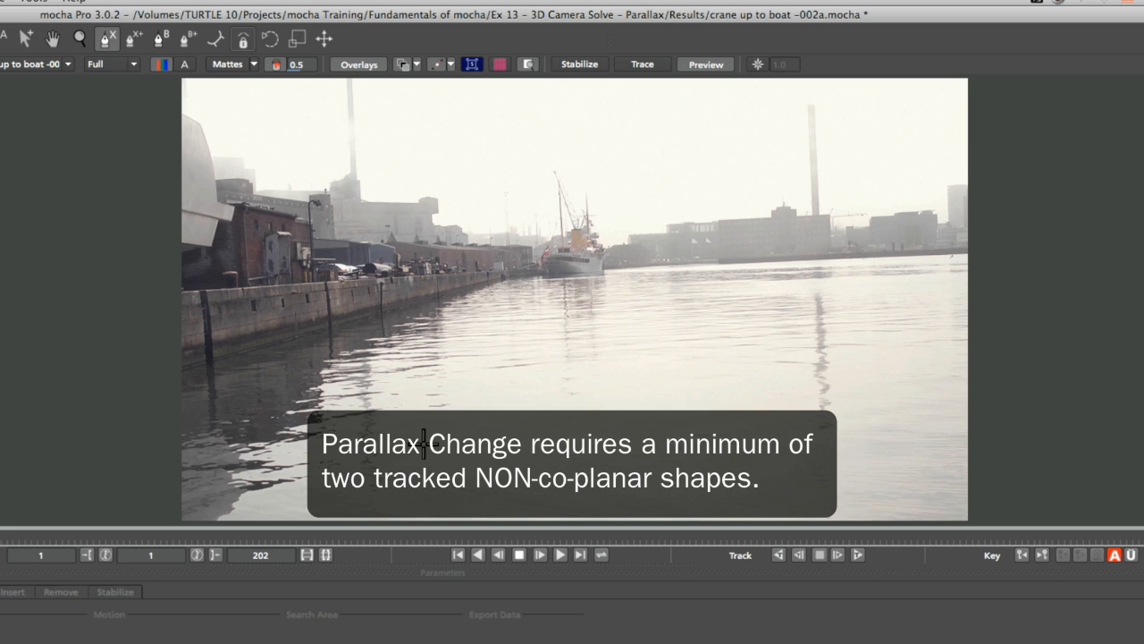
{"action": "mouse_move", "coordinate": [244, 289]}
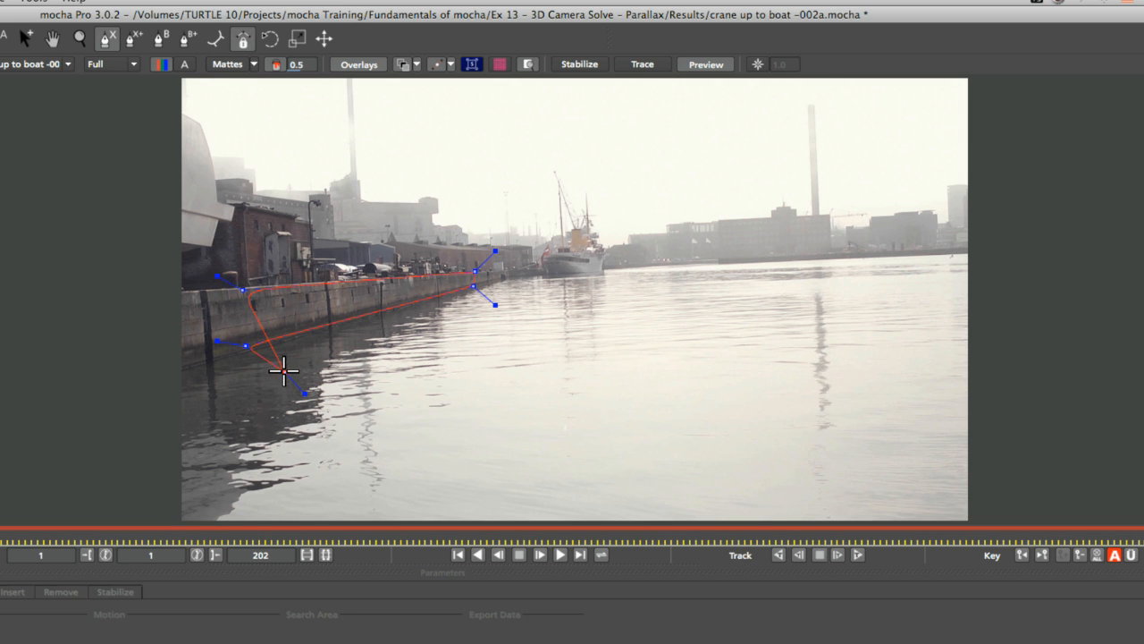
- Reshape the quay-wall X-spline along the wall edges with the Transform tool
{"action": "left_click", "coordinate": [325, 40]}
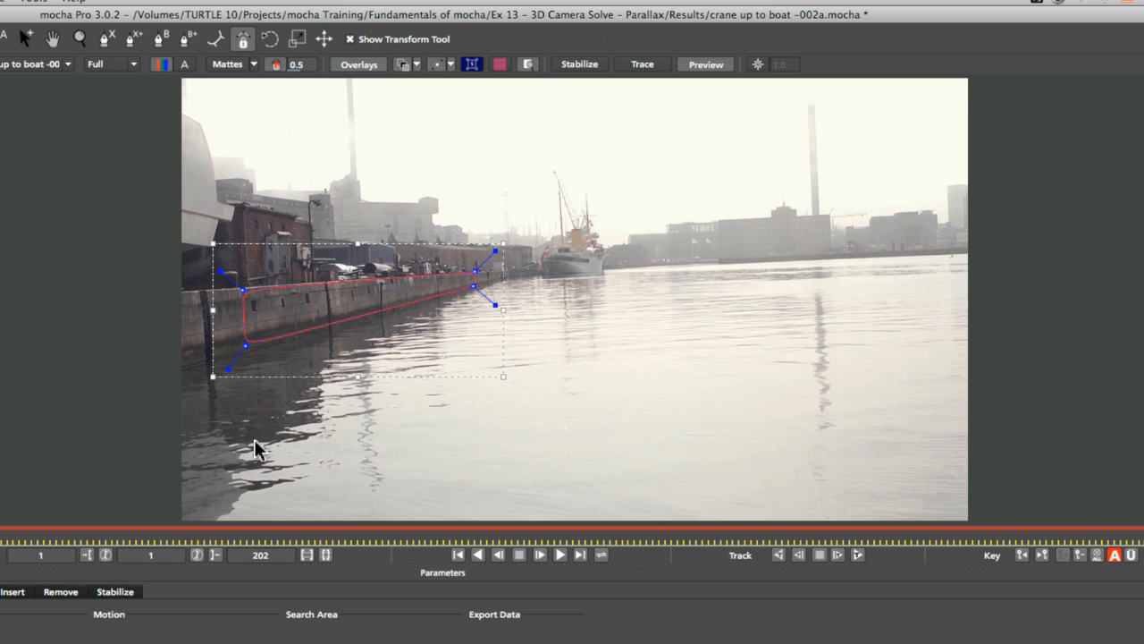
{"action": "mouse_move", "coordinate": [347, 302]}
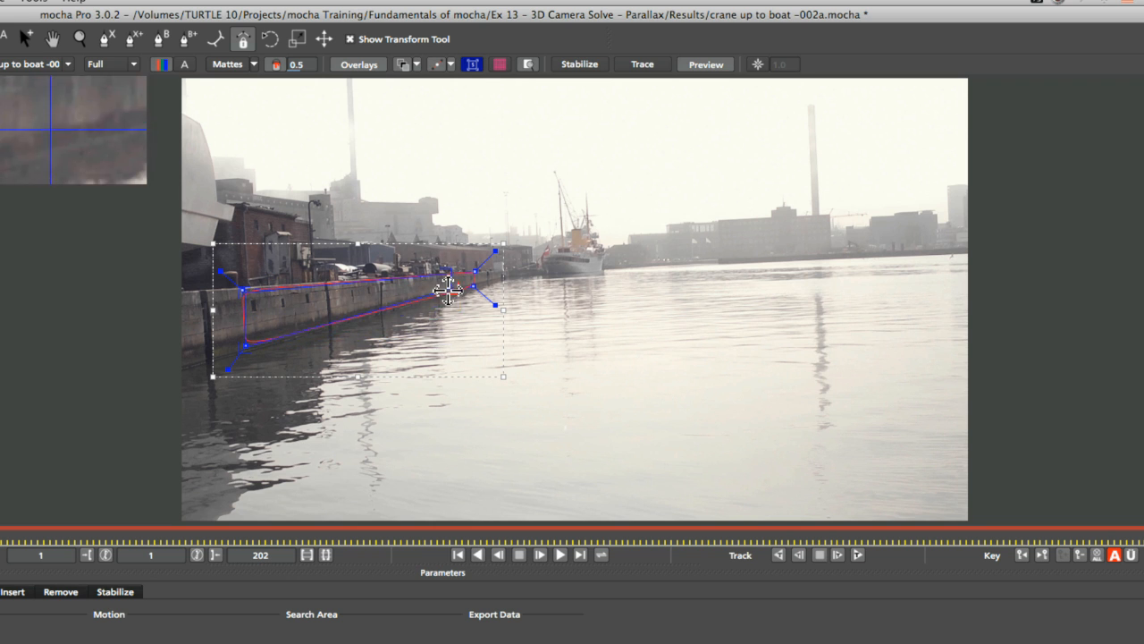
{"action": "left_click", "coordinate": [499, 65]}
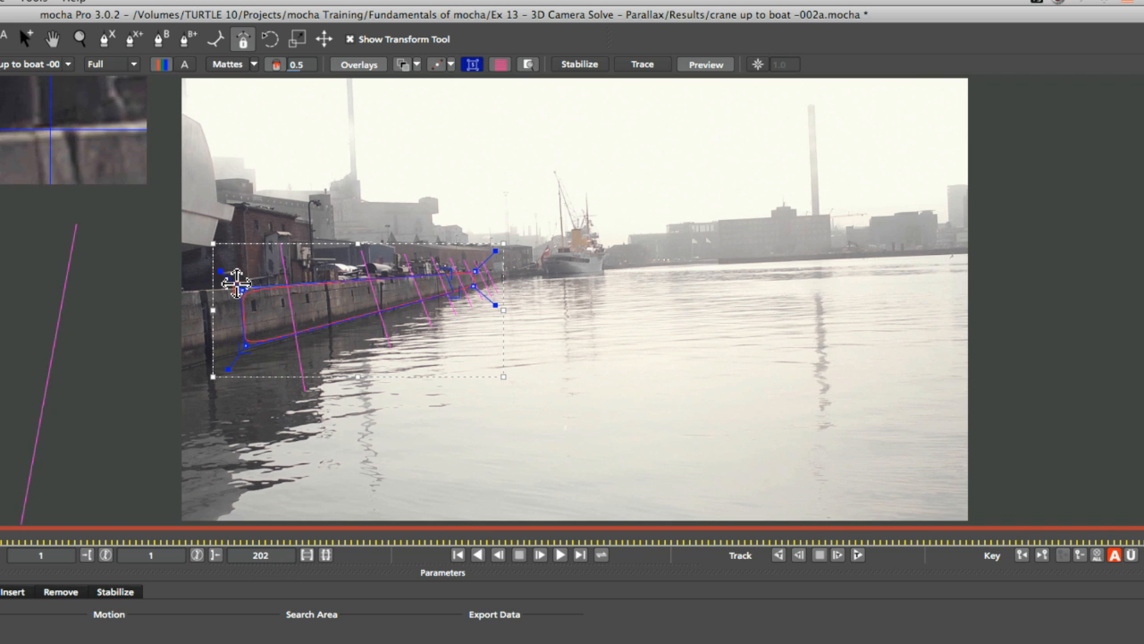
{"action": "left_click_drag", "start_coordinate": [236, 284], "coordinate": [236, 356]}
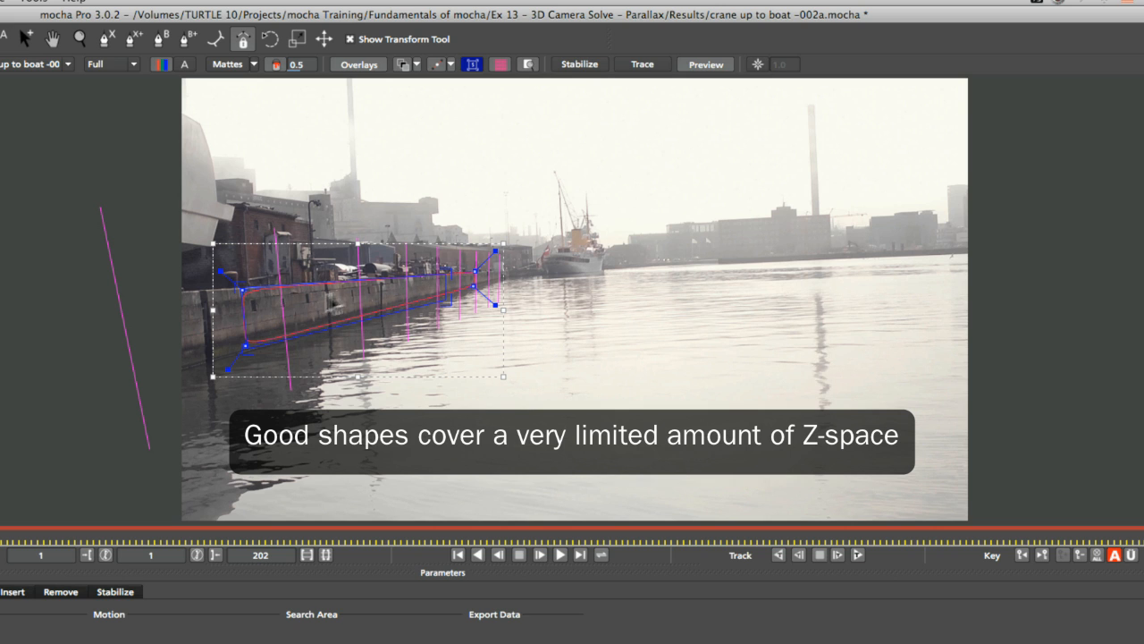
{"action": "mouse_move", "coordinate": [179, 366]}
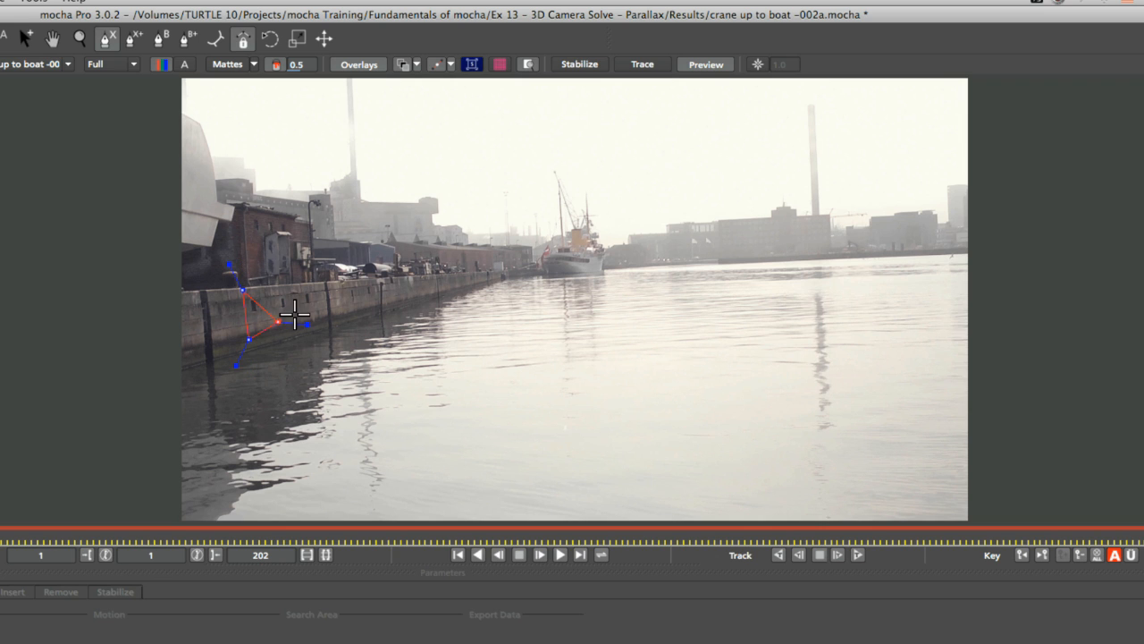
- Finish the small near-wall shape and adjust the new far-building shape's outline
{"action": "left_click", "coordinate": [324, 39]}
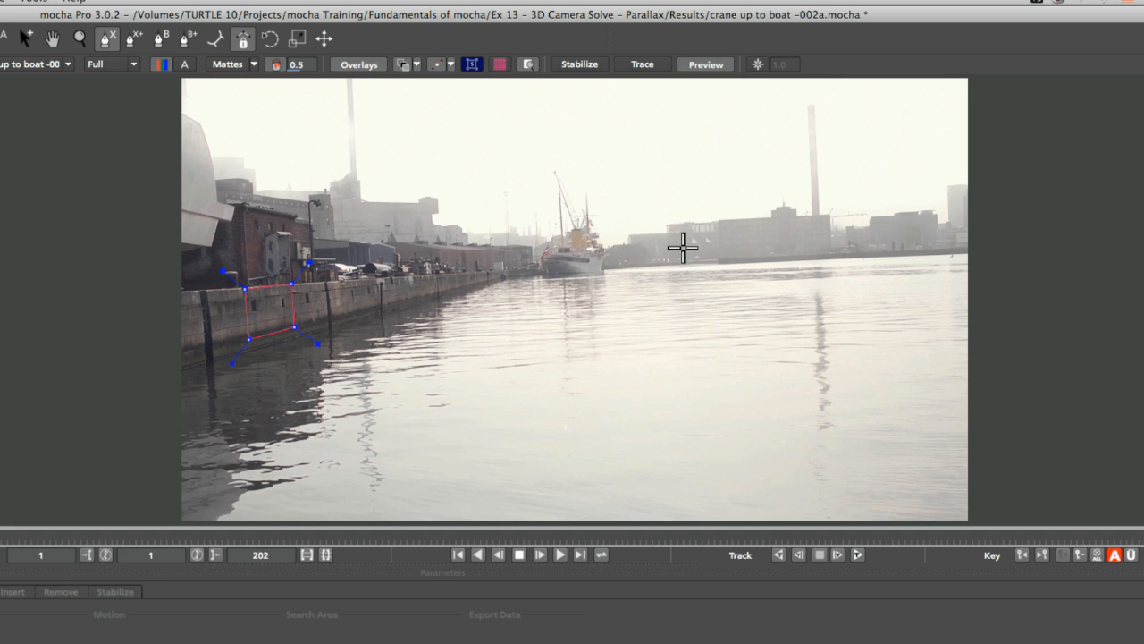
{"action": "mouse_move", "coordinate": [704, 238]}
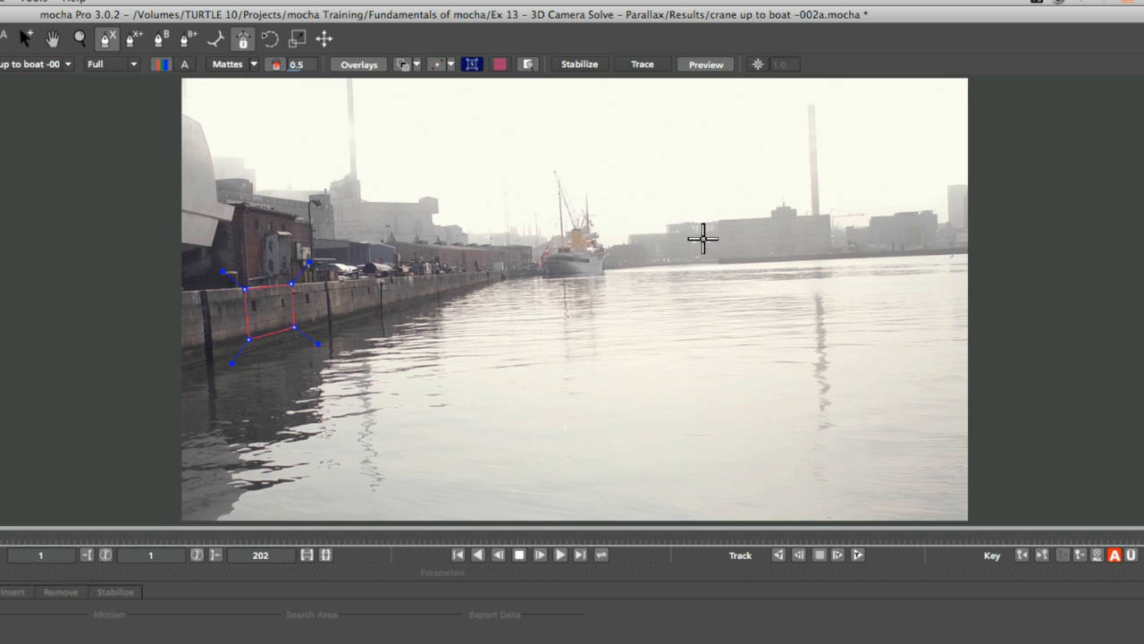
{"action": "mouse_move", "coordinate": [708, 197]}
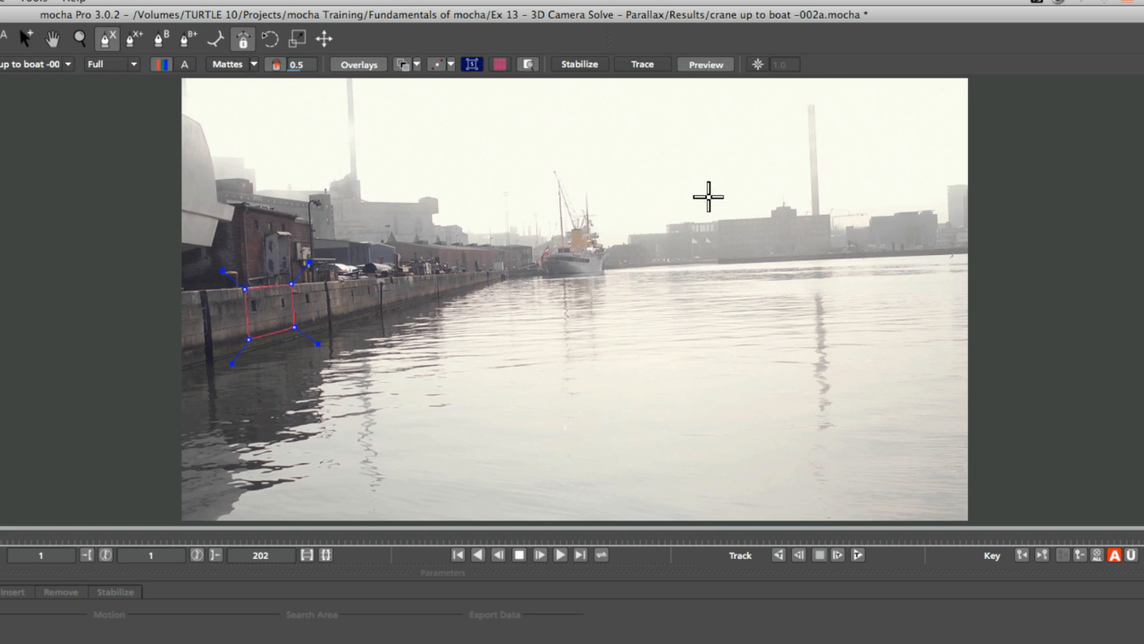
{"action": "mouse_move", "coordinate": [545, 221]}
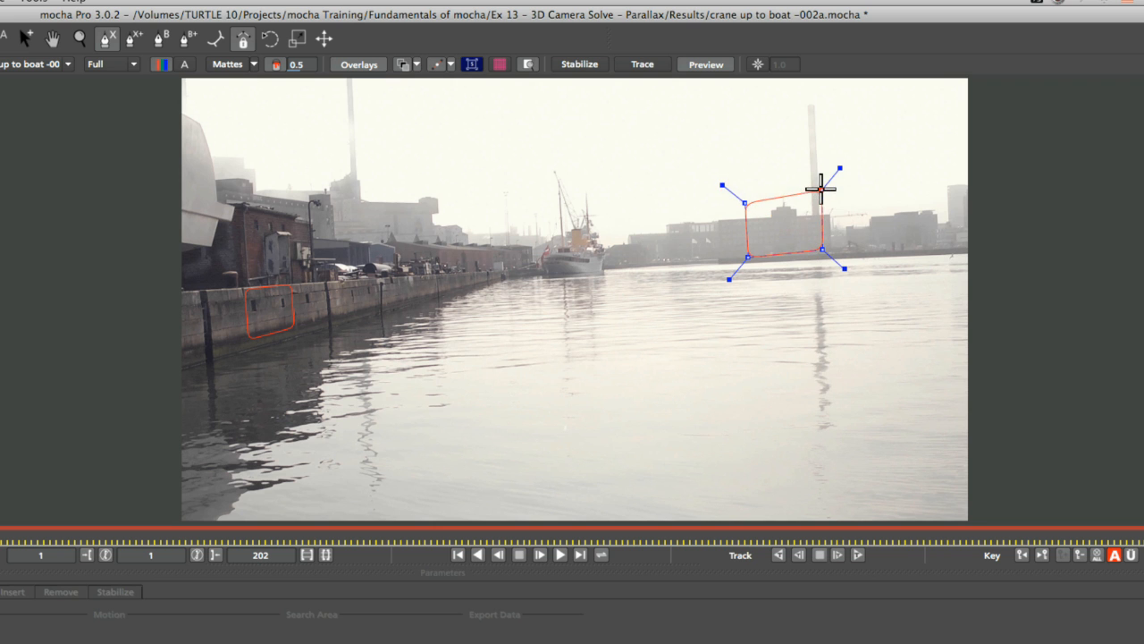
{"action": "left_click", "coordinate": [325, 39]}
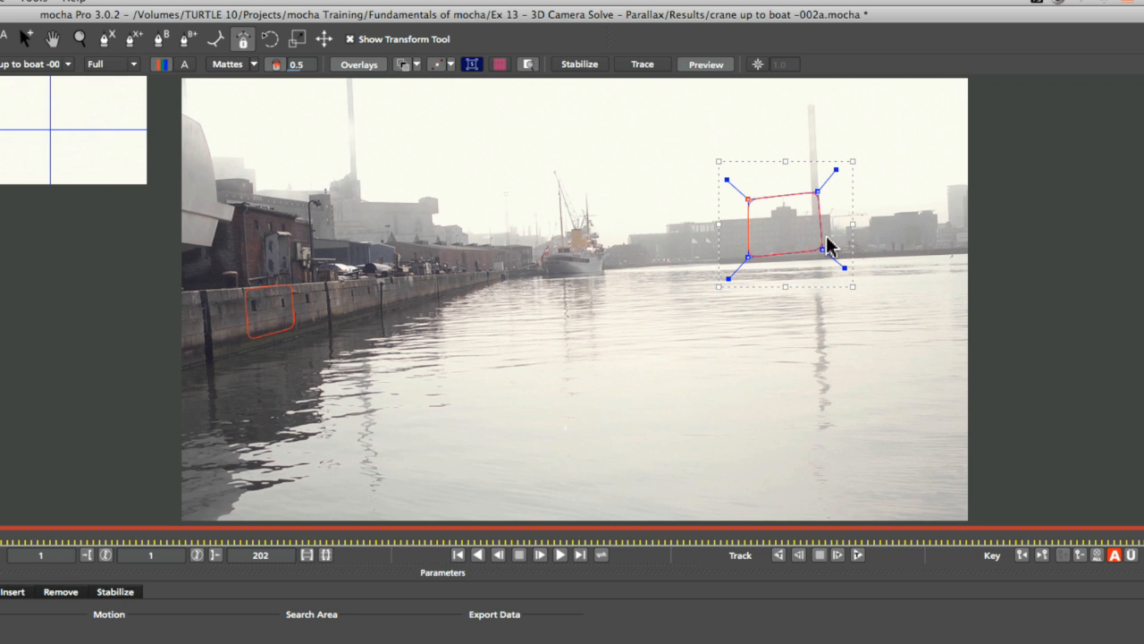
{"action": "left_click_drag", "start_coordinate": [826, 246], "coordinate": [795, 206]}
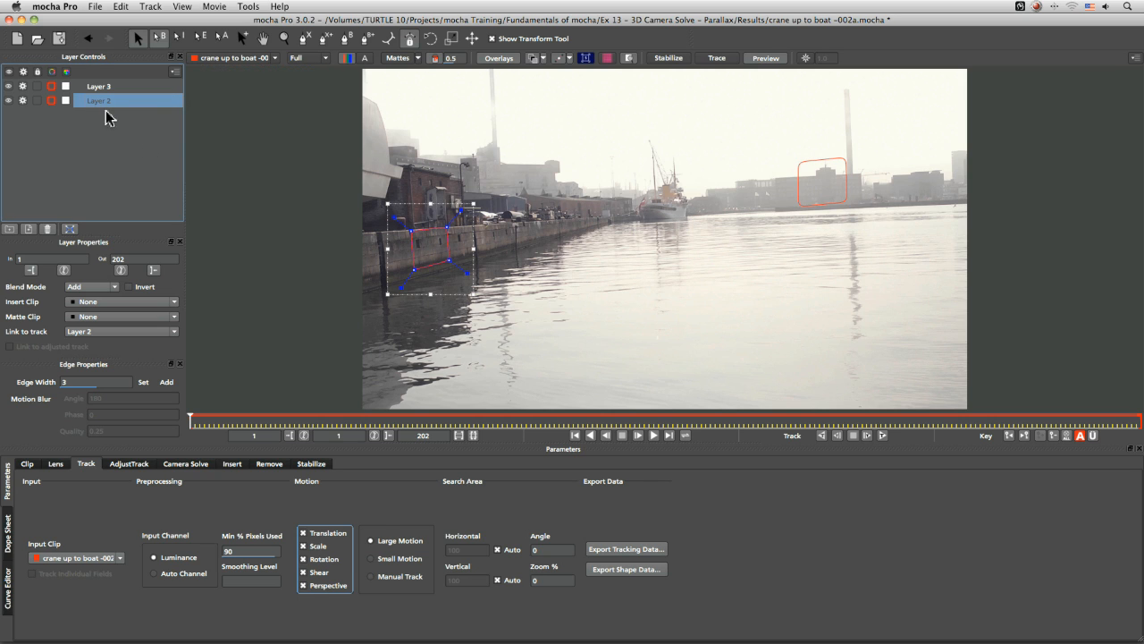
- Rename the near-wall shape layer to 'wall front'
{"action": "double_click", "coordinate": [99, 100]}
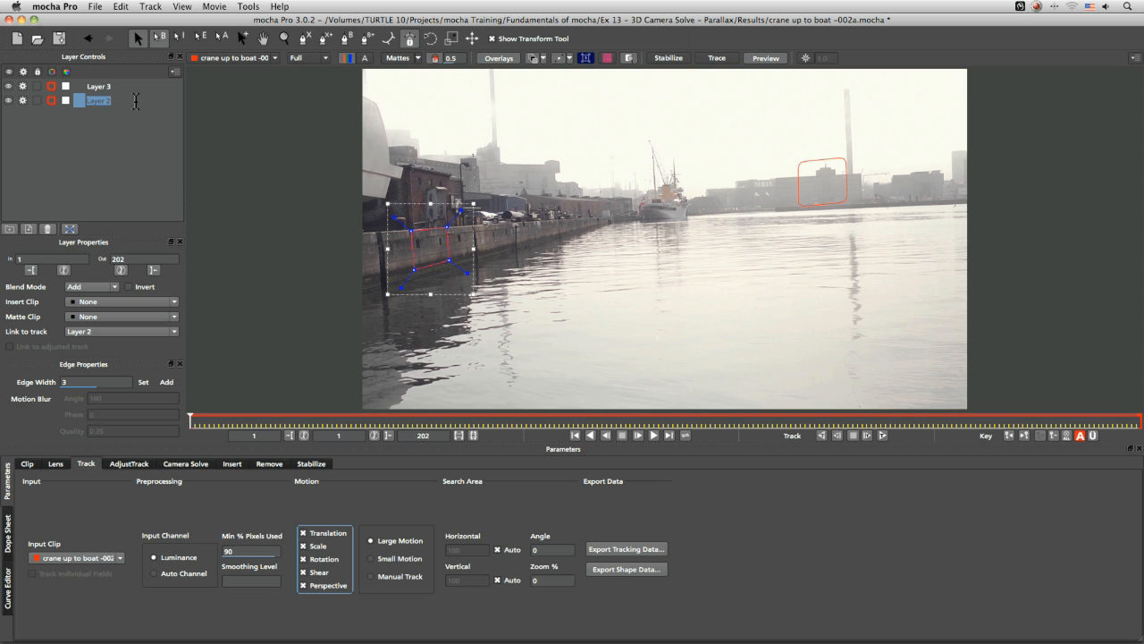
{"action": "type", "text": "wall front"}
{"action": "left_click", "coordinate": [109, 86]}
{"action": "type", "text": "building back"}
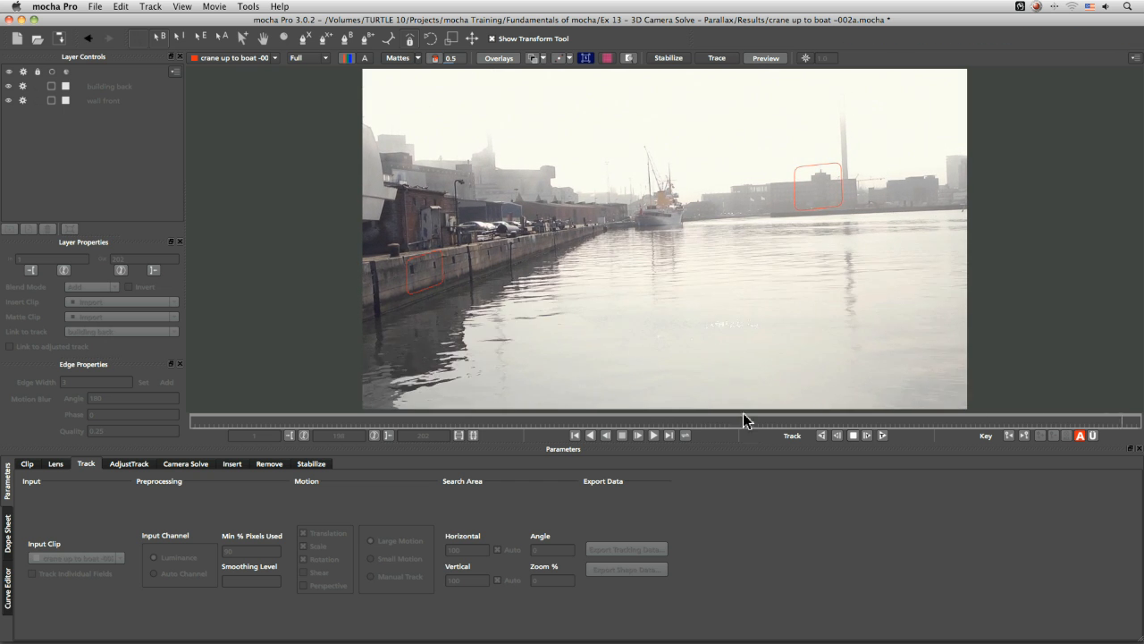
- Inspect the surface grid overlays on the wall front and building back layers
{"action": "left_click", "coordinate": [103, 100]}
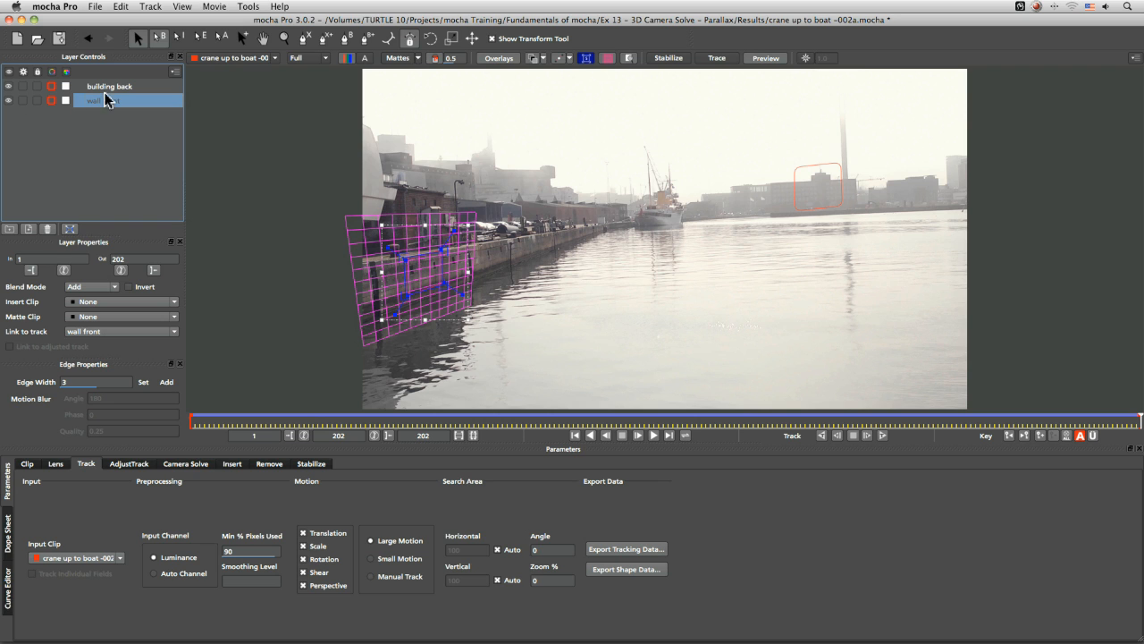
{"action": "left_click", "coordinate": [109, 86]}
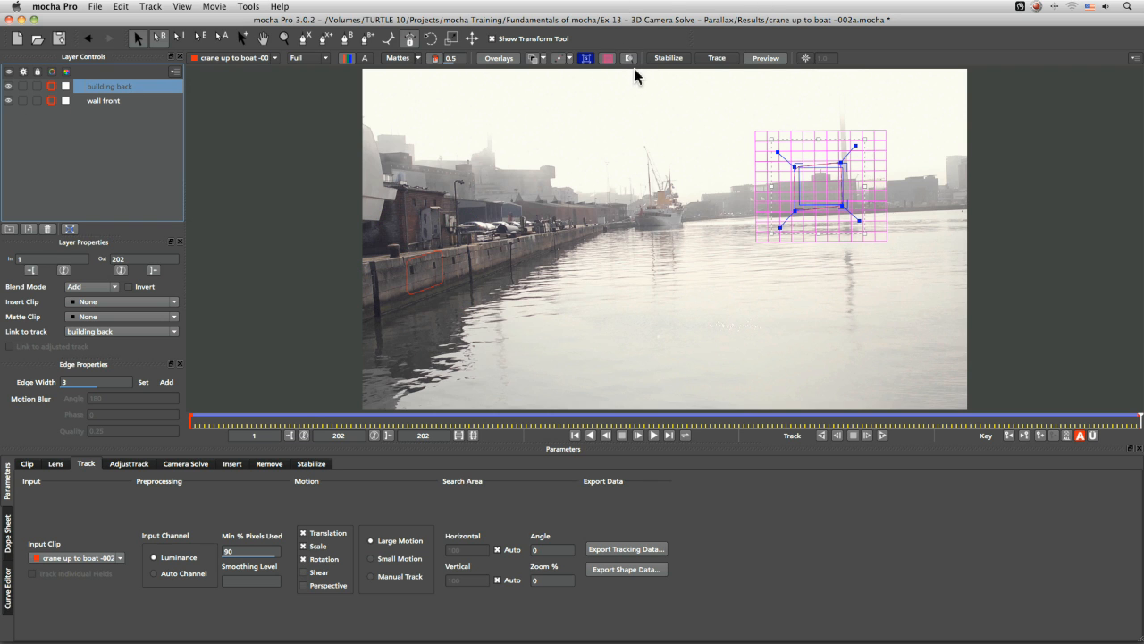
{"action": "mouse_move", "coordinate": [536, 68]}
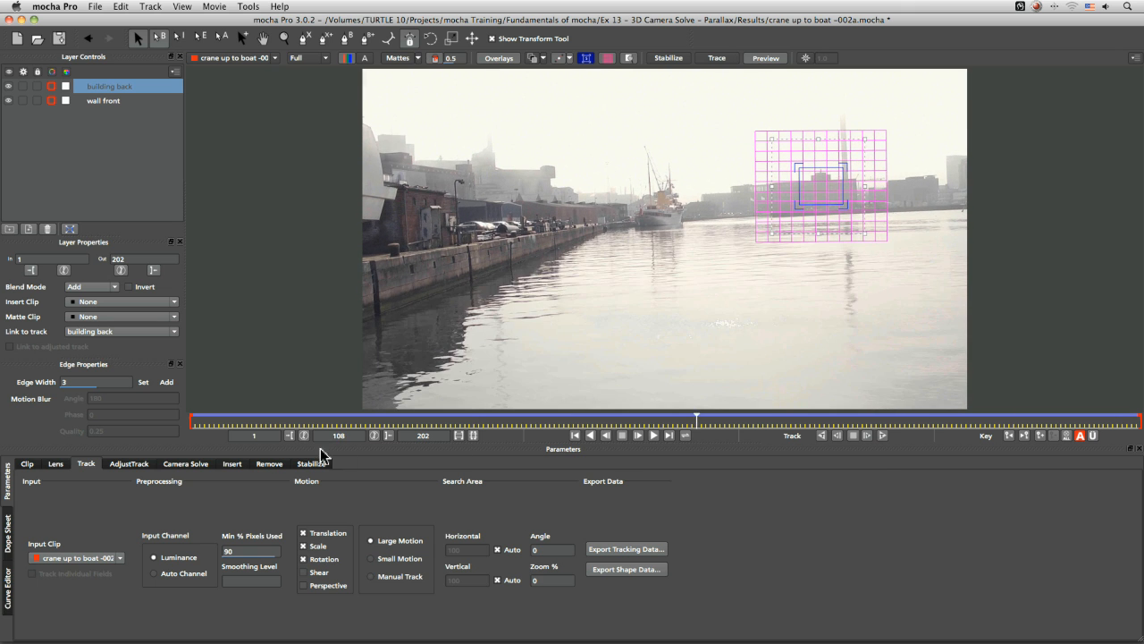
{"action": "left_click", "coordinate": [104, 100]}
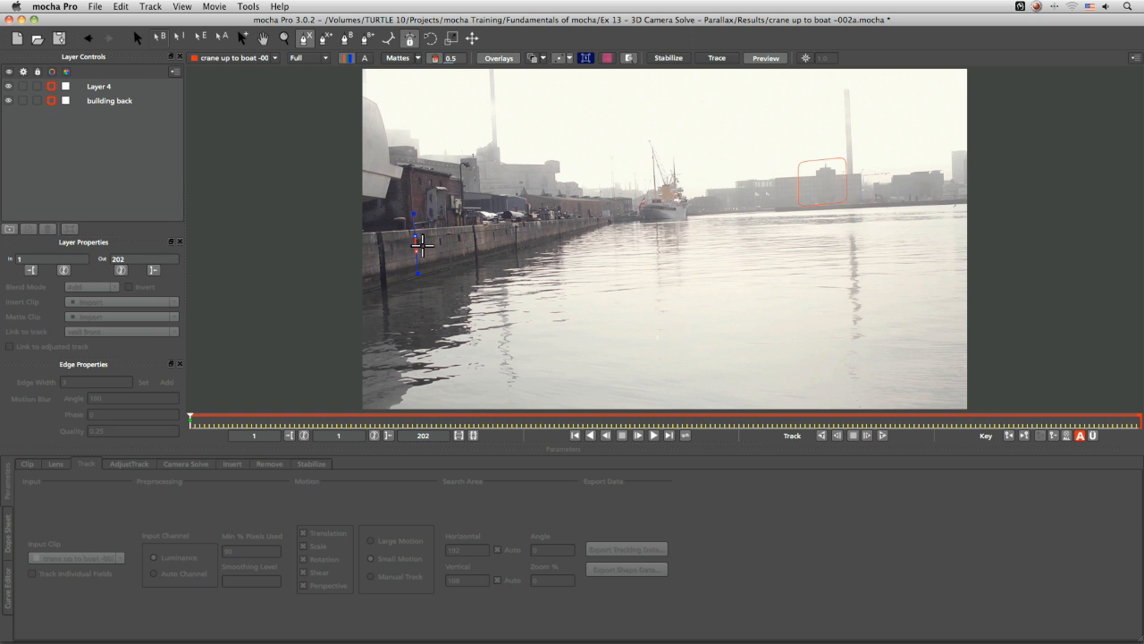
- Select and track the near-wall layer, then rename it 'wall track'
{"action": "left_click", "coordinate": [98, 86]}
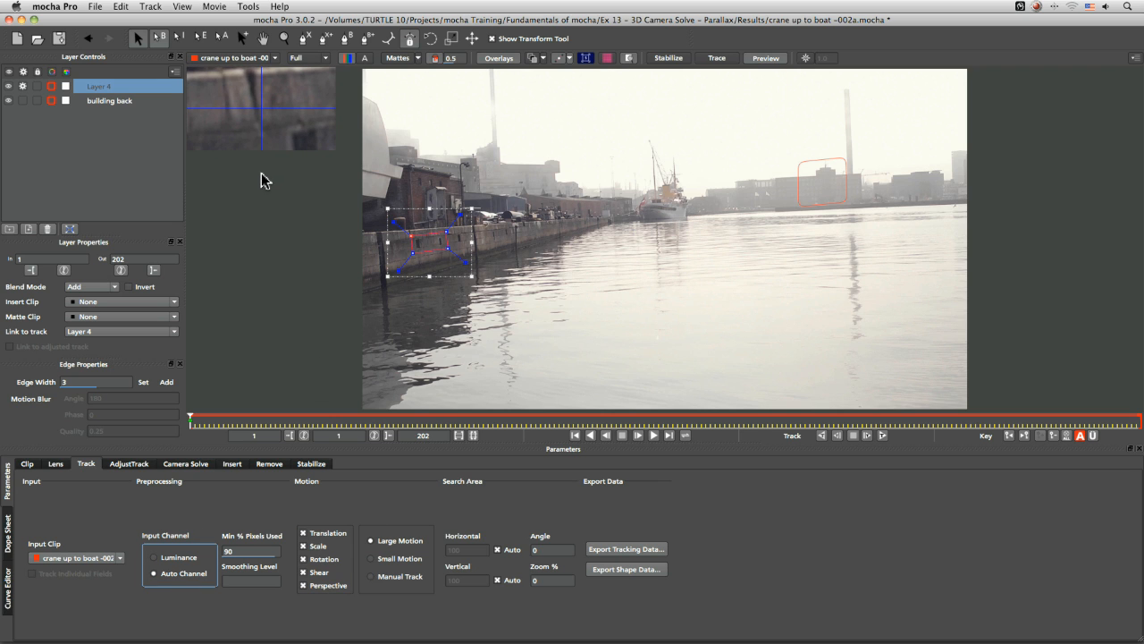
{"action": "left_click", "coordinate": [638, 437]}
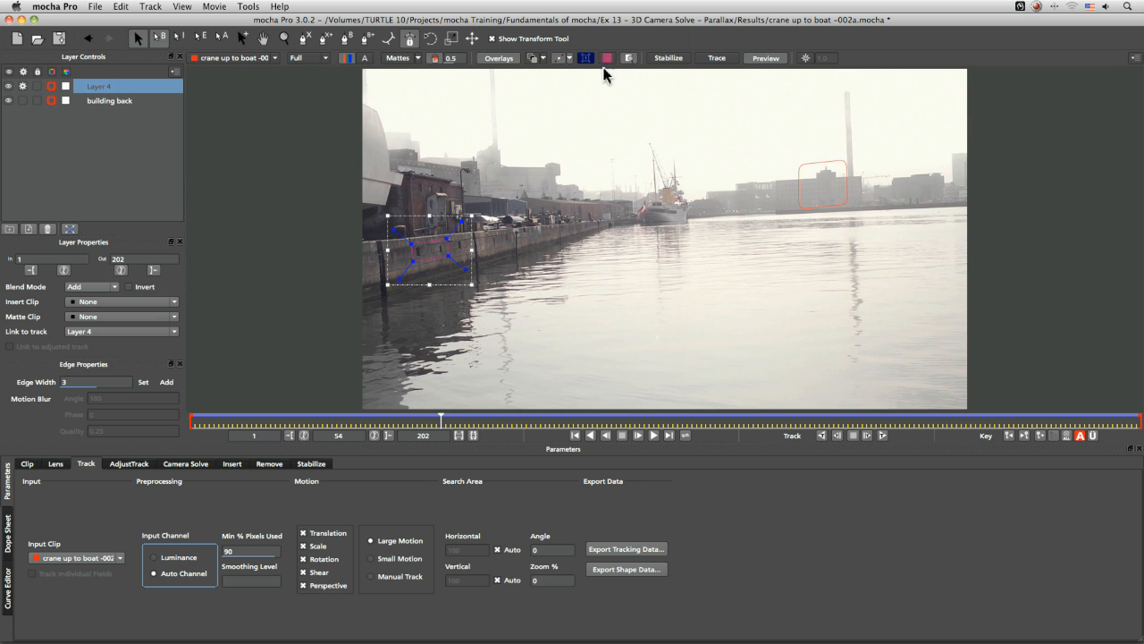
{"action": "double_click", "coordinate": [99, 86]}
{"action": "type", "text": "wall track"}
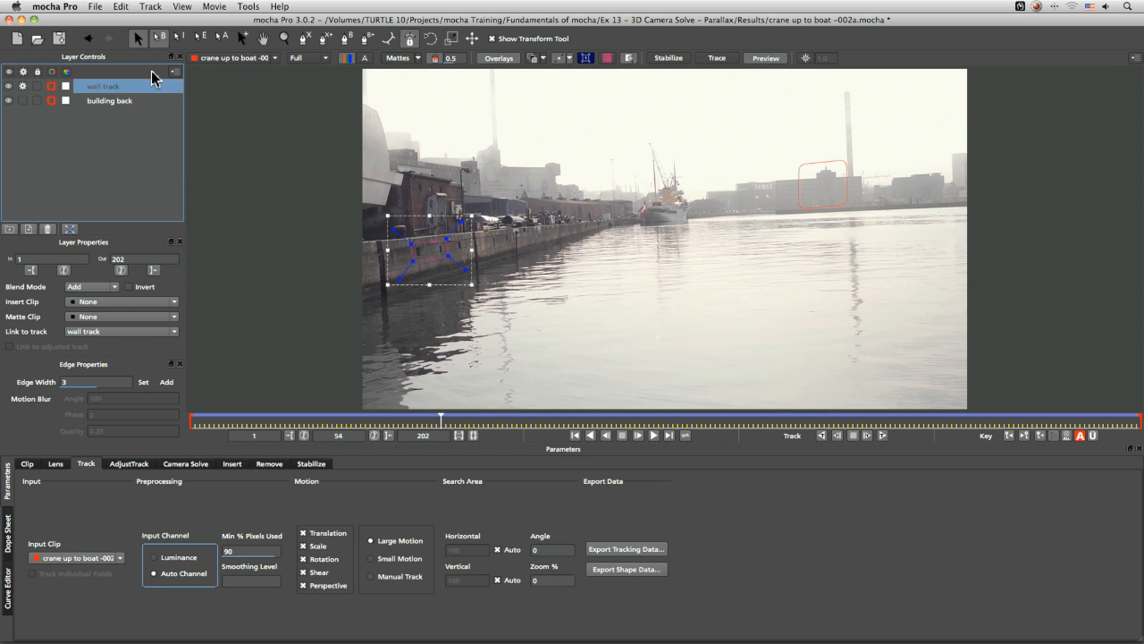
- Solve the camera as a Large Parallax Change and export the camera data
{"action": "left_click", "coordinate": [186, 463]}
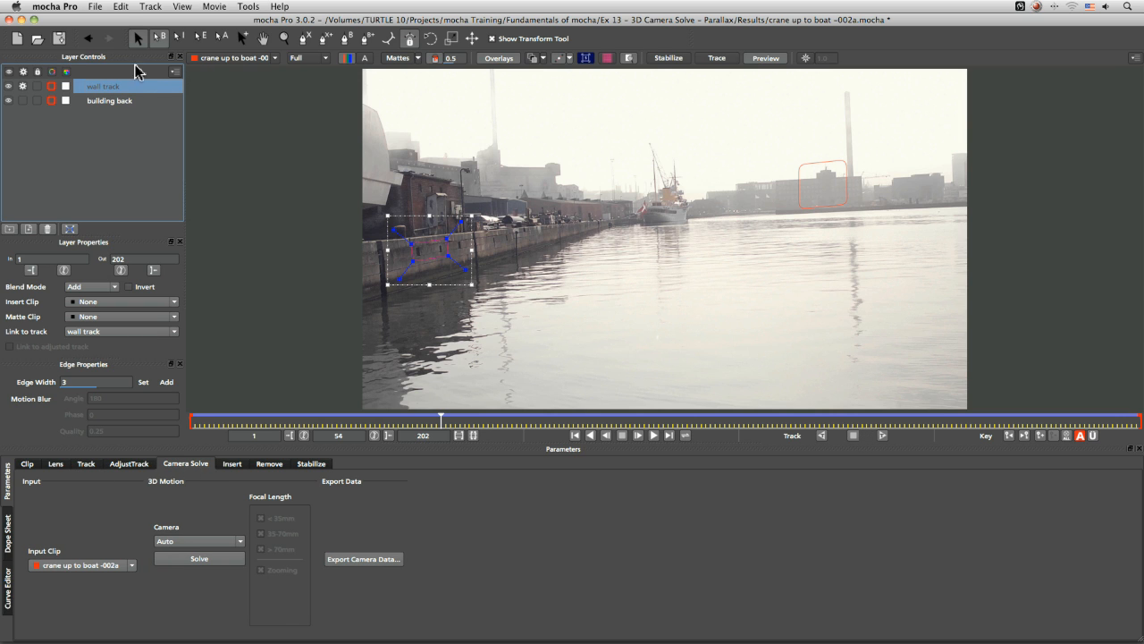
{"action": "left_click", "coordinate": [111, 100]}
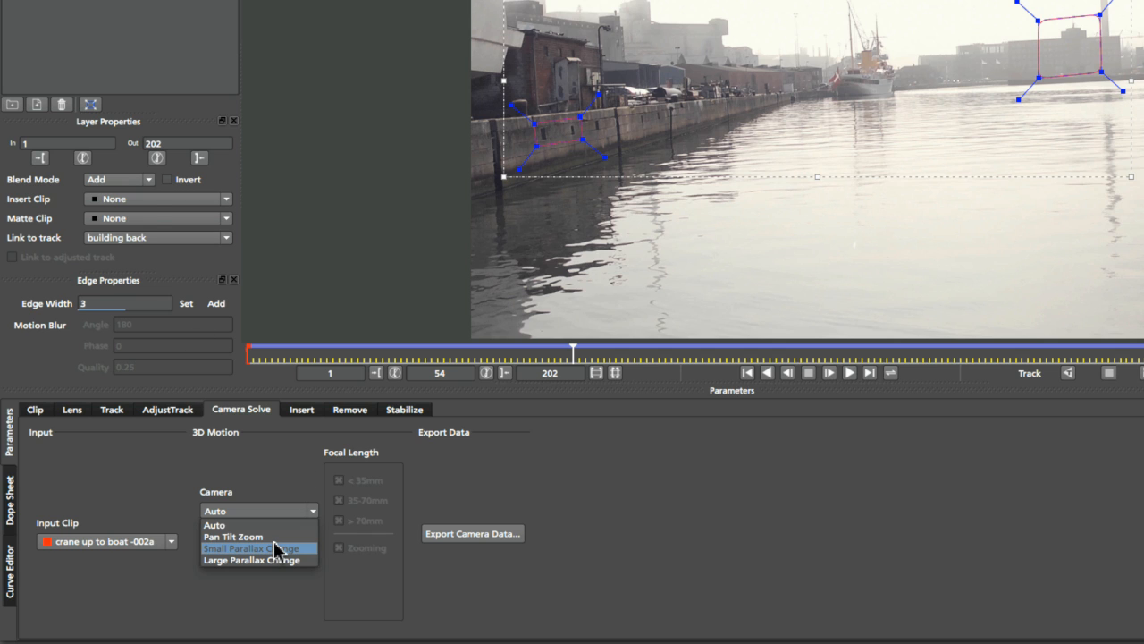
{"action": "mouse_move", "coordinate": [259, 497]}
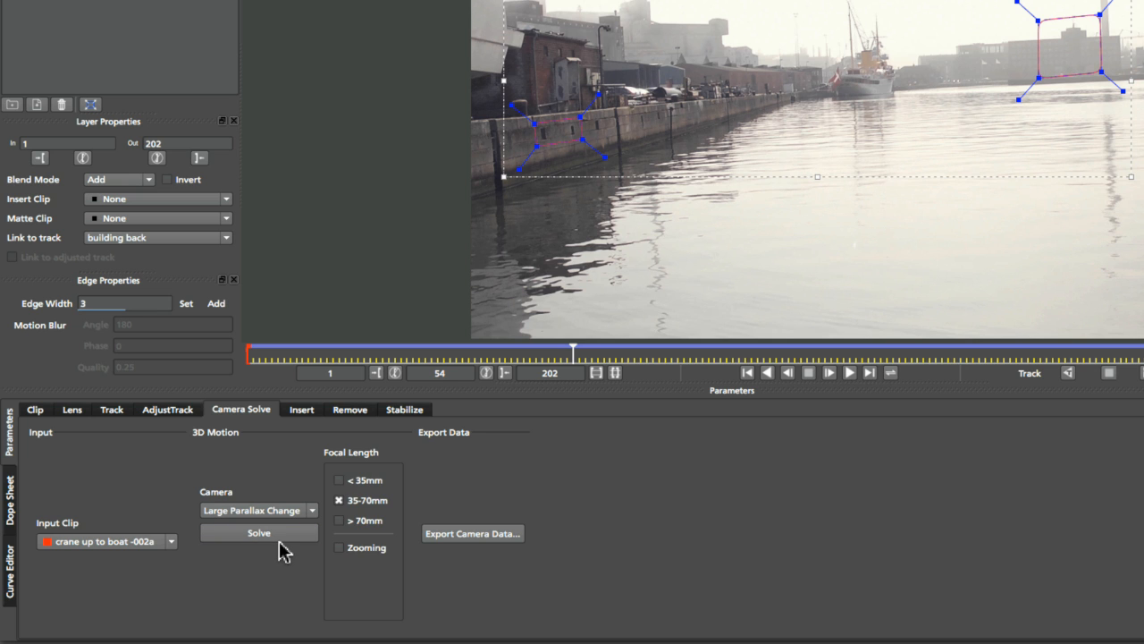
{"action": "mouse_move", "coordinate": [390, 486]}
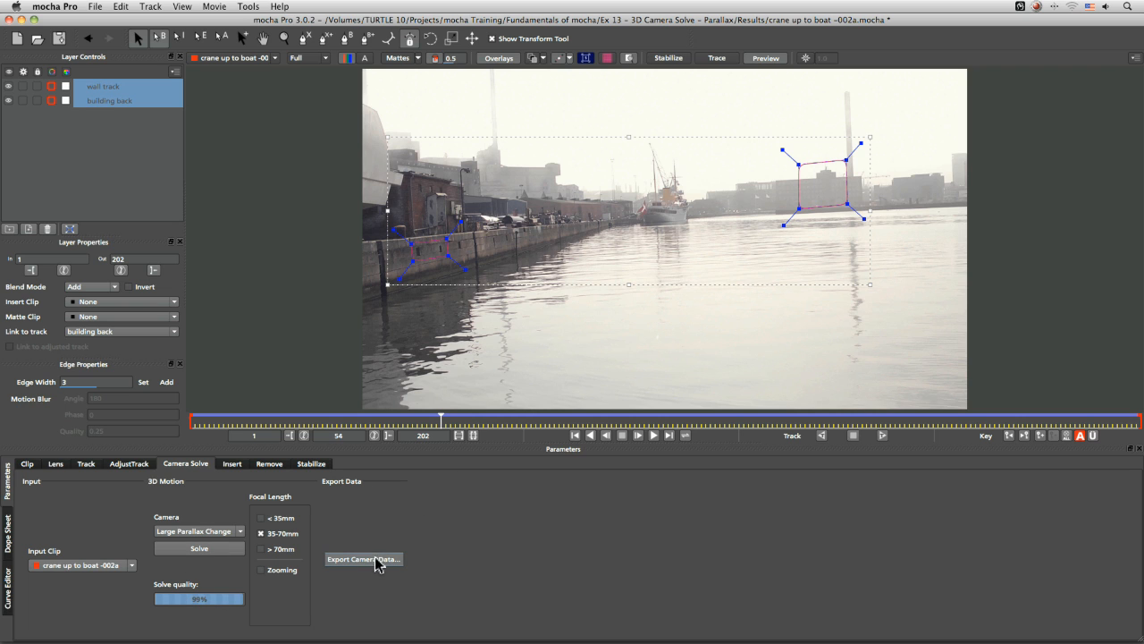
{"action": "left_click", "coordinate": [363, 558]}
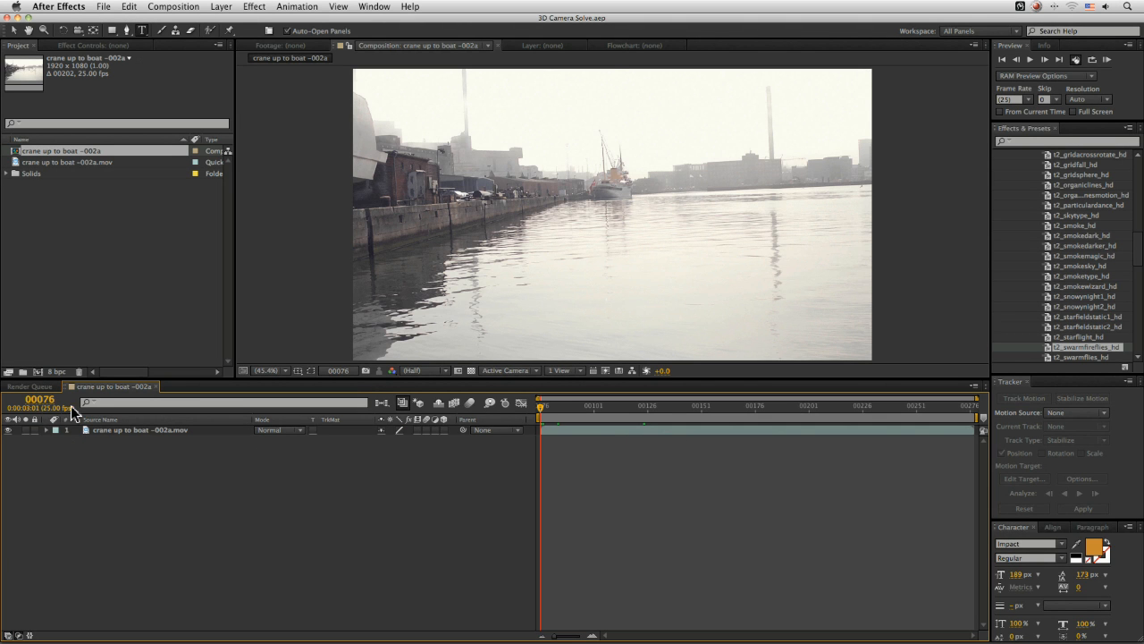
- Paste the mocha camera via Edit and reveal its keyframed properties
{"action": "left_click", "coordinate": [129, 8]}
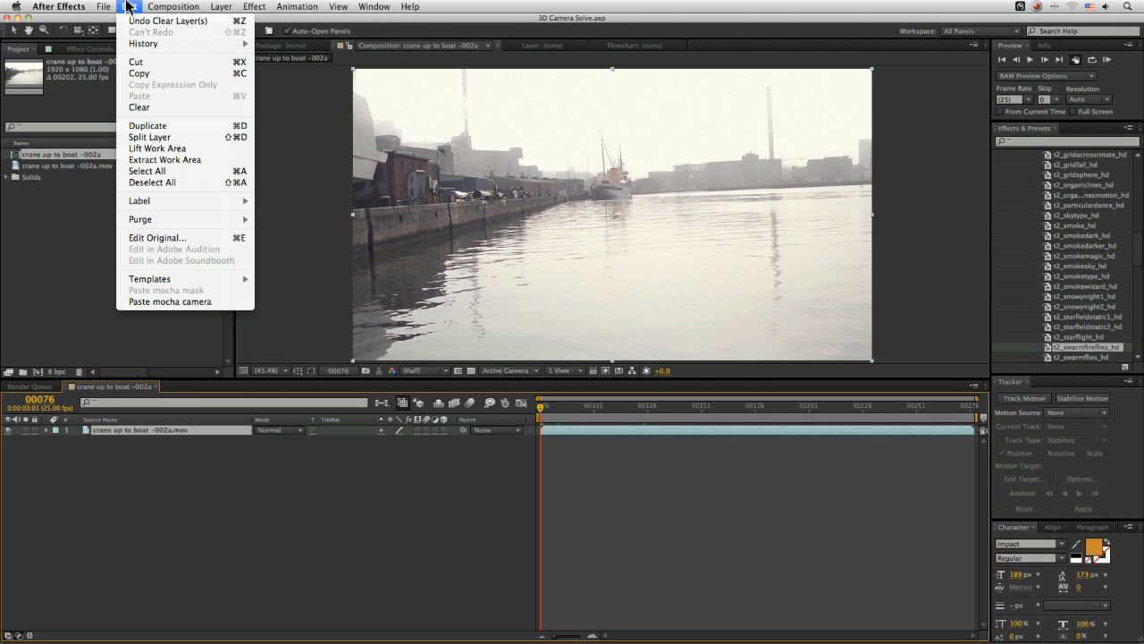
{"action": "mouse_move", "coordinate": [170, 301]}
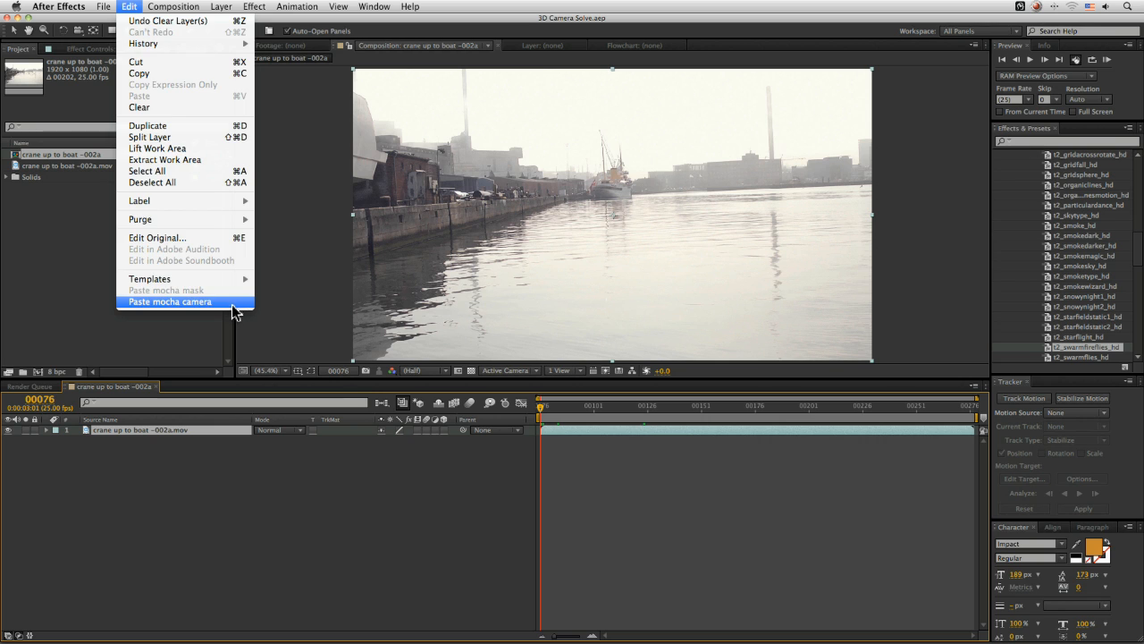
{"action": "left_click", "coordinate": [170, 300]}
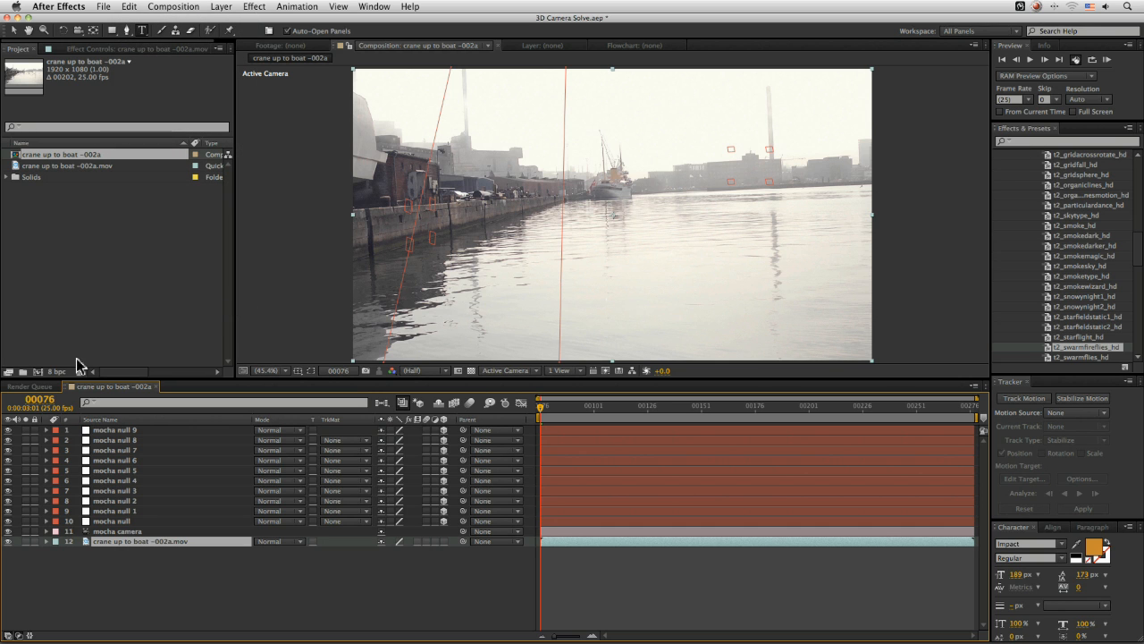
{"action": "mouse_move", "coordinate": [143, 522]}
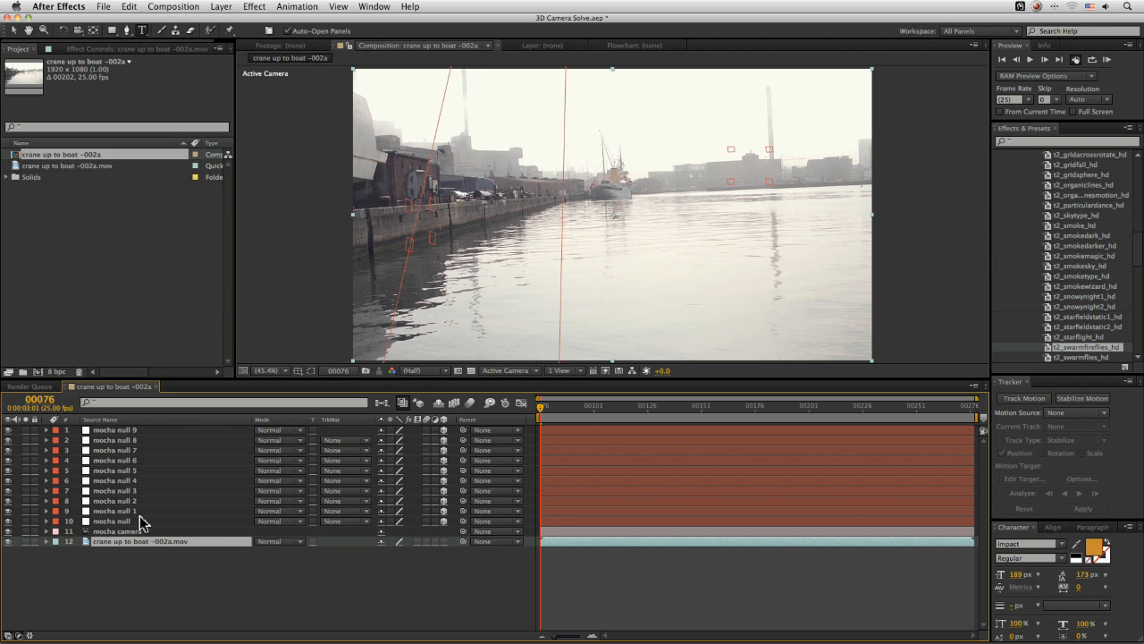
{"action": "left_click", "coordinate": [118, 531]}
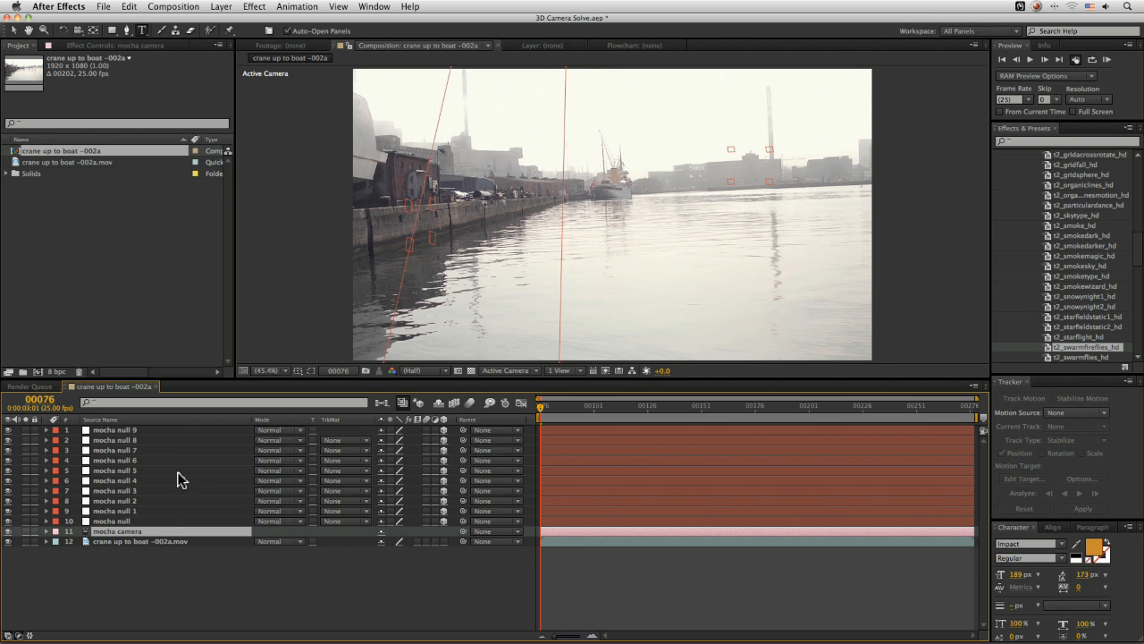
{"action": "left_click", "coordinate": [45, 531]}
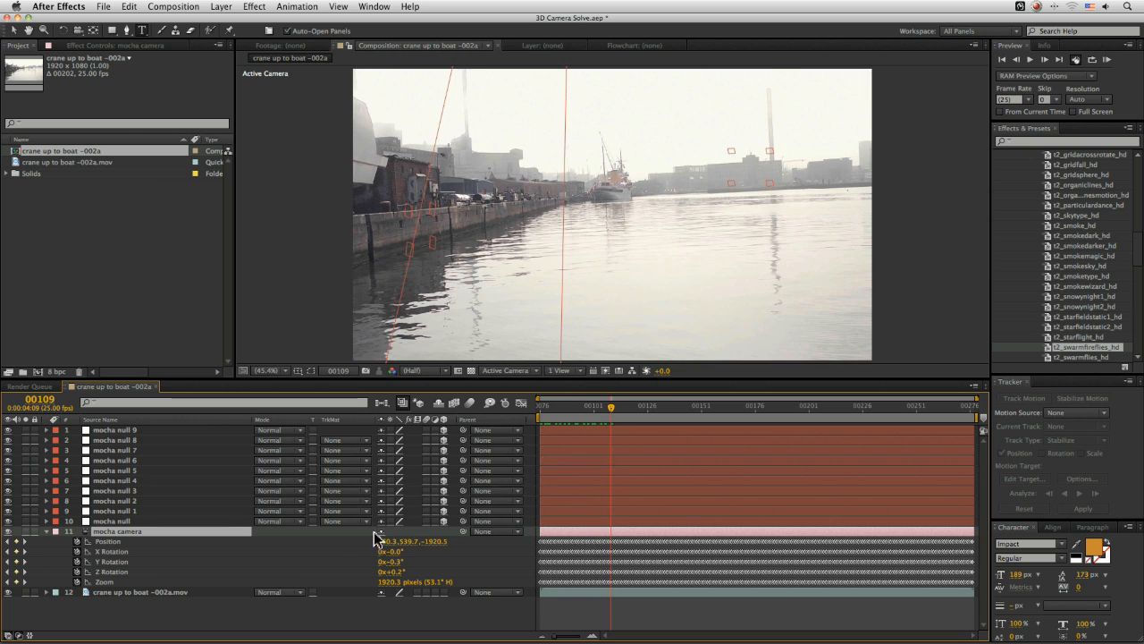
- Scrub the shot to check the camera, collapse it and select a mocha null
{"action": "left_click", "coordinate": [724, 404]}
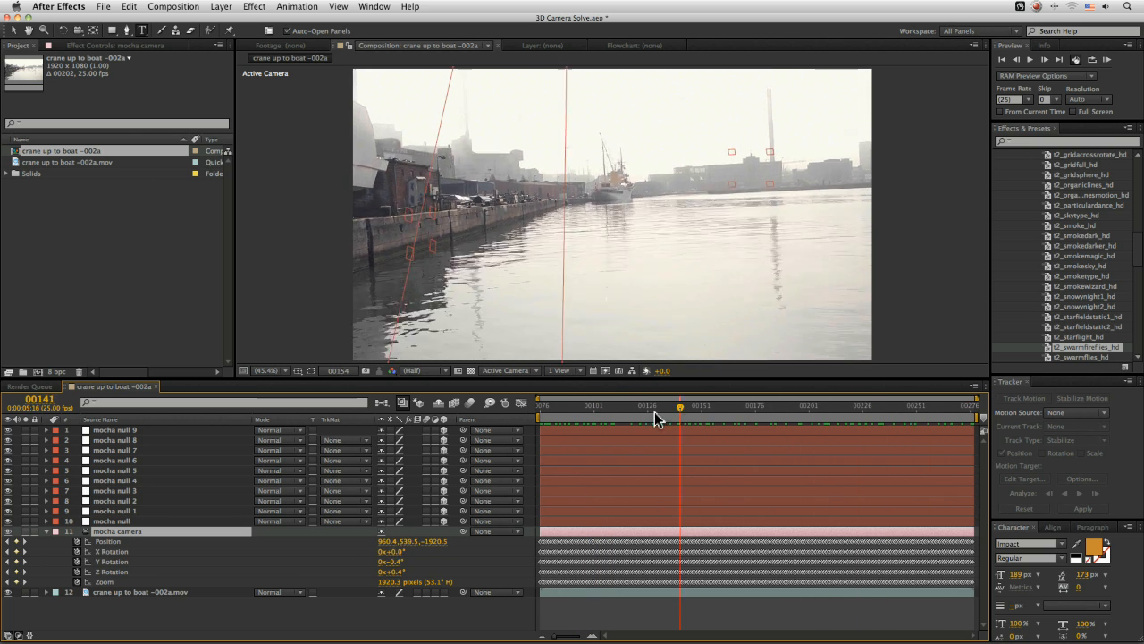
{"action": "left_click", "coordinate": [969, 404]}
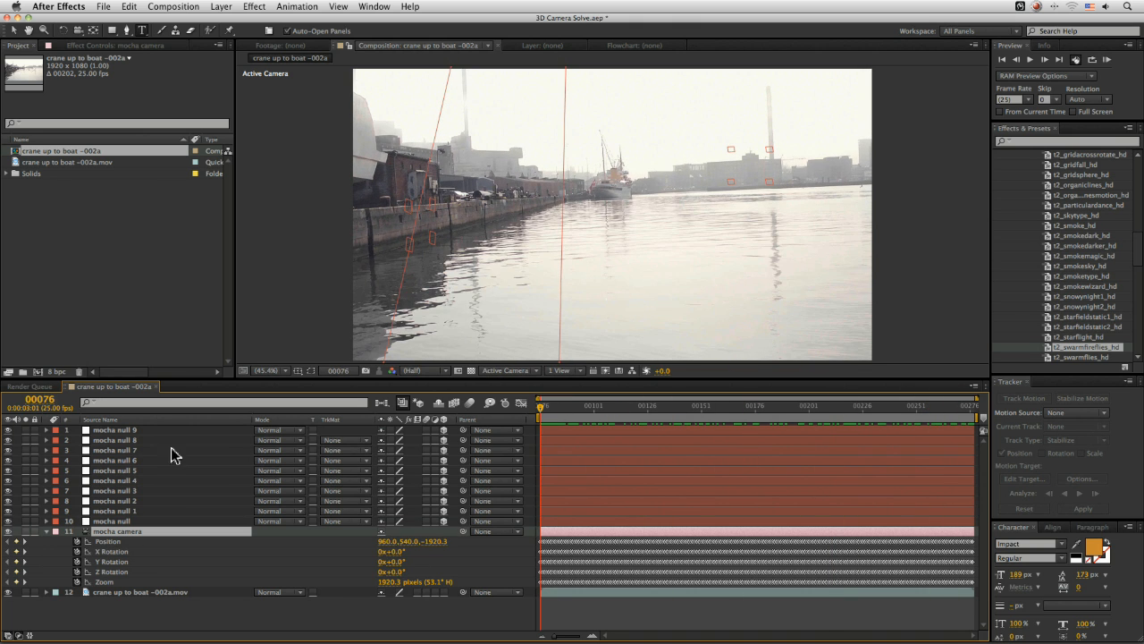
{"action": "left_click", "coordinate": [35, 531]}
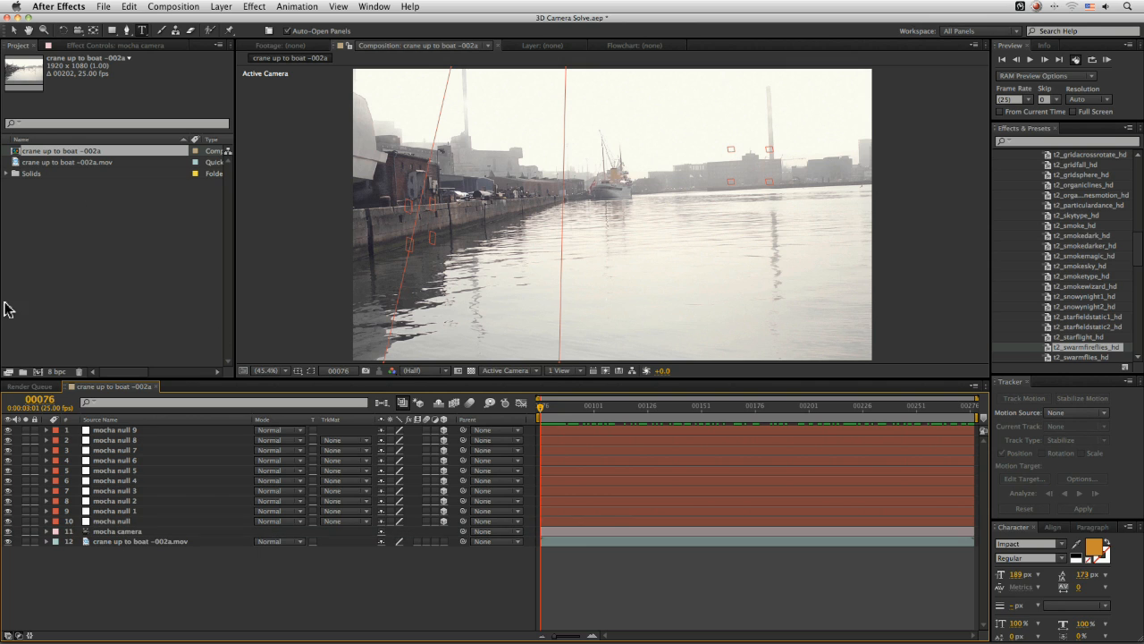
{"action": "mouse_move", "coordinate": [140, 527]}
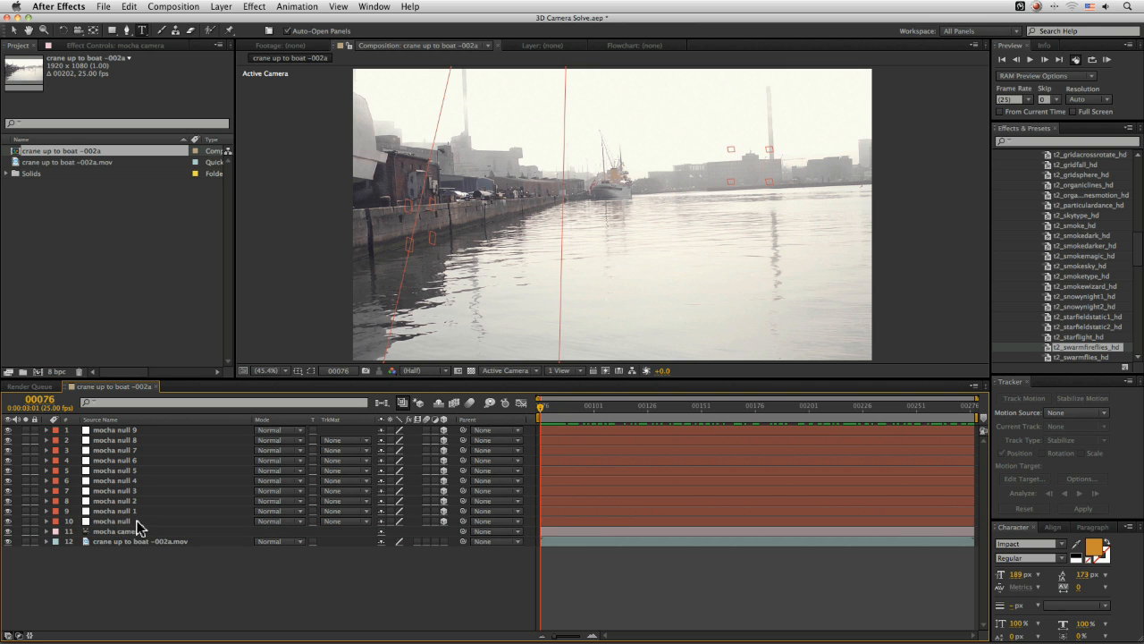
{"action": "left_click", "coordinate": [111, 520]}
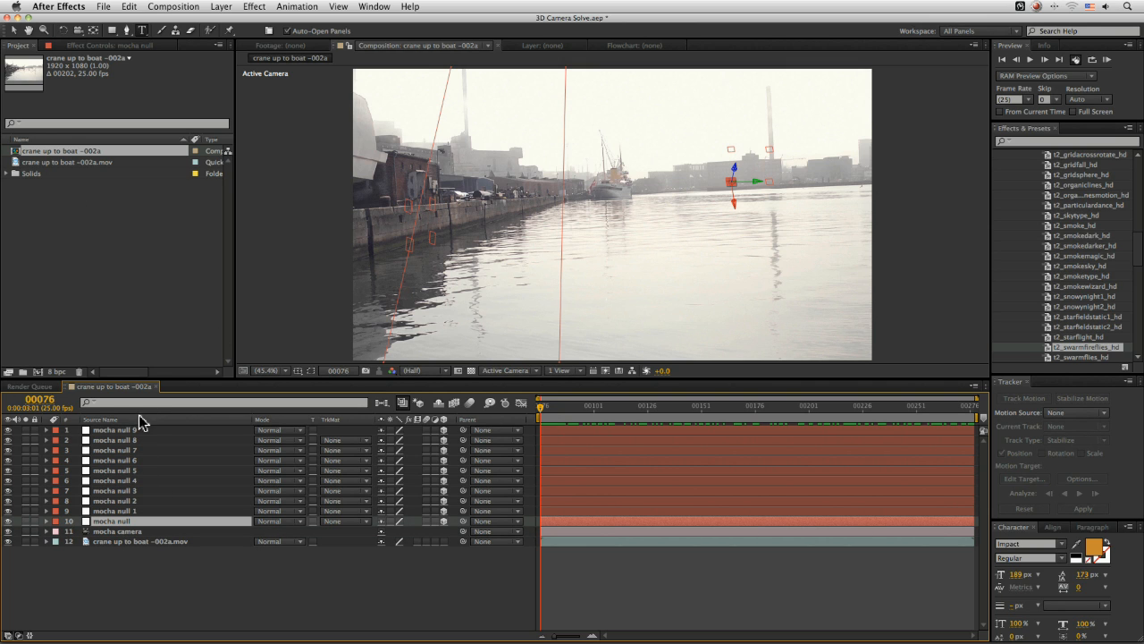
{"action": "mouse_move", "coordinate": [141, 479]}
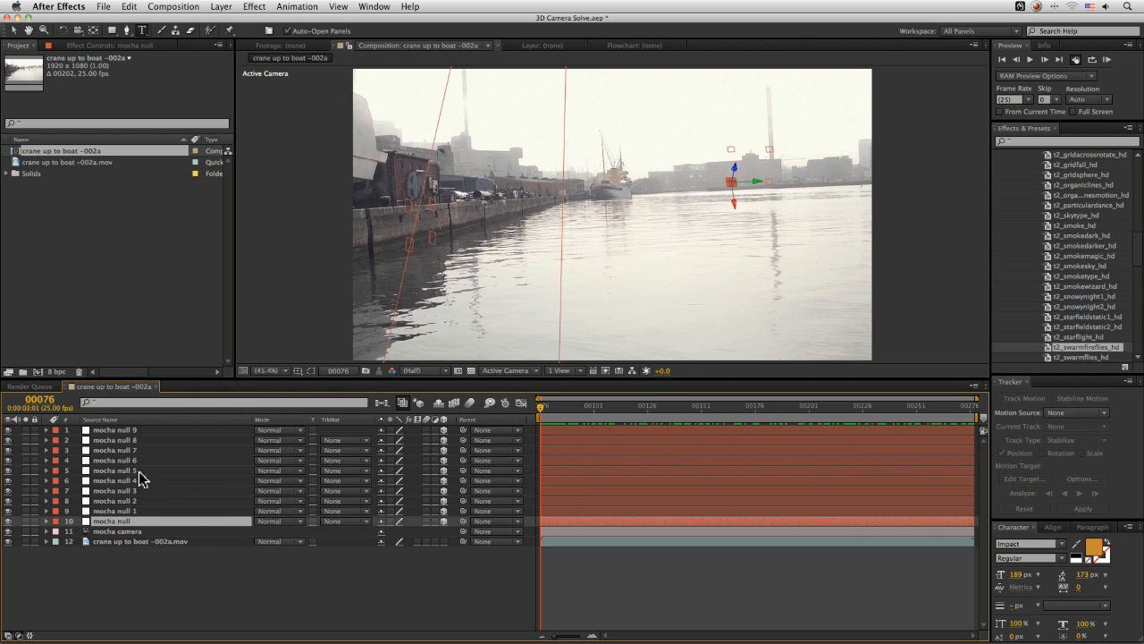
{"action": "mouse_move", "coordinate": [497, 188]}
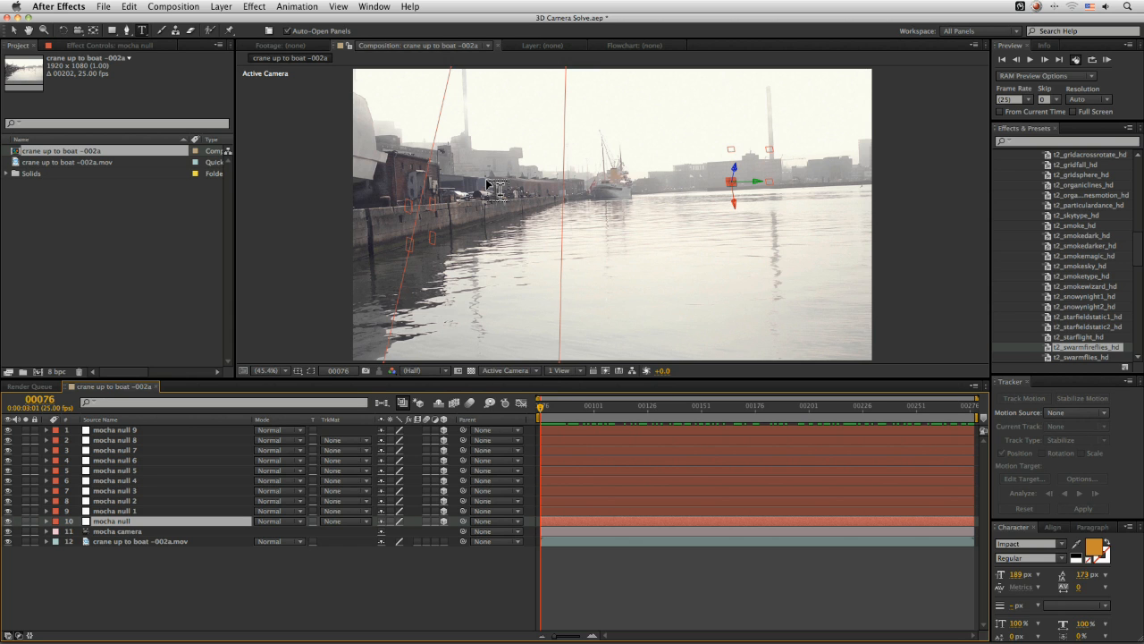
{"action": "mouse_move", "coordinate": [182, 386]}
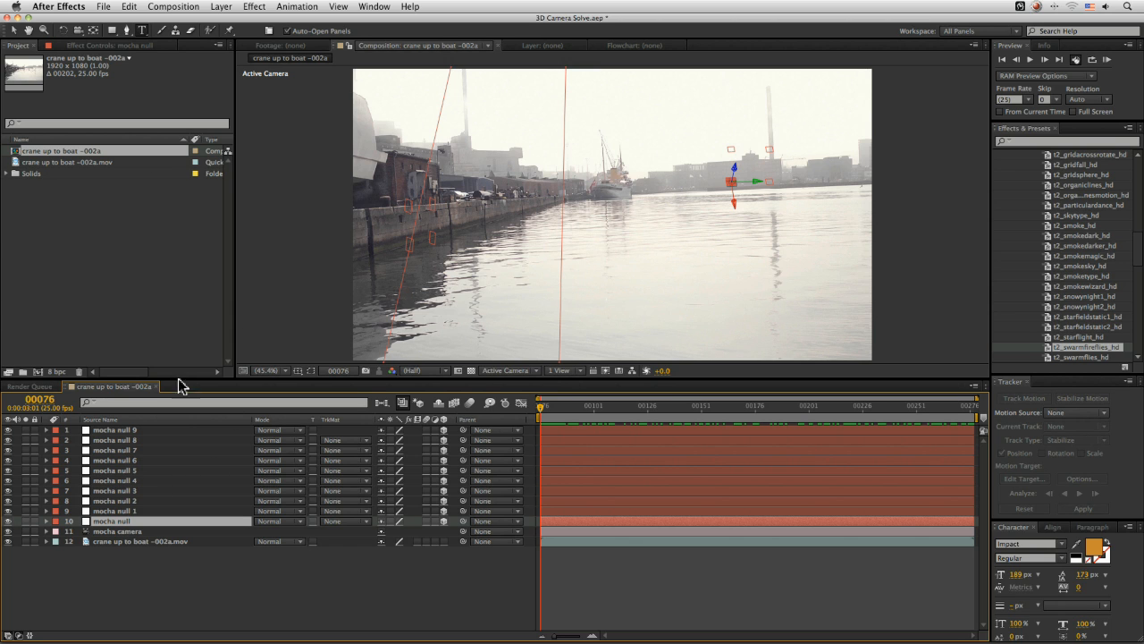
{"action": "mouse_move", "coordinate": [419, 240]}
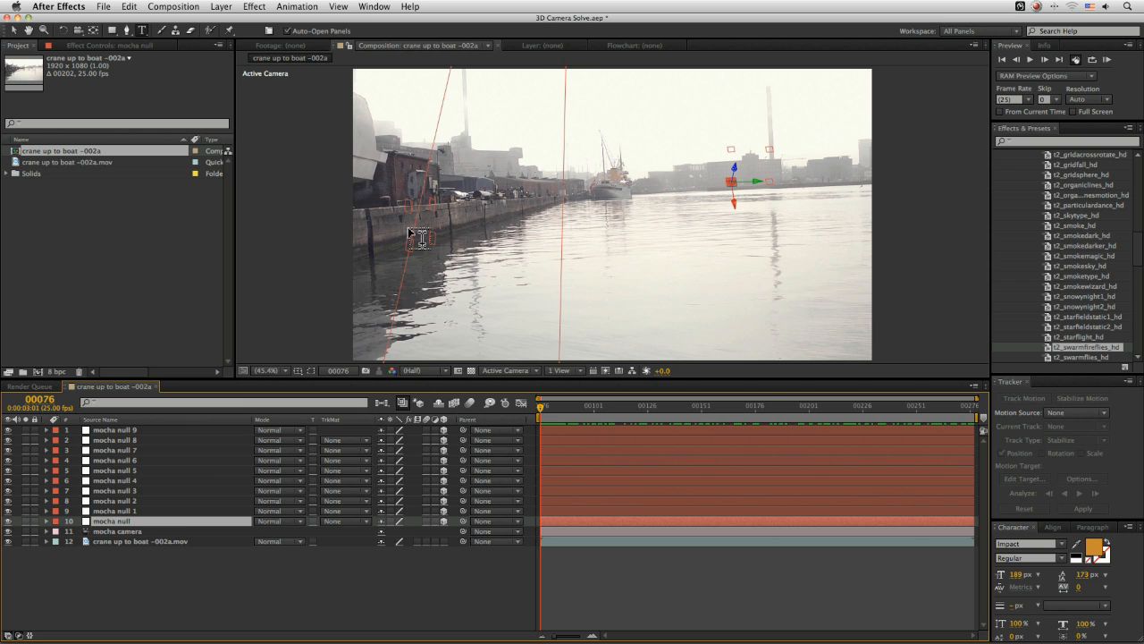
{"action": "mouse_move", "coordinate": [408, 193]}
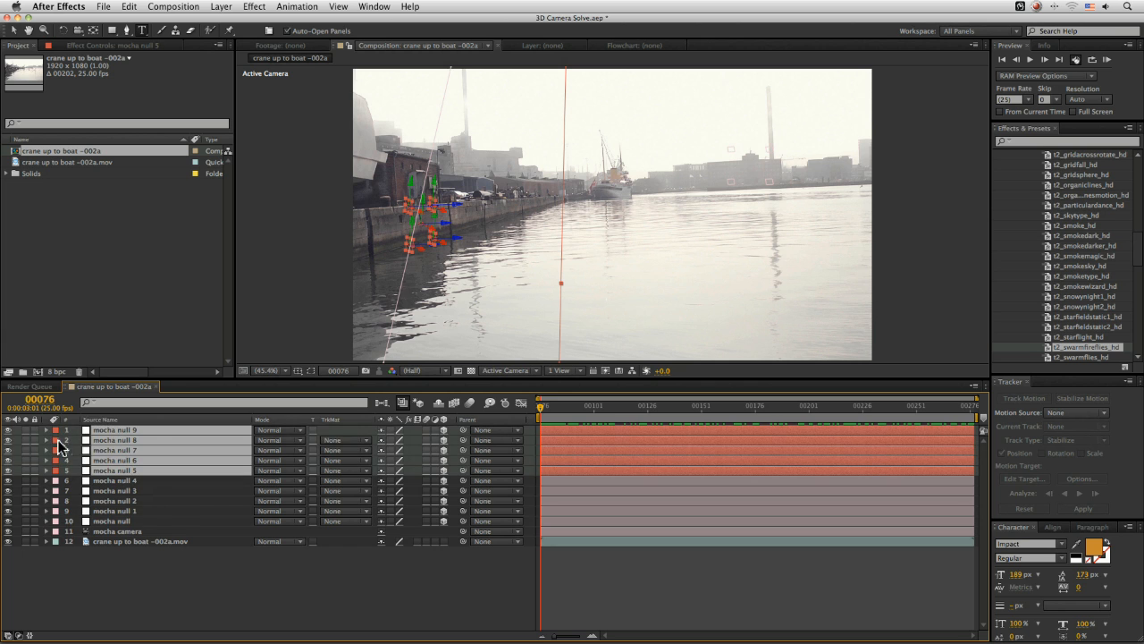
- Give the selected mocha null layers a Green label colour
{"action": "left_click", "coordinate": [64, 440]}
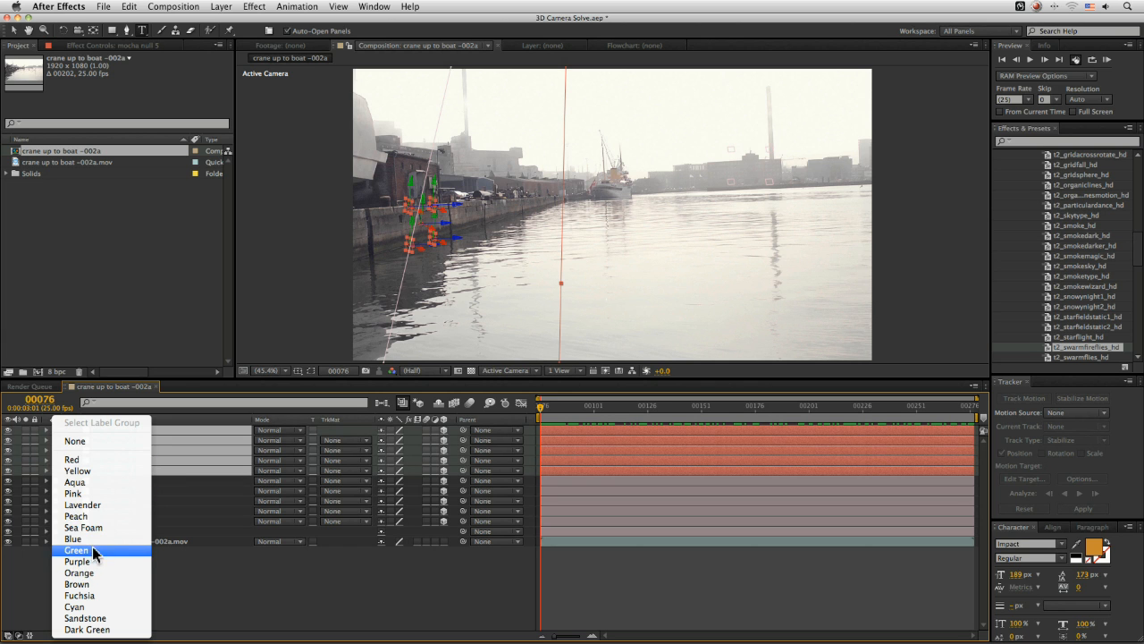
{"action": "left_click", "coordinate": [77, 550]}
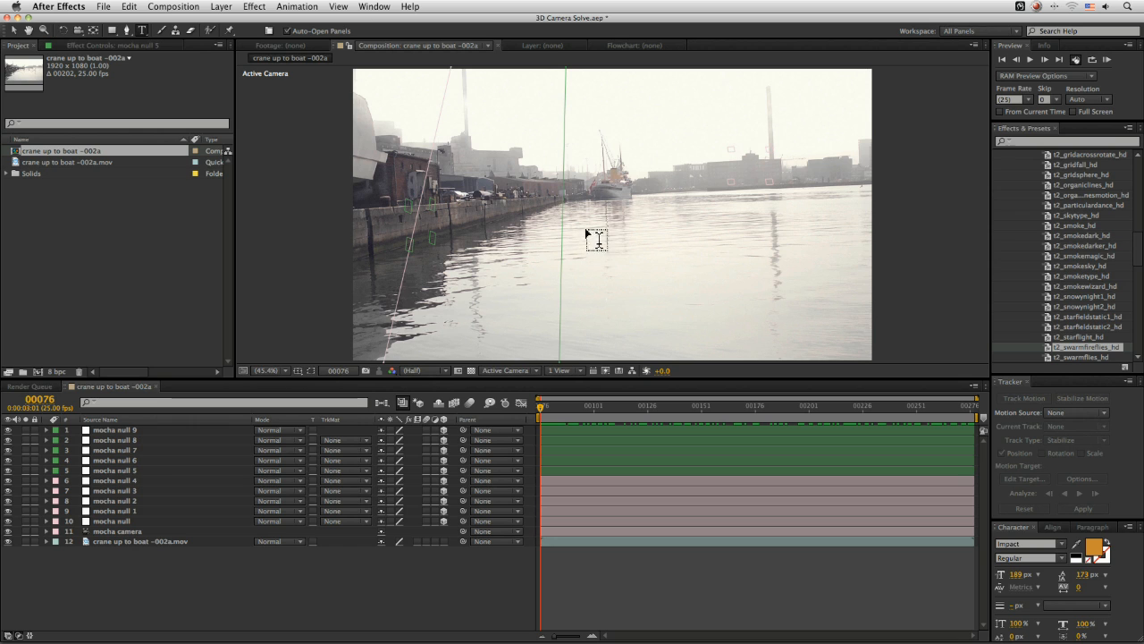
- Copy mocha null 8's Position onto the TEST FG text layer
{"action": "left_click", "coordinate": [590, 236]}
{"action": "type", "text": "TEST FG"}
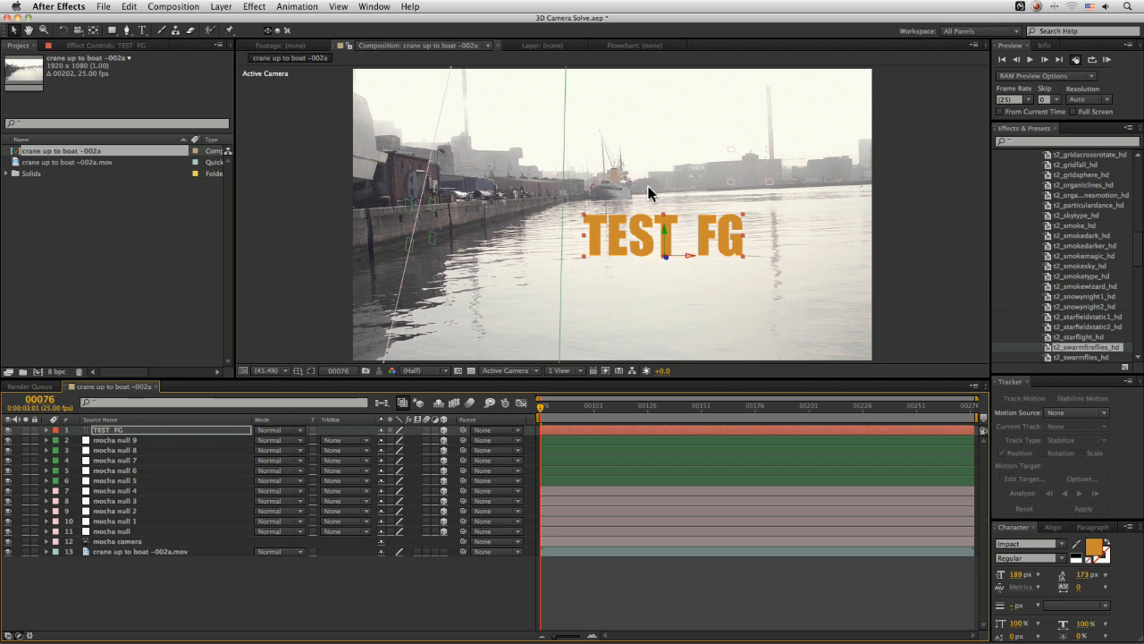
{"action": "mouse_move", "coordinate": [438, 206]}
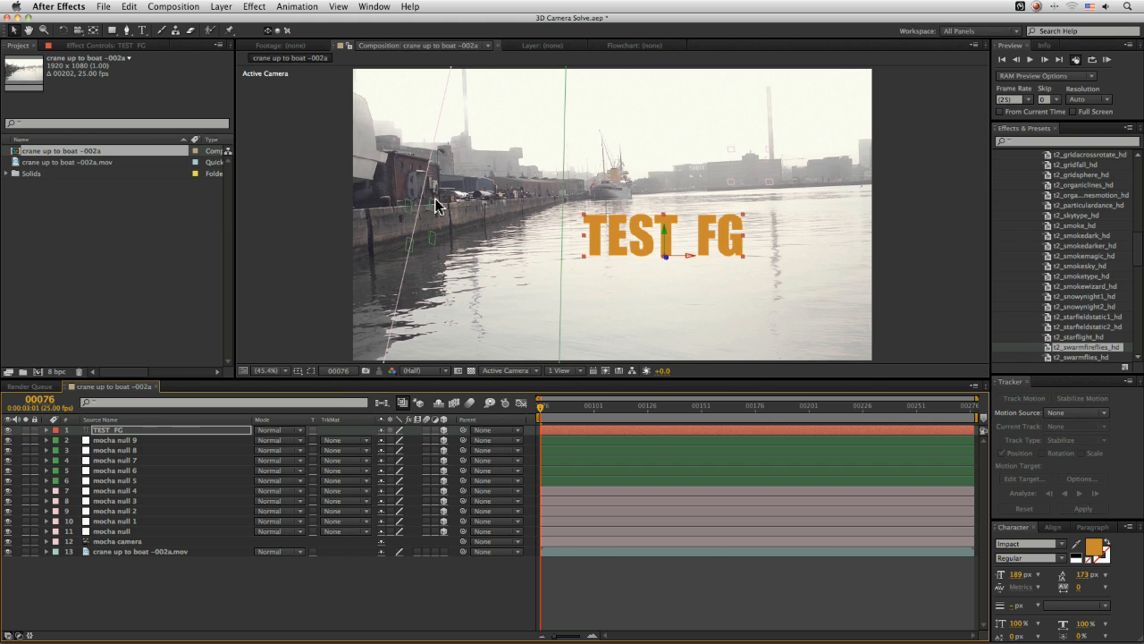
{"action": "mouse_move", "coordinate": [436, 236]}
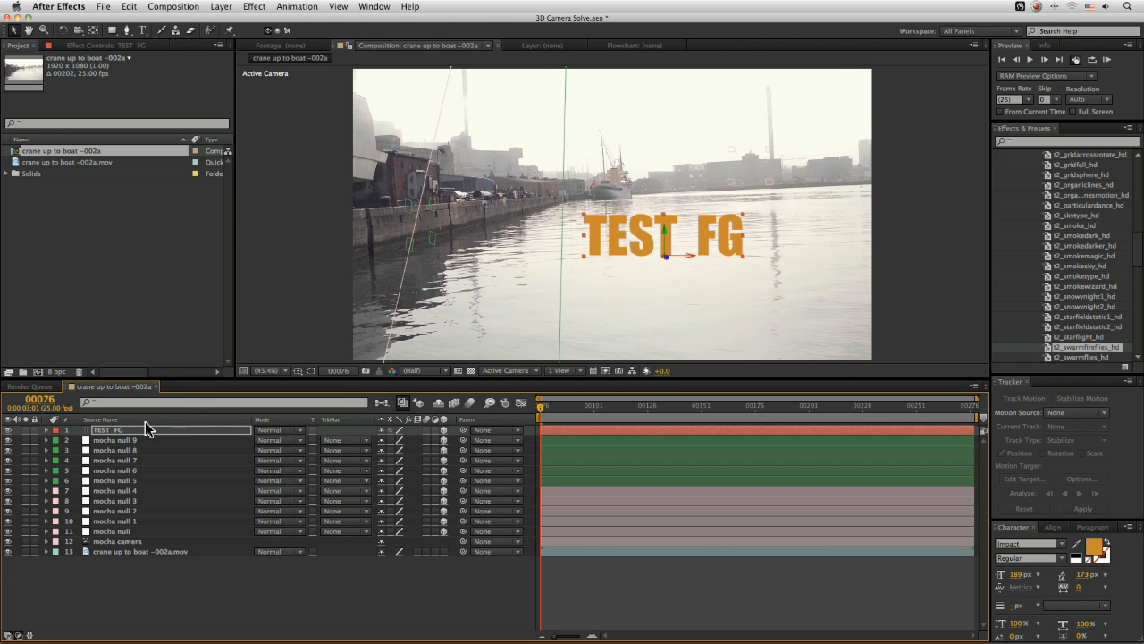
{"action": "left_click", "coordinate": [129, 451]}
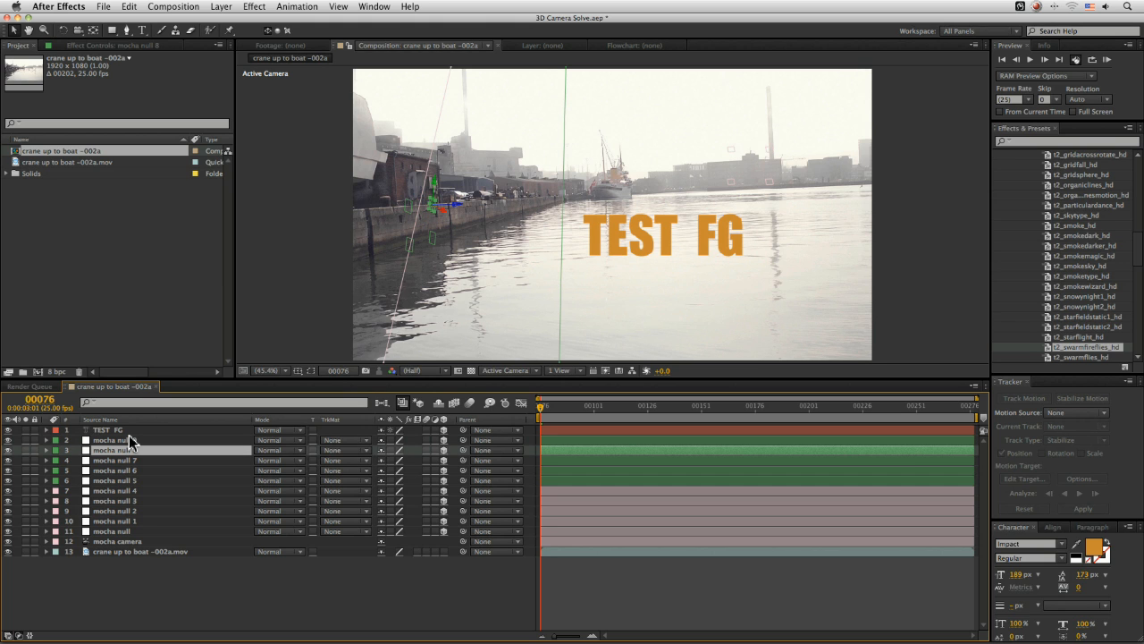
{"action": "mouse_move", "coordinate": [229, 499]}
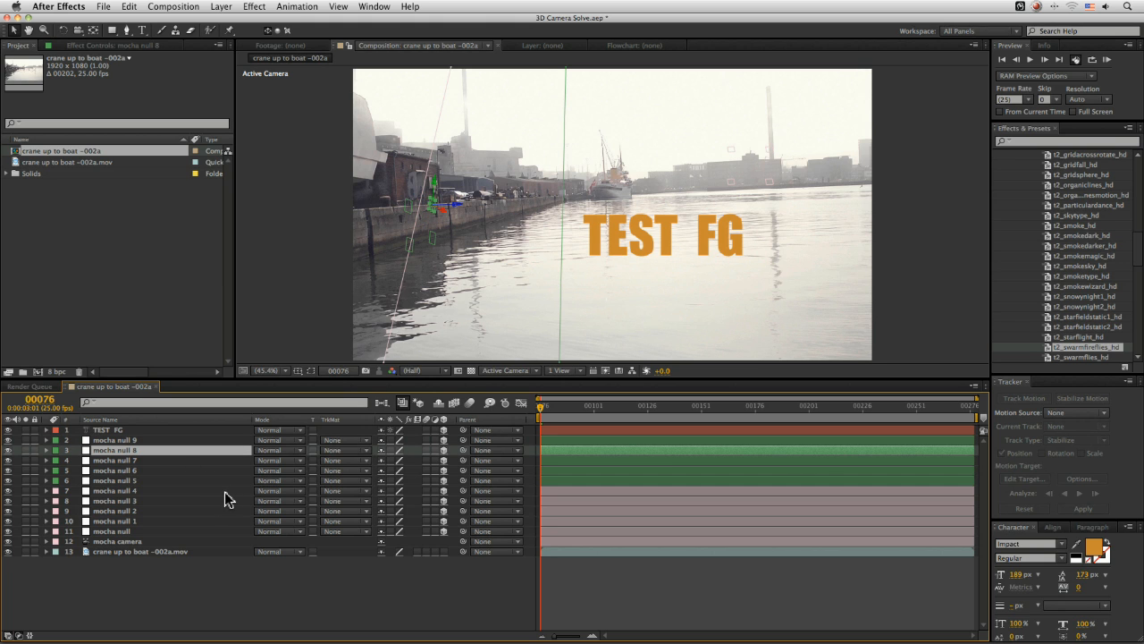
{"action": "left_click", "coordinate": [46, 451]}
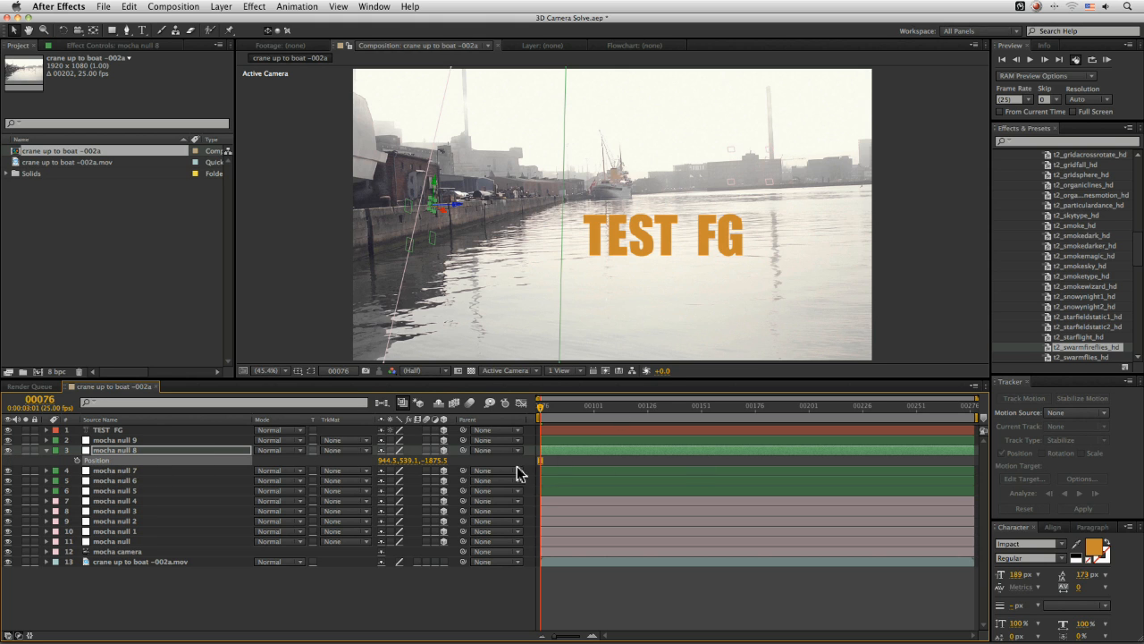
{"action": "mouse_move", "coordinate": [322, 487]}
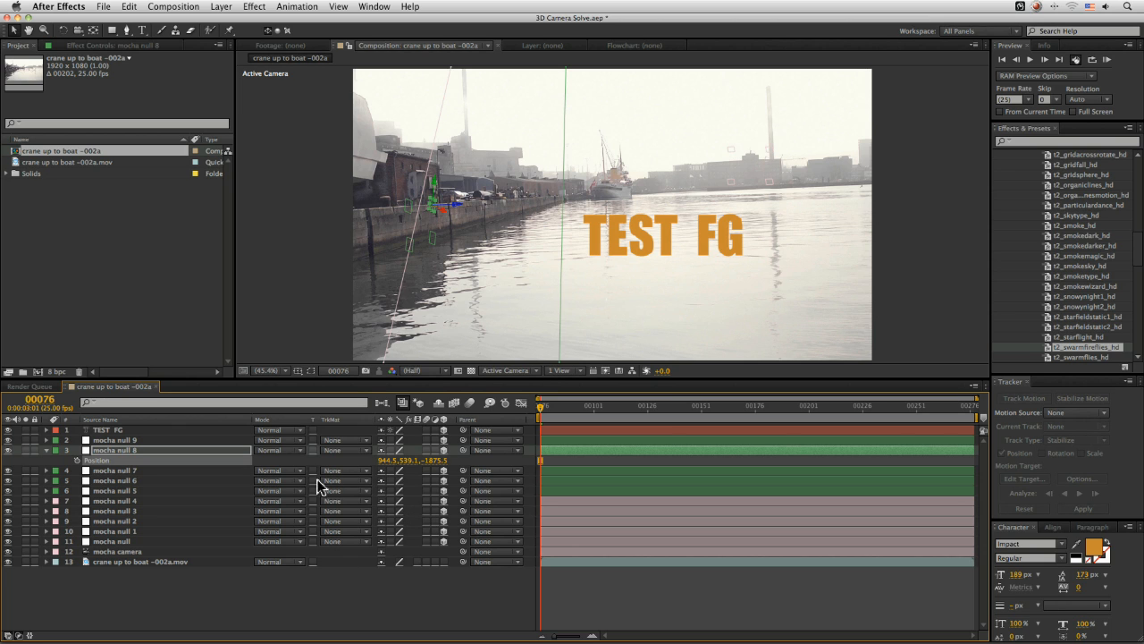
{"action": "mouse_move", "coordinate": [347, 173]}
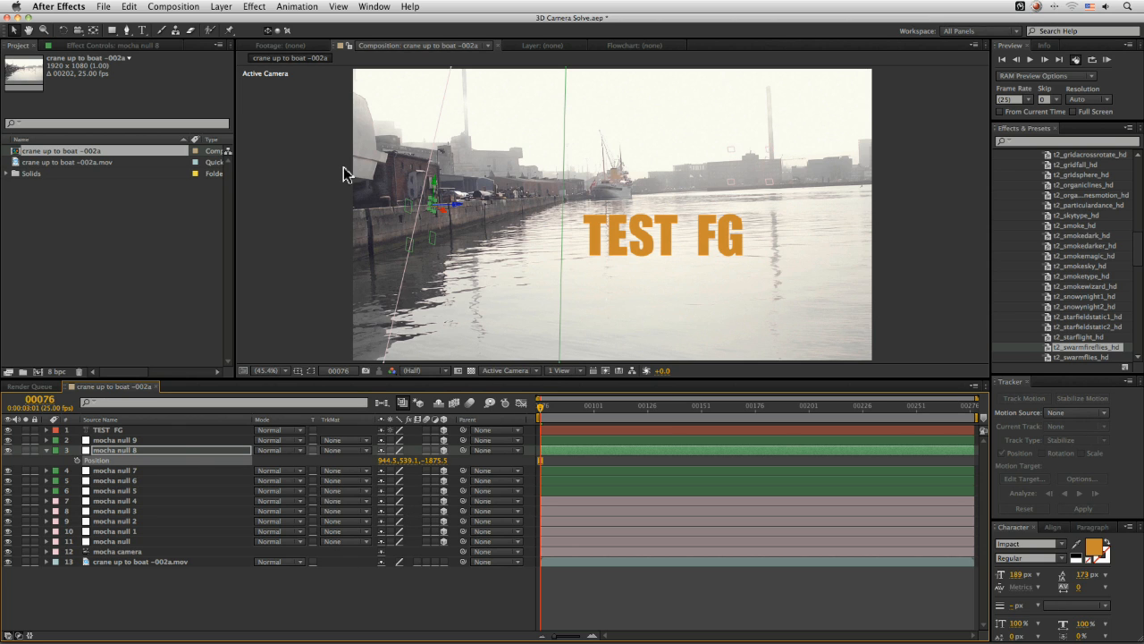
{"action": "left_click", "coordinate": [107, 429]}
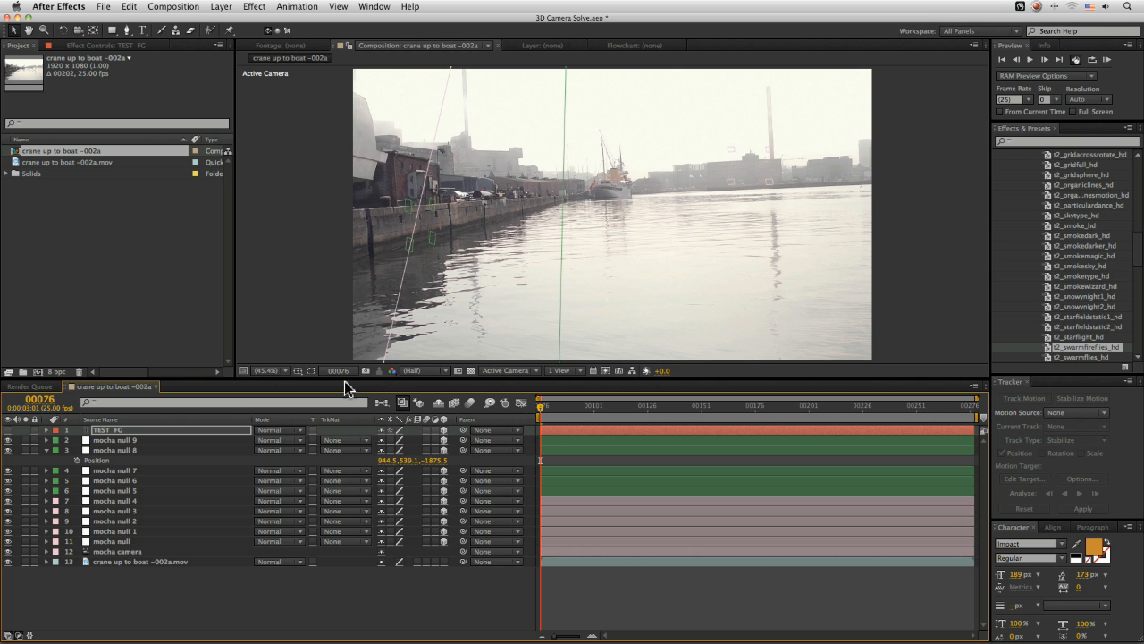
{"action": "mouse_move", "coordinate": [374, 513]}
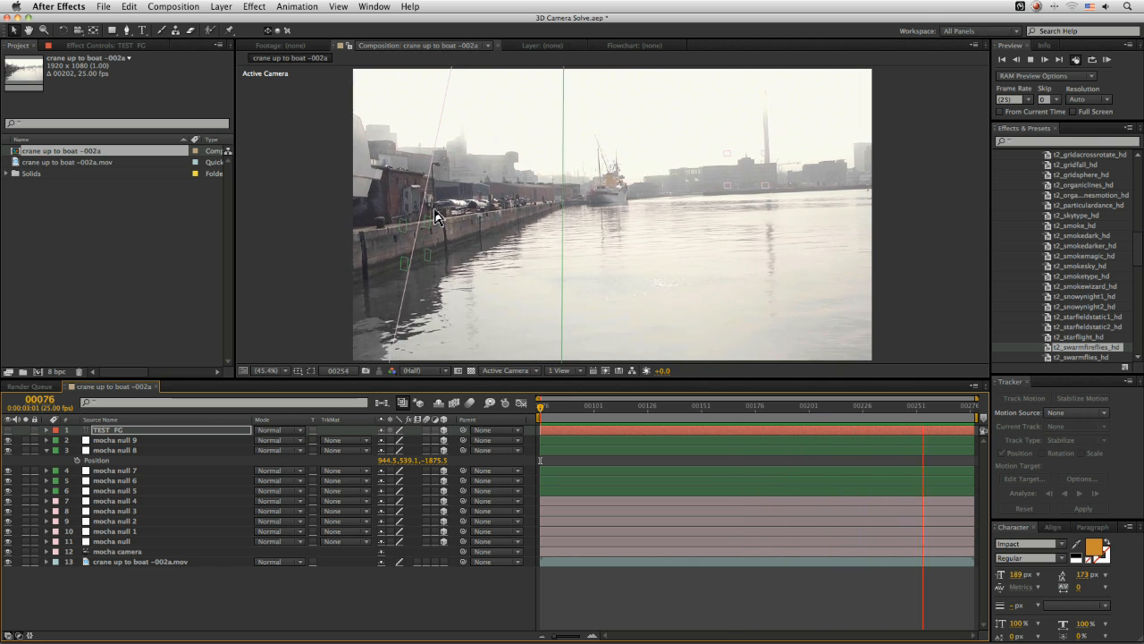
{"action": "left_click", "coordinate": [594, 404]}
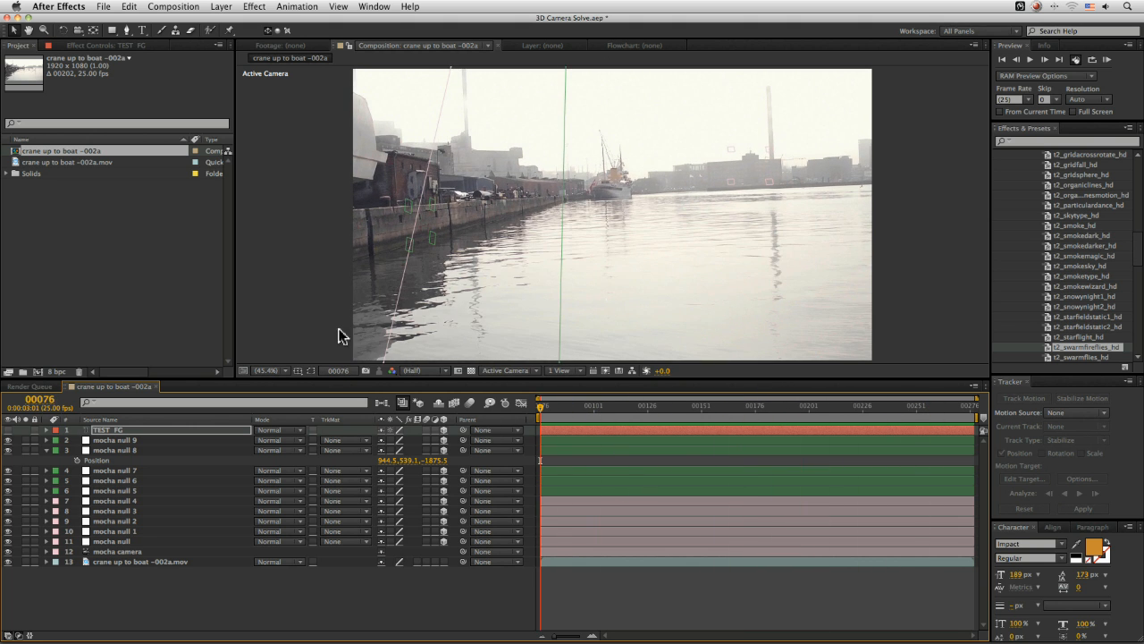
{"action": "mouse_move", "coordinate": [285, 329]}
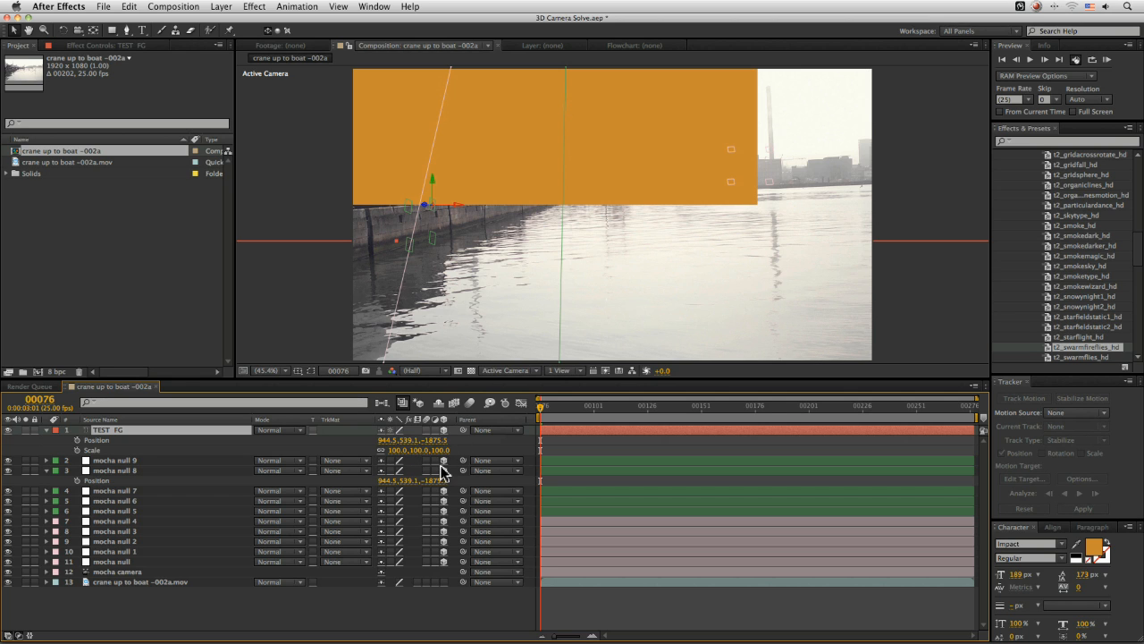
{"action": "mouse_move", "coordinate": [106, 450]}
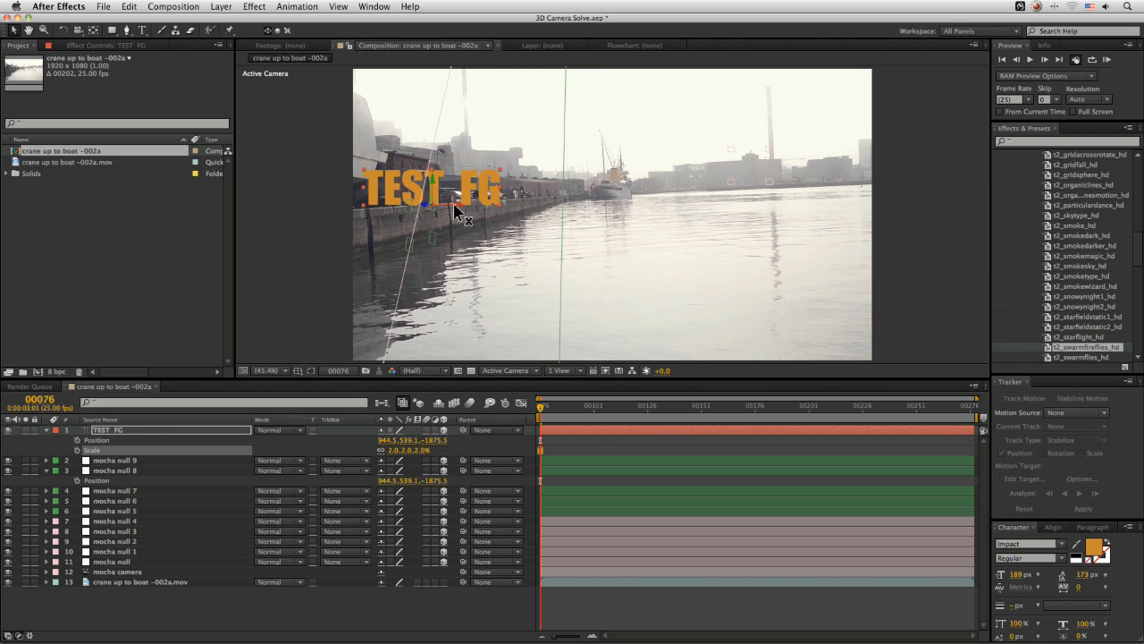
- Drag the scaled-down TEST FG text out over the water near the ship
{"action": "left_click_drag", "start_coordinate": [456, 211], "coordinate": [473, 236]}
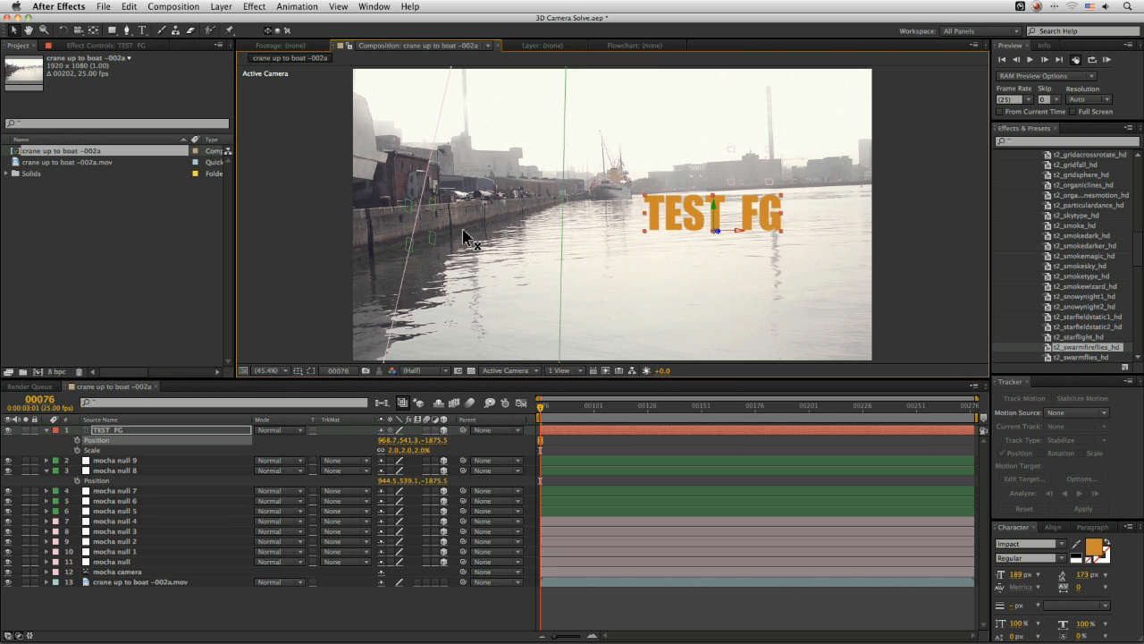
{"action": "mouse_move", "coordinate": [706, 218]}
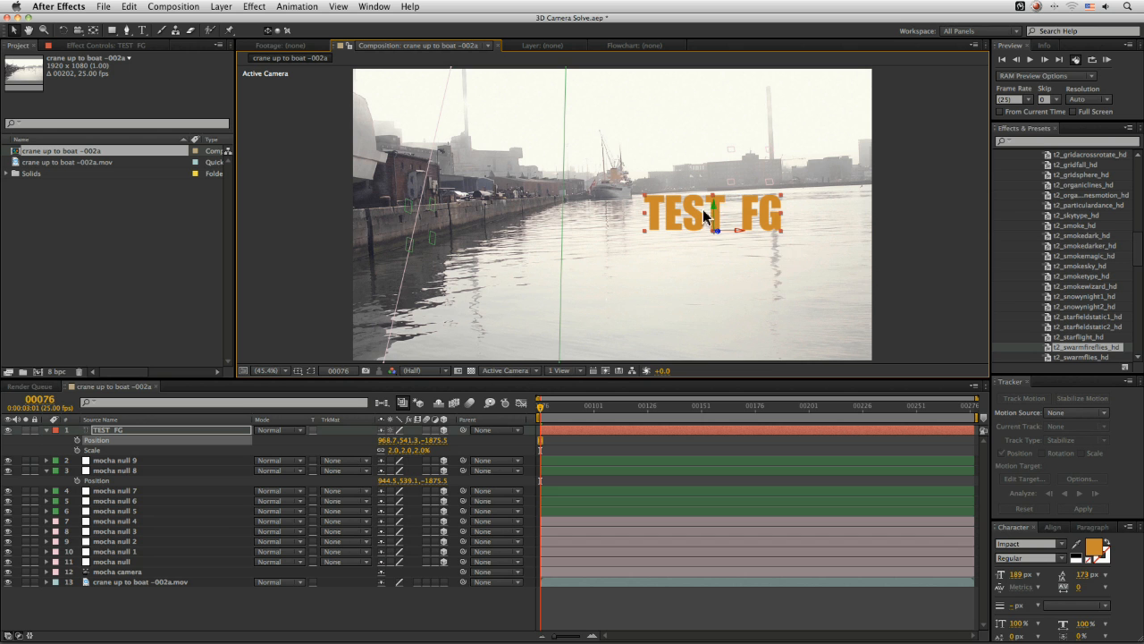
{"action": "left_click", "coordinate": [652, 404]}
{"action": "type", "text": "TEST BG"}
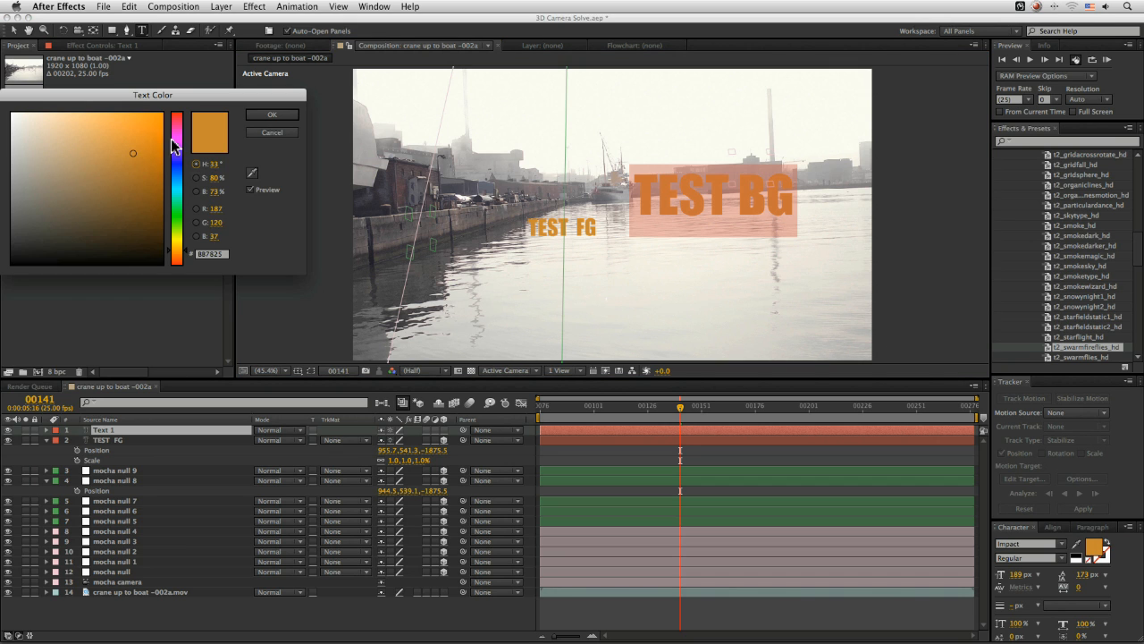
- Colour TEST BG pink, give it mocha null 3's position and scale it down into the distance
{"action": "left_click", "coordinate": [272, 114]}
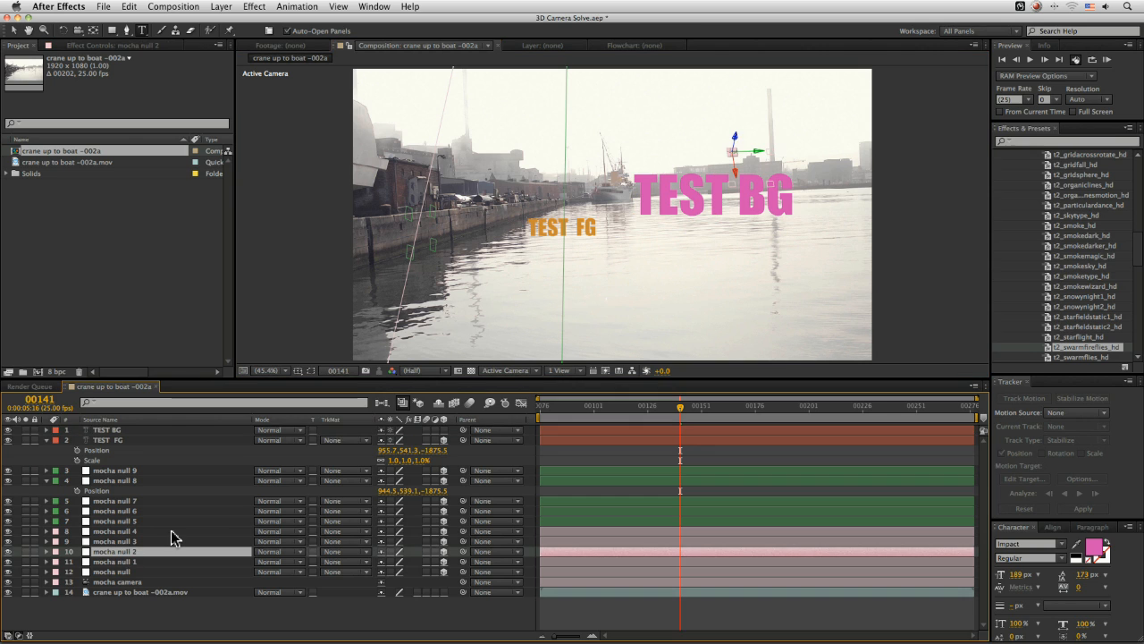
{"action": "left_click", "coordinate": [46, 551]}
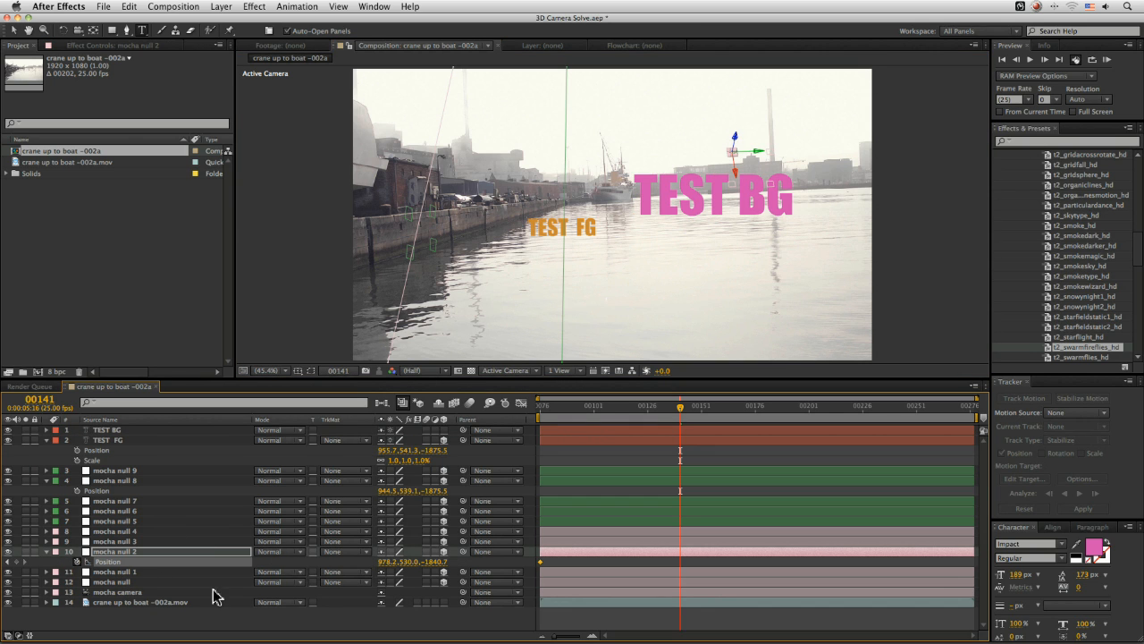
{"action": "left_click", "coordinate": [562, 404]}
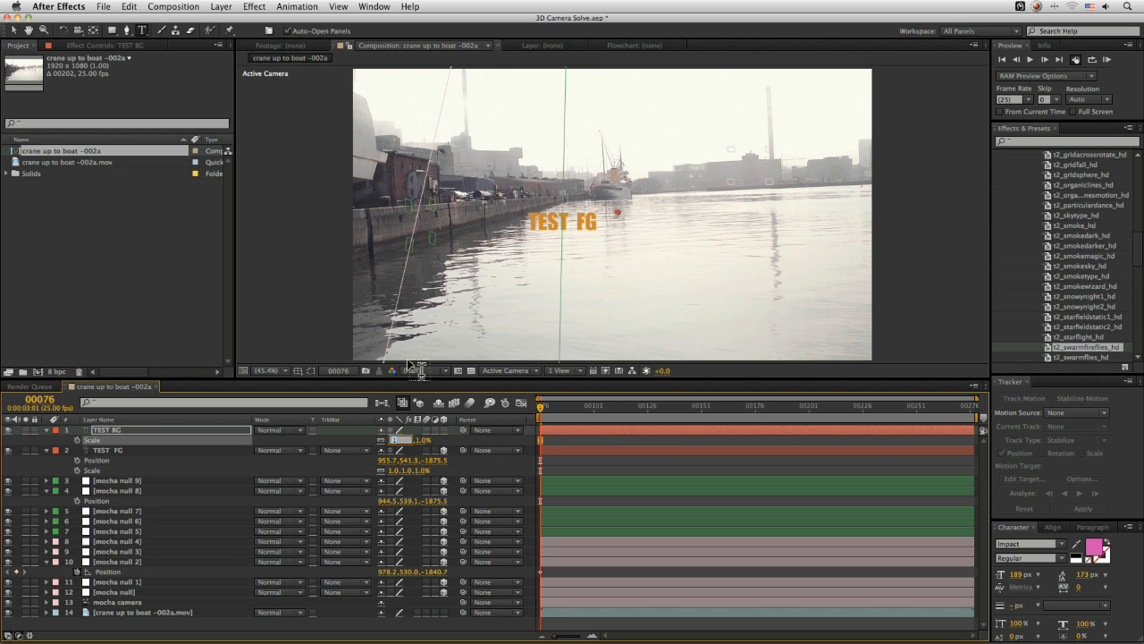
{"action": "left_click", "coordinate": [46, 429]}
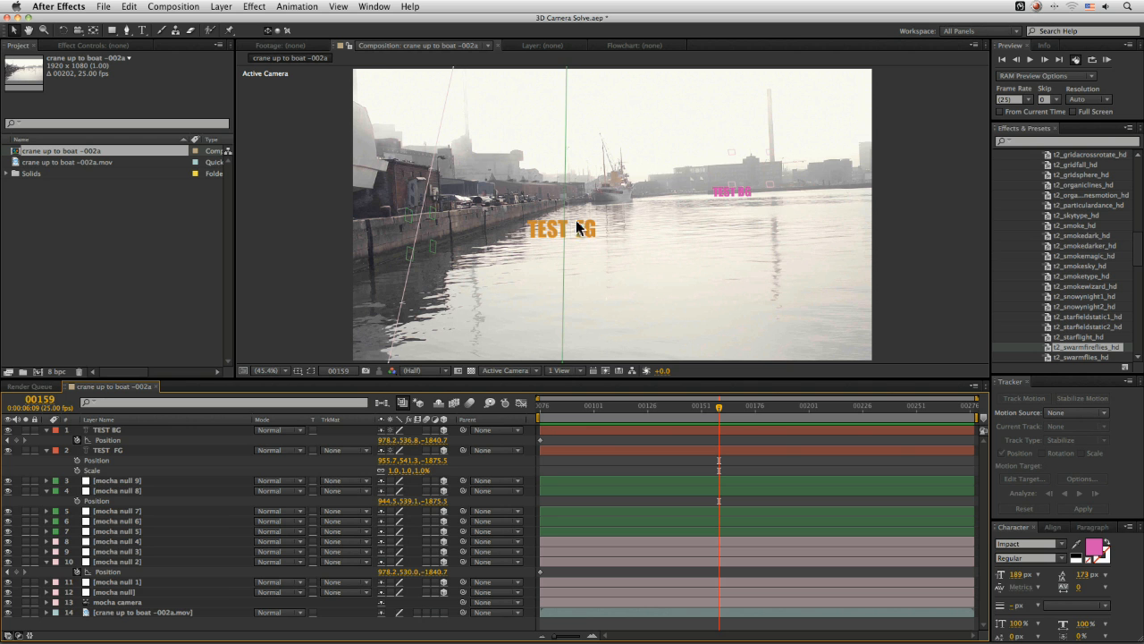
{"action": "mouse_move", "coordinate": [753, 188]}
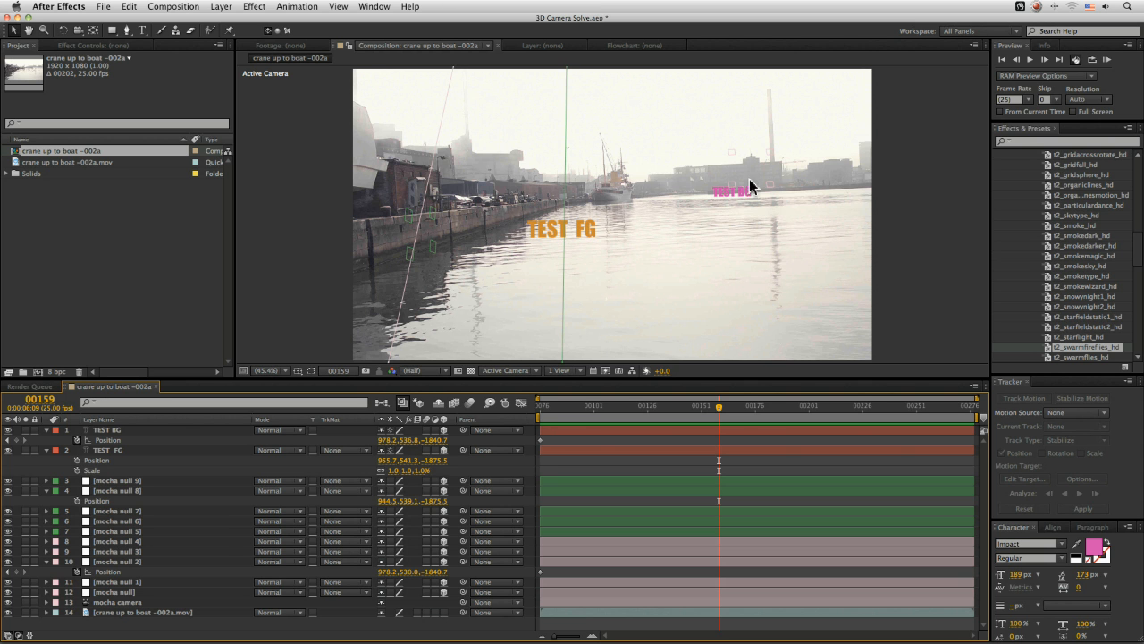
{"action": "mouse_move", "coordinate": [672, 187]}
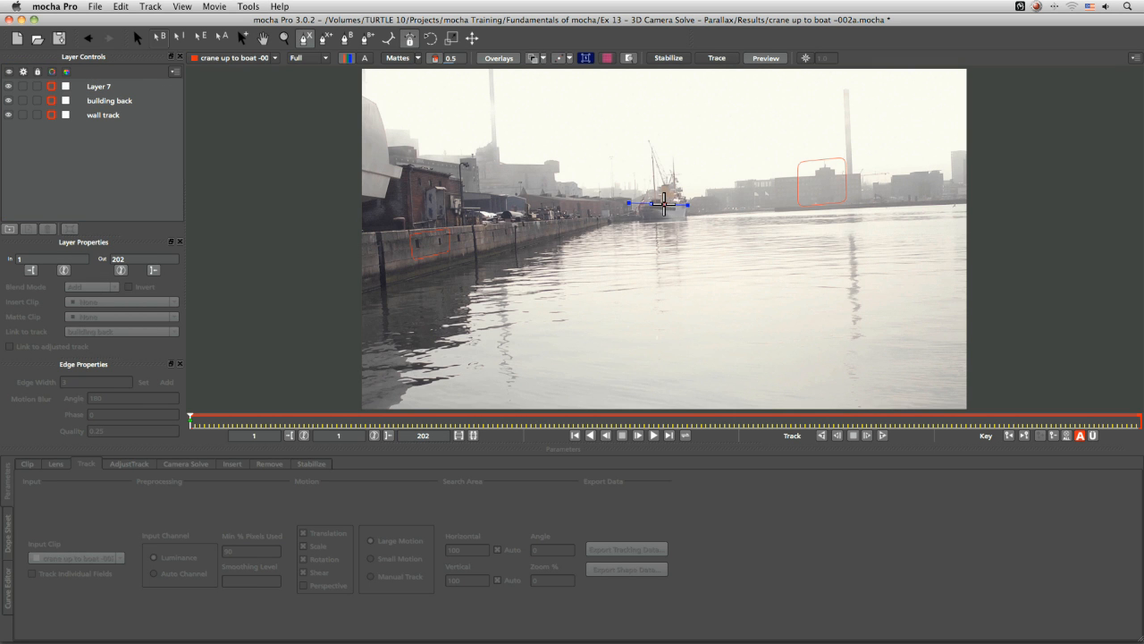
- Outline the moored ship with an X-spline as the new boat track layer
{"action": "left_click", "coordinate": [98, 86]}
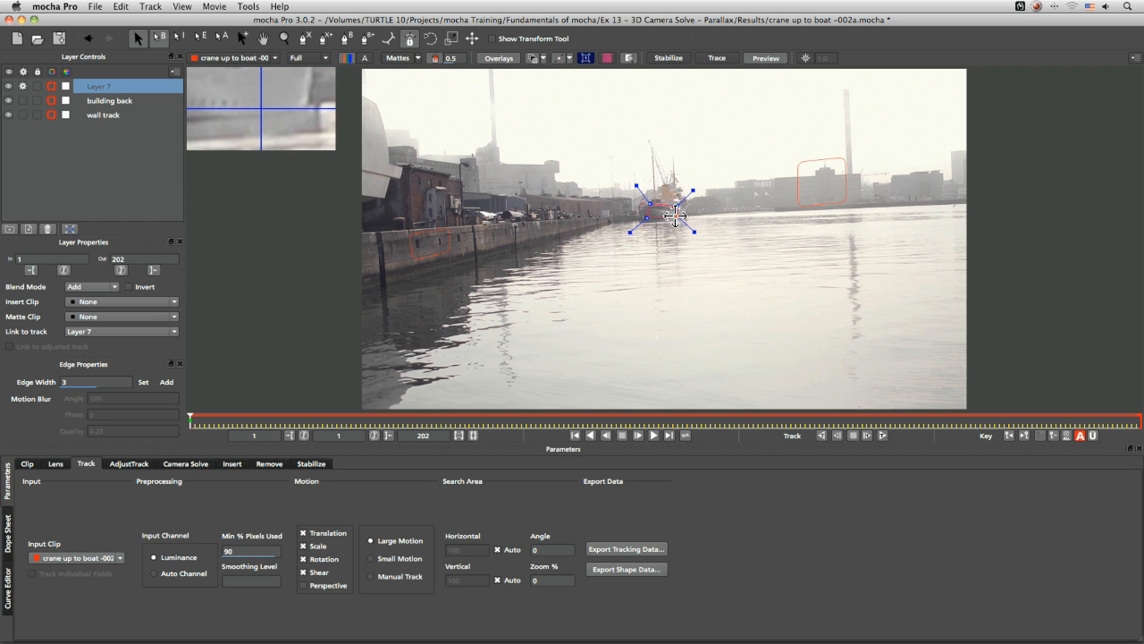
{"action": "left_click_drag", "start_coordinate": [665, 215], "coordinate": [665, 201]}
{"action": "type", "text": "boat track"}
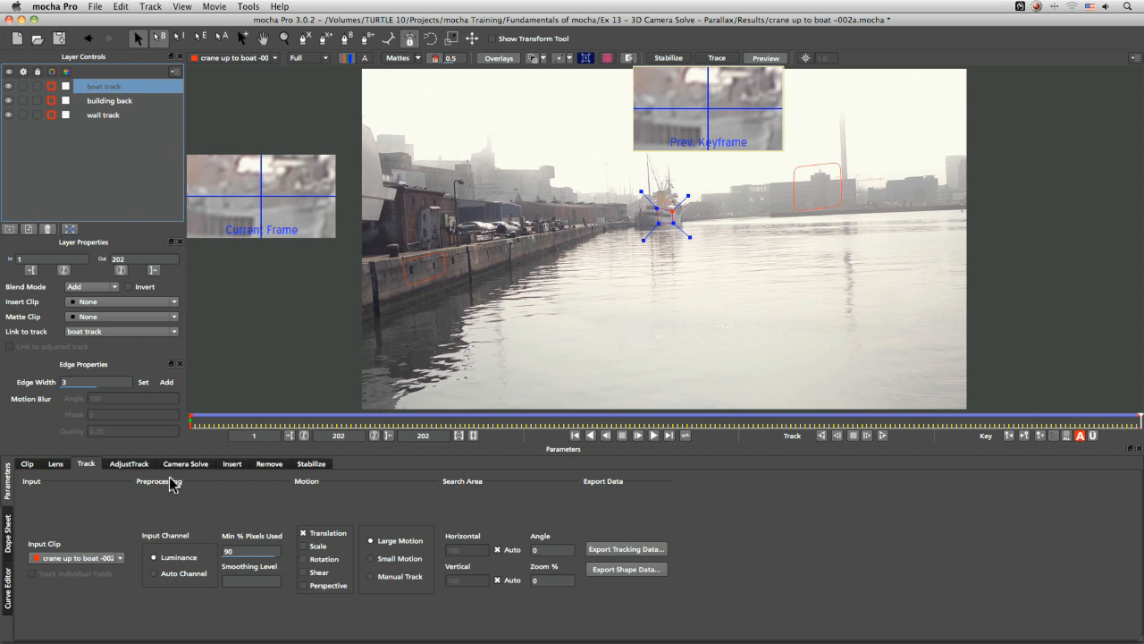
- Solve the camera from building back, wall track and boat track, and copy the AE 3D camera data
{"action": "left_click", "coordinate": [186, 463]}
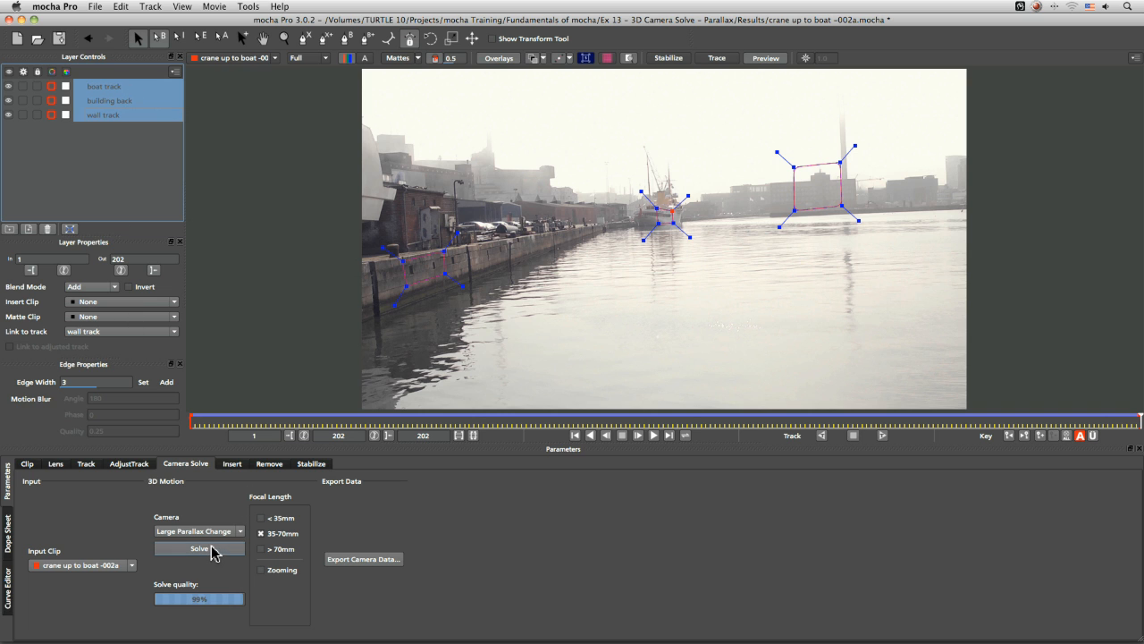
{"action": "left_click", "coordinate": [199, 547]}
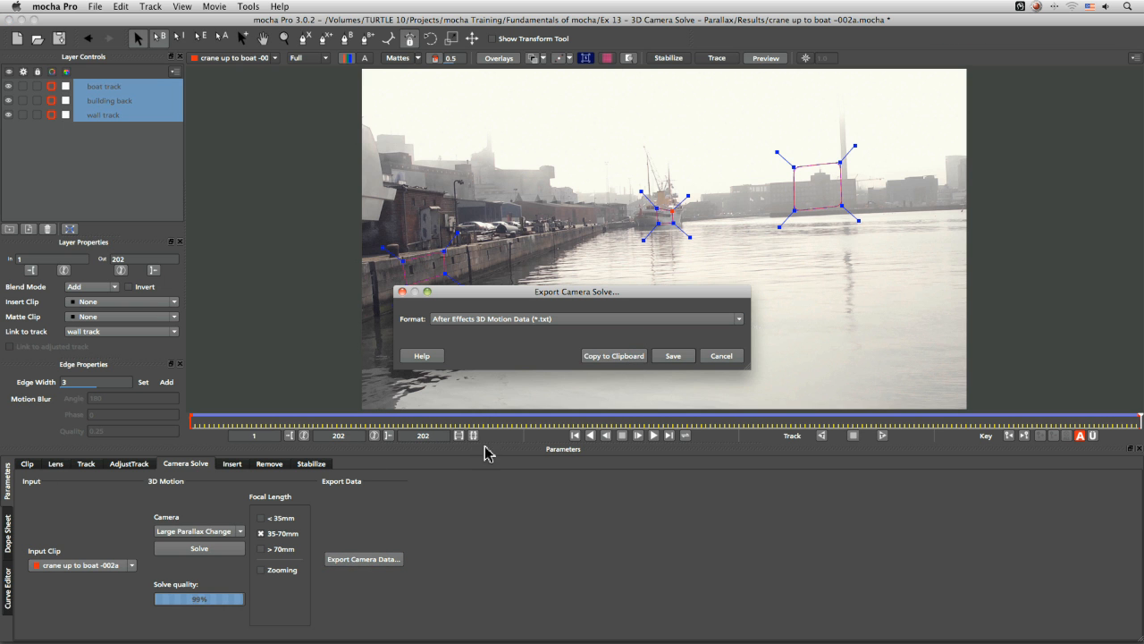
{"action": "left_click", "coordinate": [672, 354]}
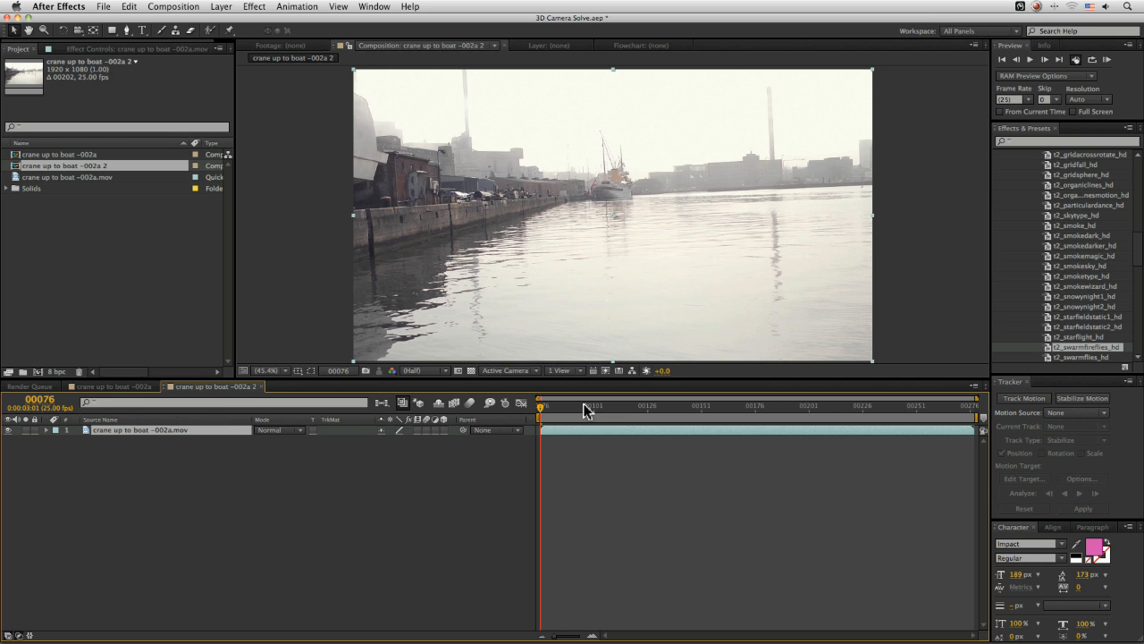
{"action": "mouse_move", "coordinate": [186, 171]}
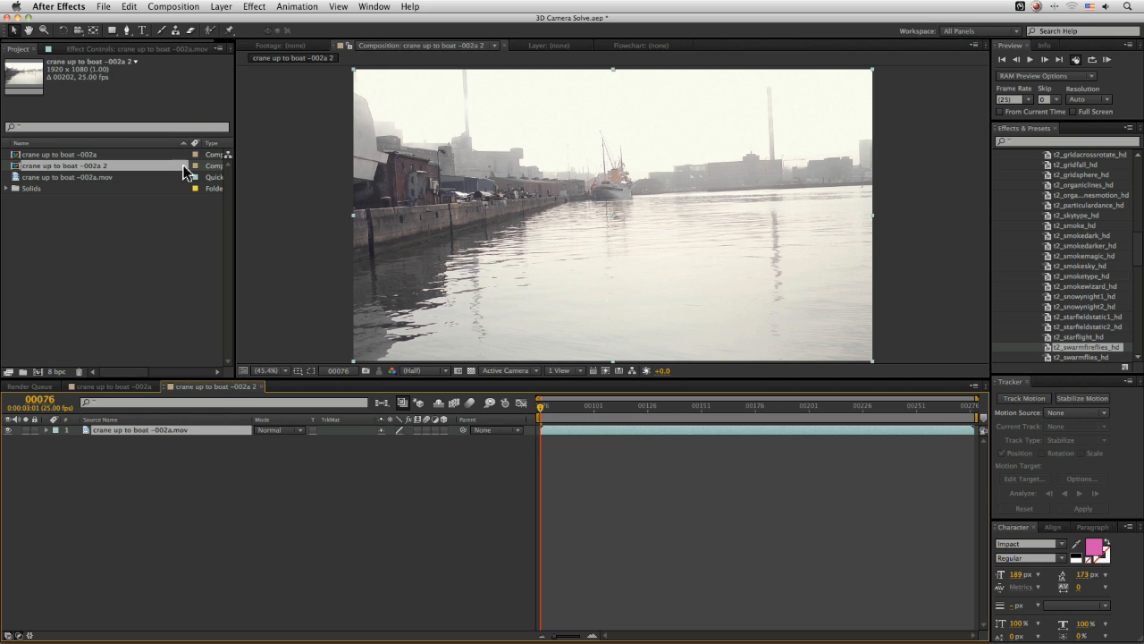
- Paste the camera into the comp copy and label the null groups green, orange and cyan
{"action": "left_click", "coordinate": [129, 7]}
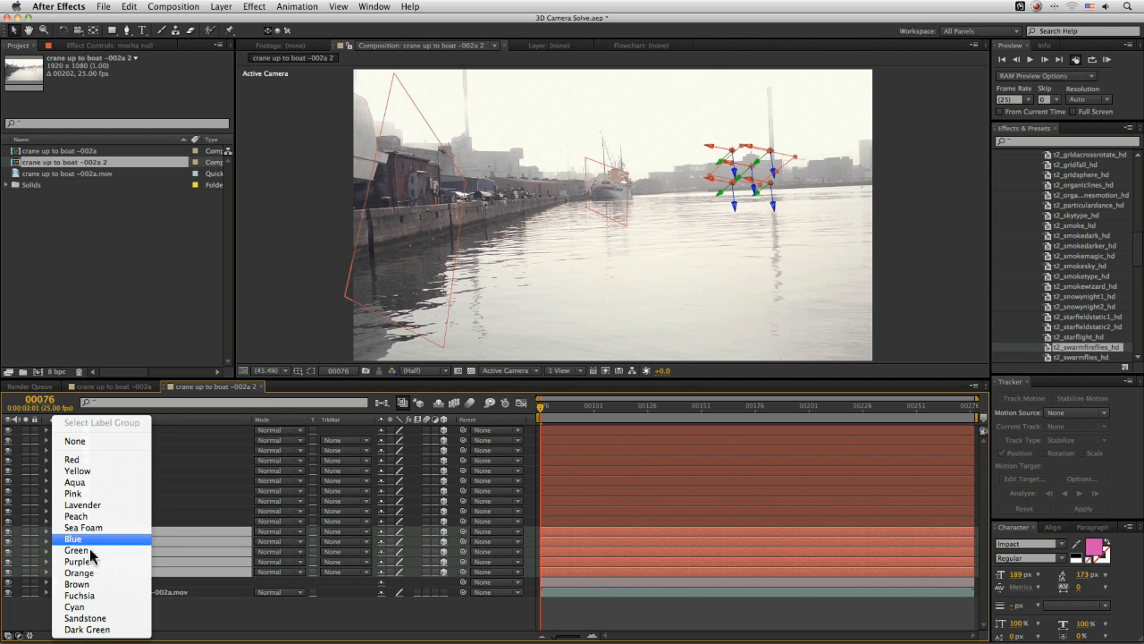
{"action": "left_click", "coordinate": [77, 550]}
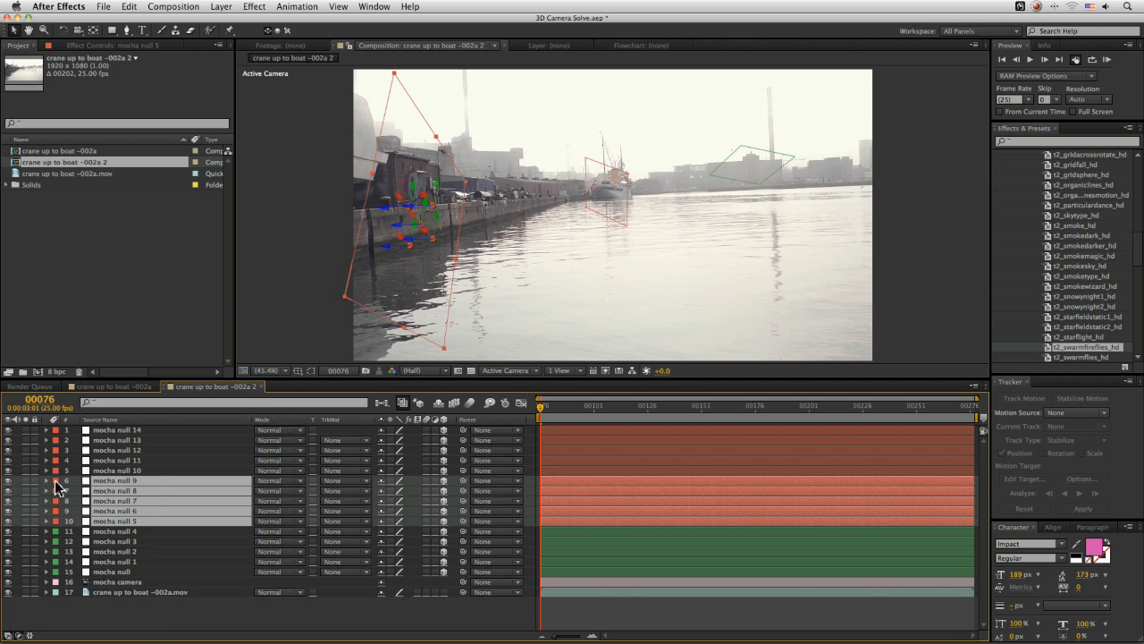
{"action": "left_click", "coordinate": [116, 429]}
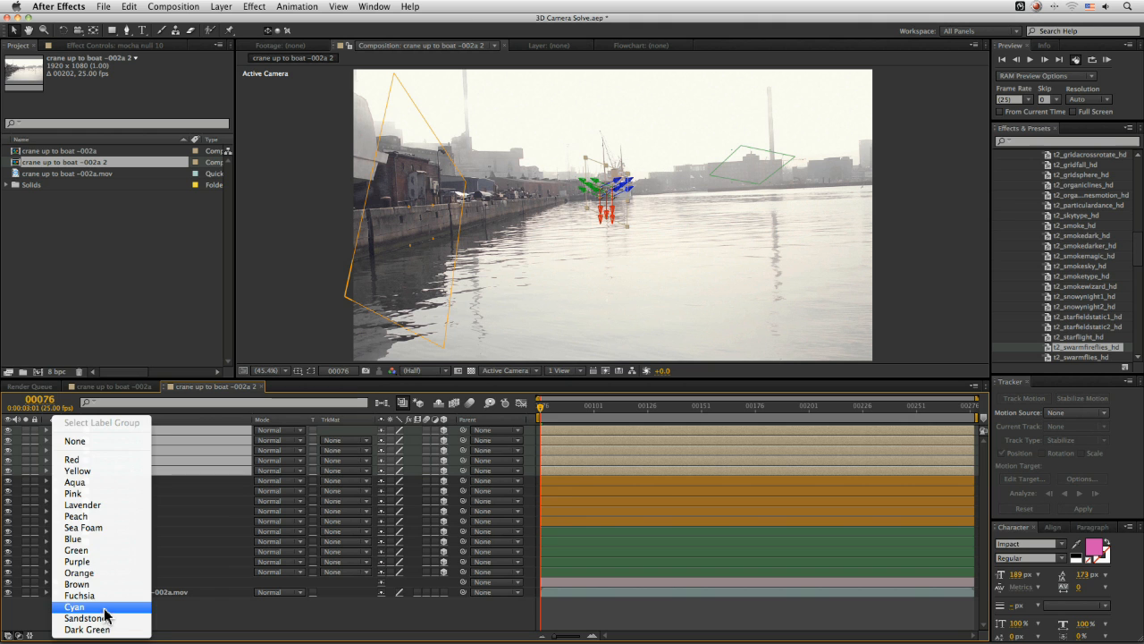
{"action": "left_click", "coordinate": [75, 606]}
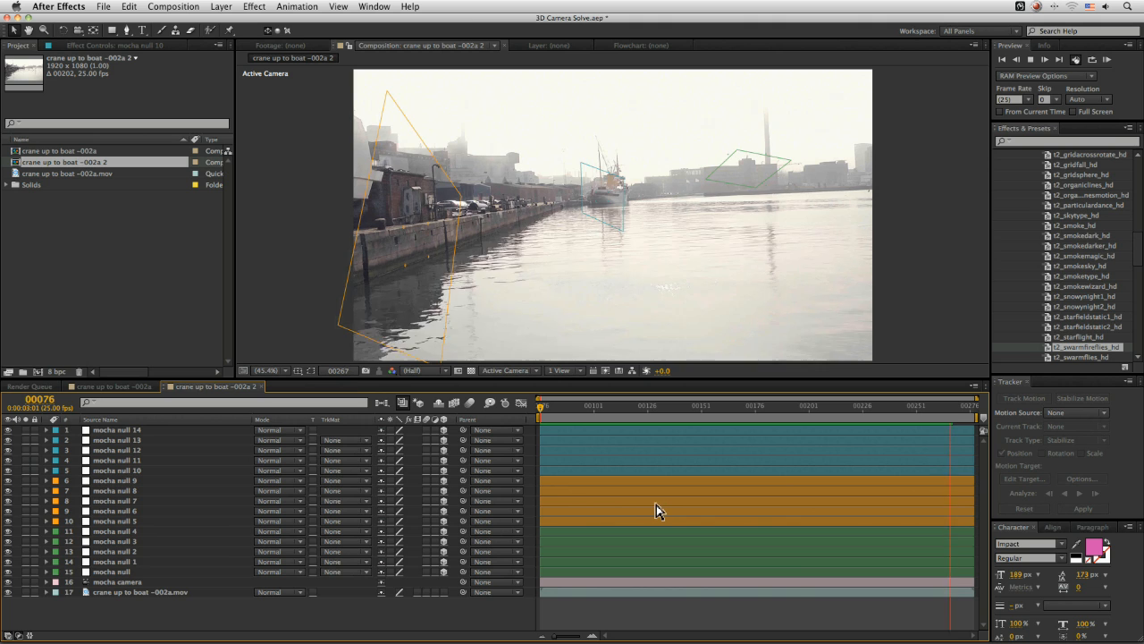
- Inspect the mocha camera's transform properties and scrub through the shot
{"action": "left_click", "coordinate": [118, 583]}
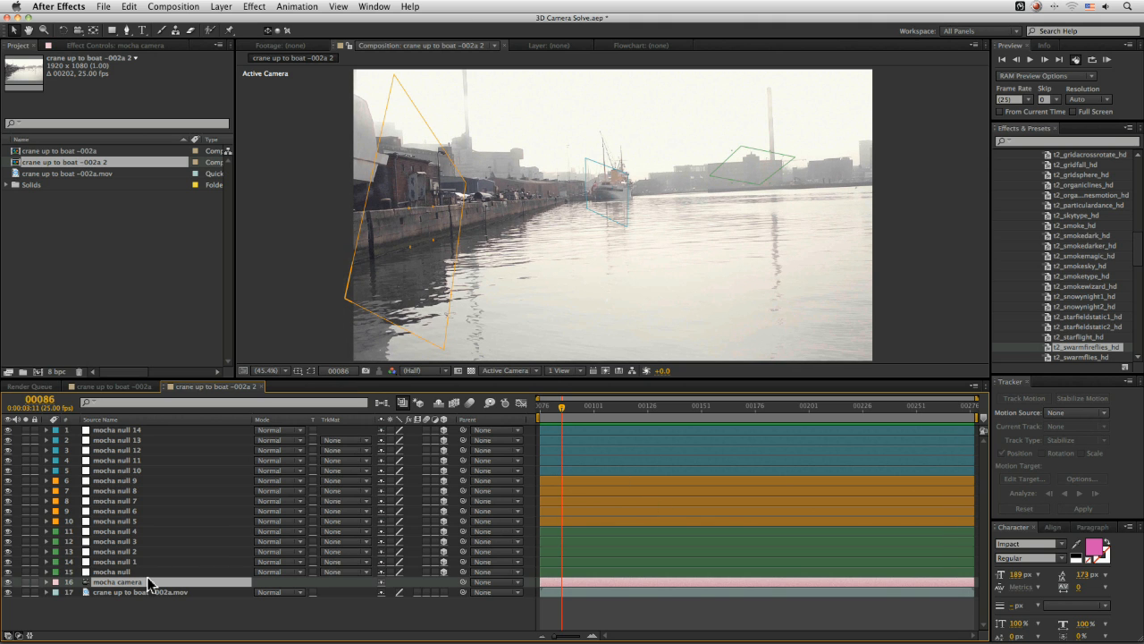
{"action": "left_click", "coordinate": [46, 583]}
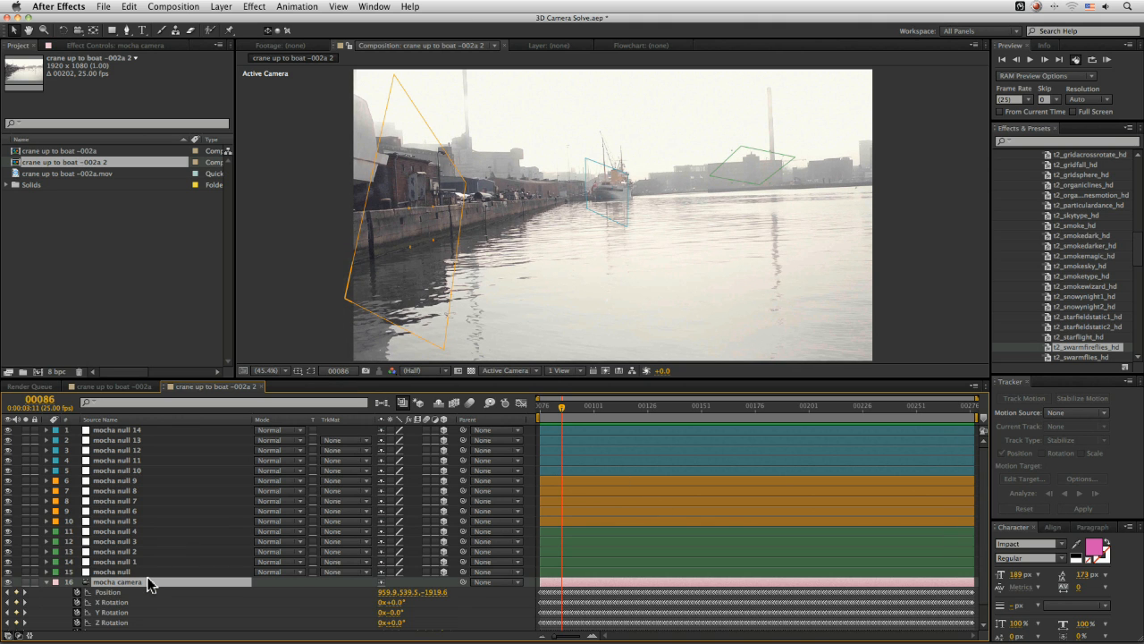
{"action": "left_click_drag", "start_coordinate": [562, 404], "coordinate": [540, 404]}
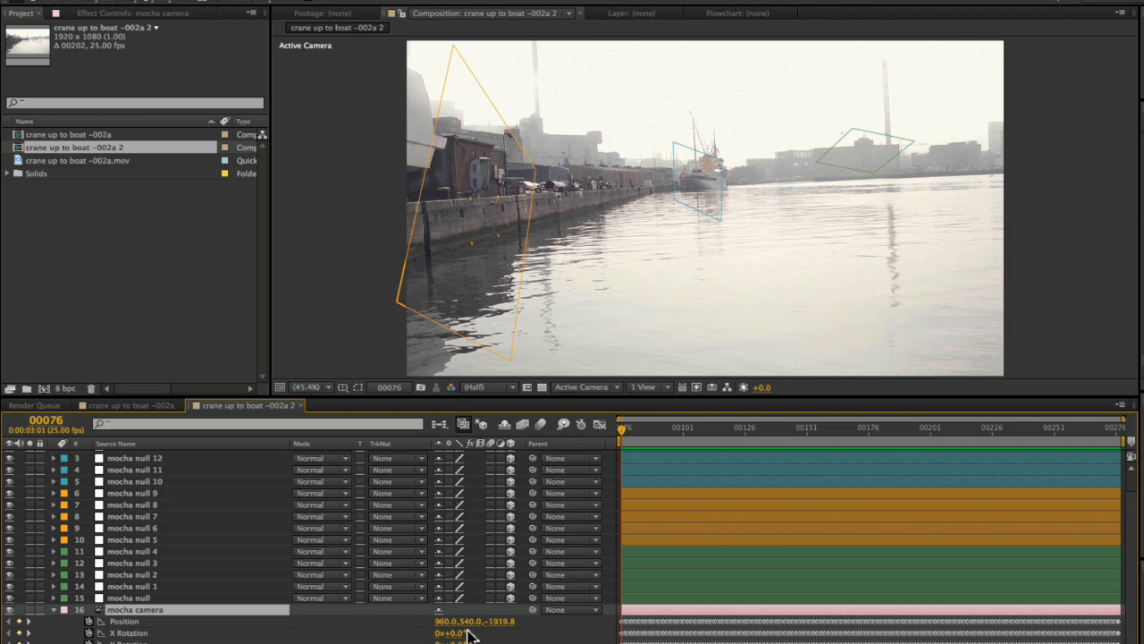
{"action": "mouse_move", "coordinate": [511, 635]}
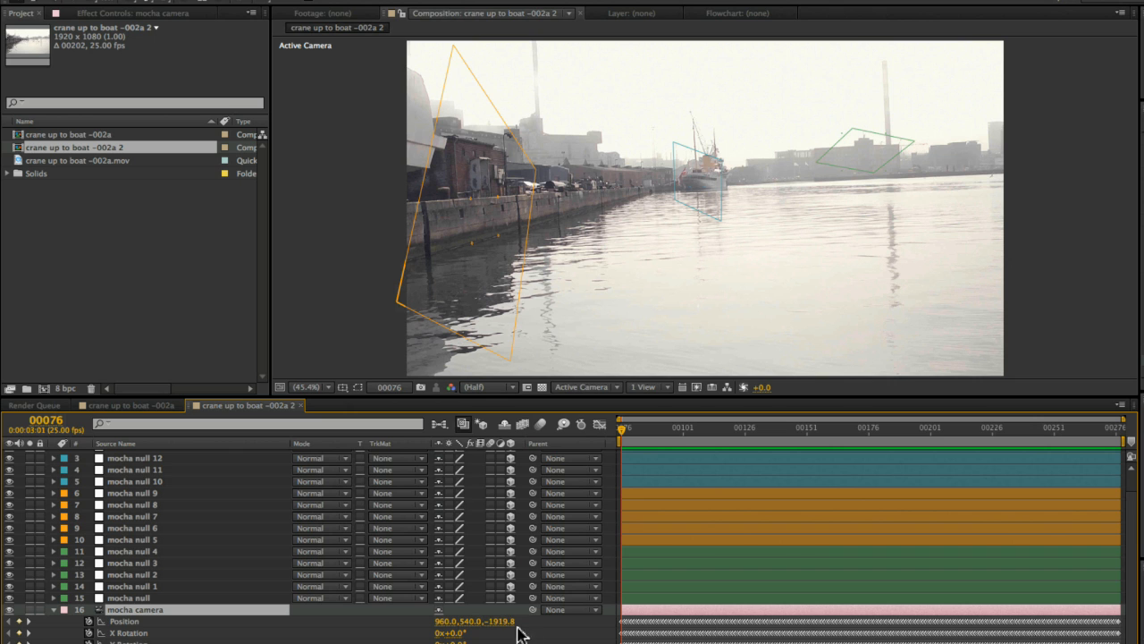
- Copy the TEST FG and TEST BG layers from the original comp into the camera-solve comp
{"action": "left_click", "coordinate": [129, 404]}
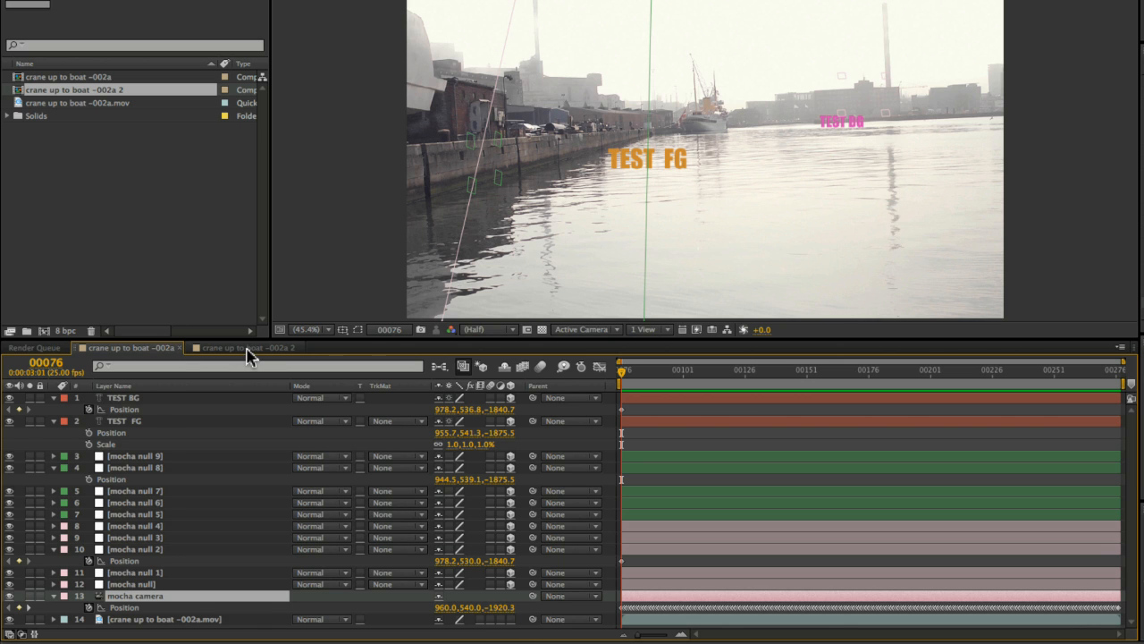
{"action": "left_click", "coordinate": [243, 347]}
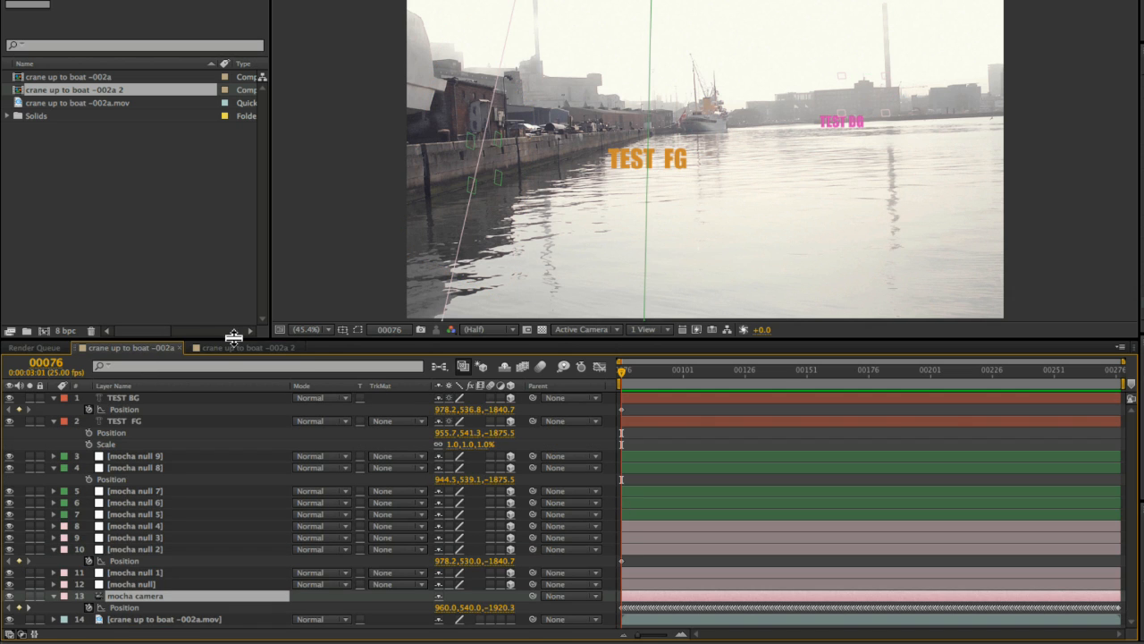
{"action": "left_click", "coordinate": [241, 347]}
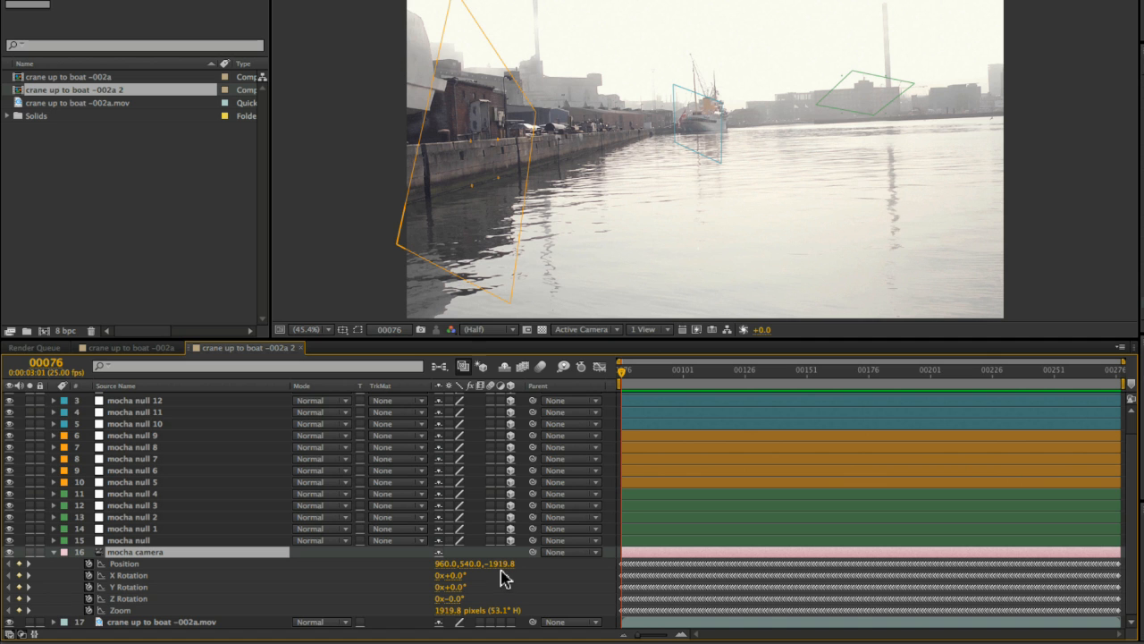
{"action": "mouse_move", "coordinate": [483, 588]}
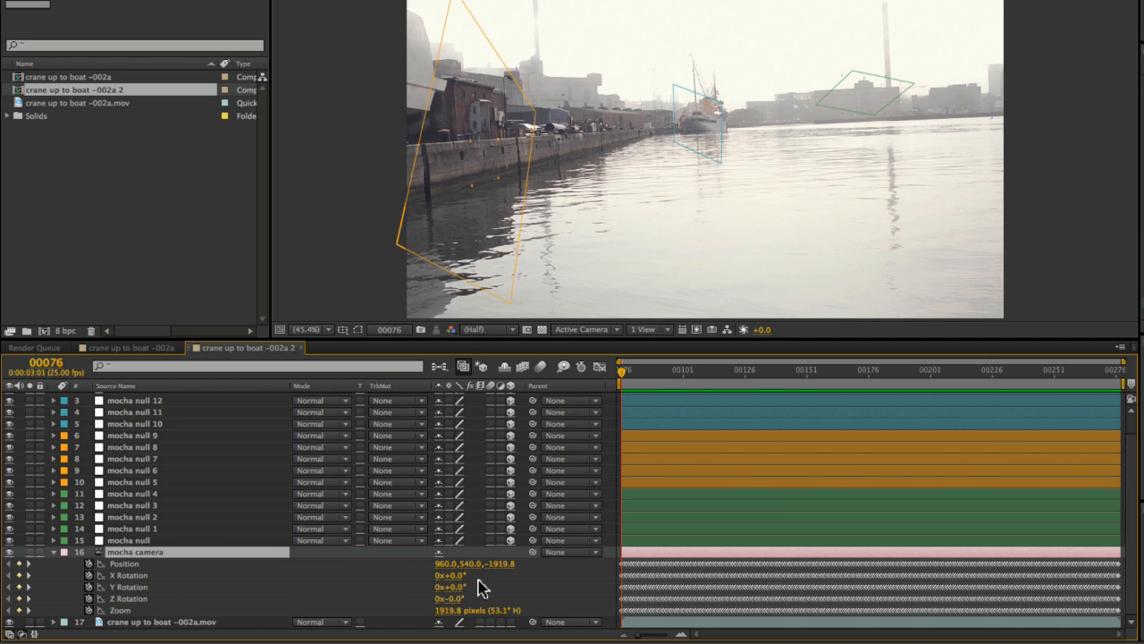
{"action": "left_click", "coordinate": [823, 370]}
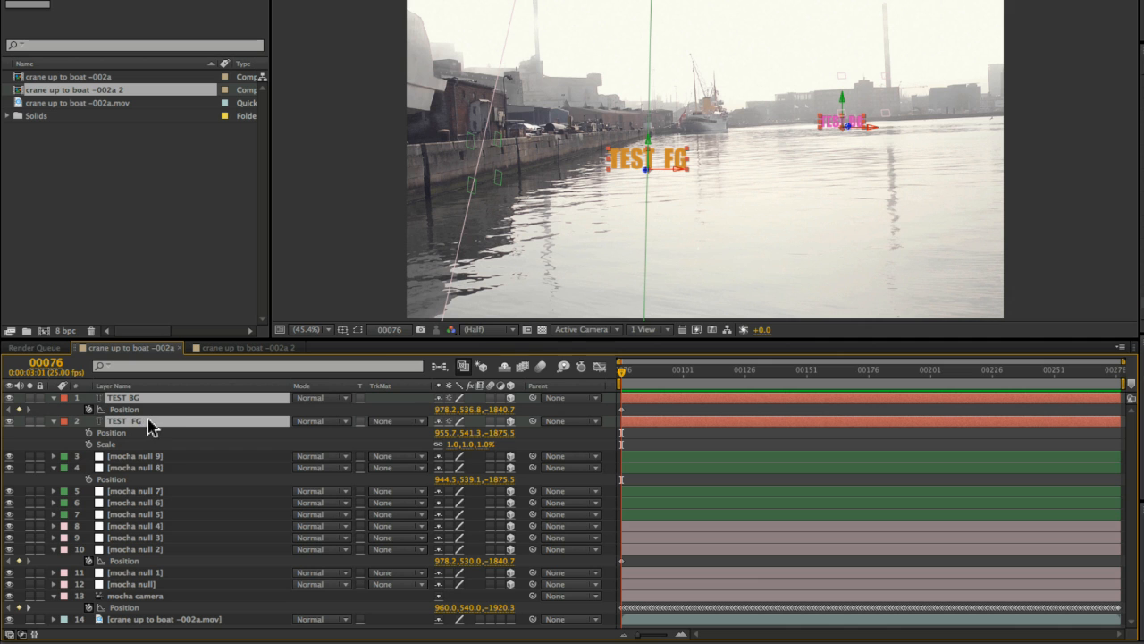
{"action": "left_click", "coordinate": [241, 347]}
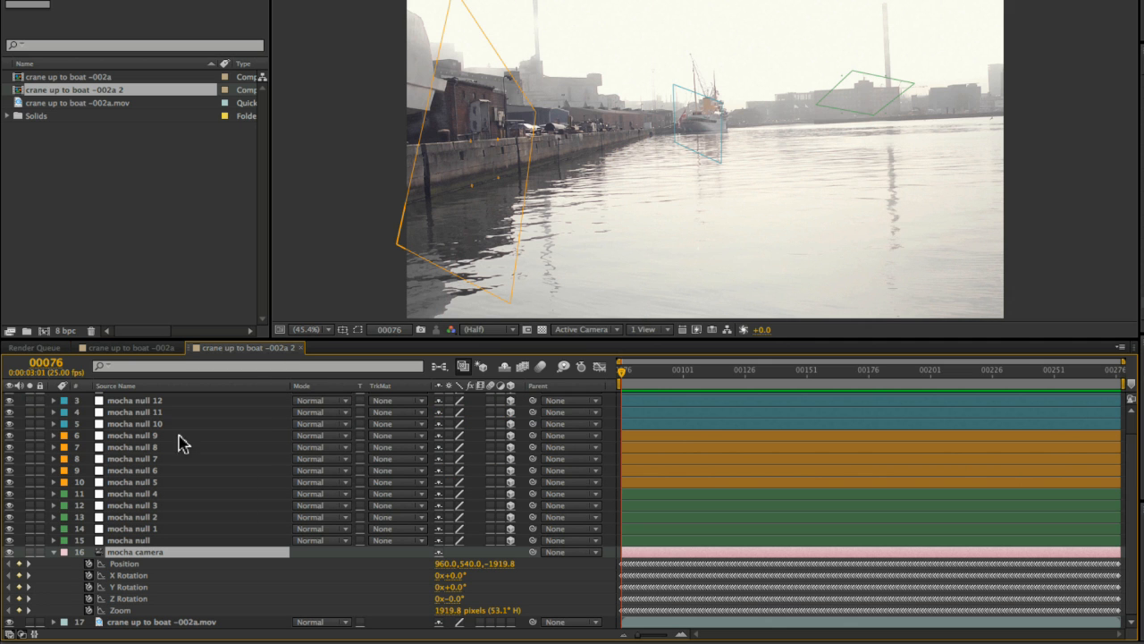
{"action": "scroll", "scroll_direction": "down", "scroll_amount": 3}
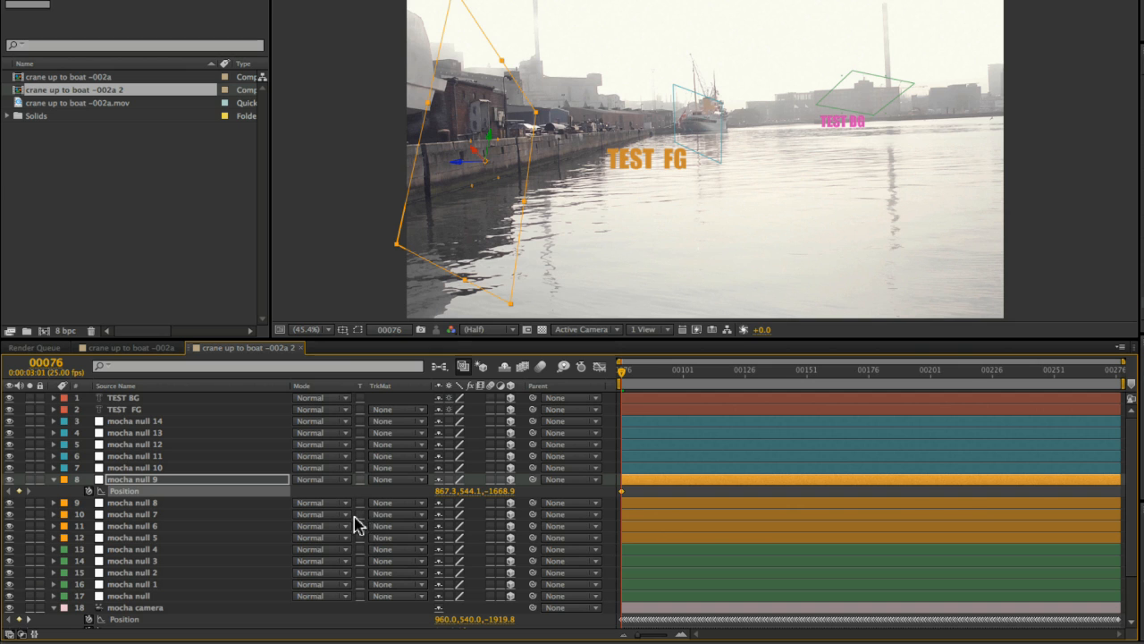
{"action": "mouse_move", "coordinate": [152, 413]}
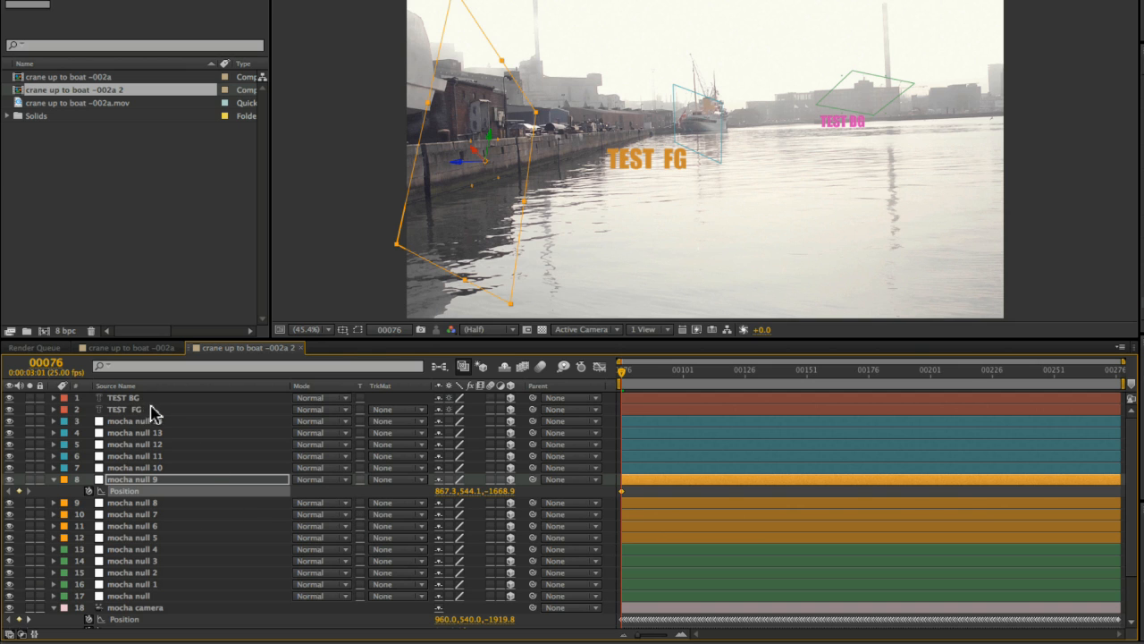
- Give TEST FG a mocha null's position and a reduced scale so it sits on the quay
{"action": "left_click", "coordinate": [134, 407]}
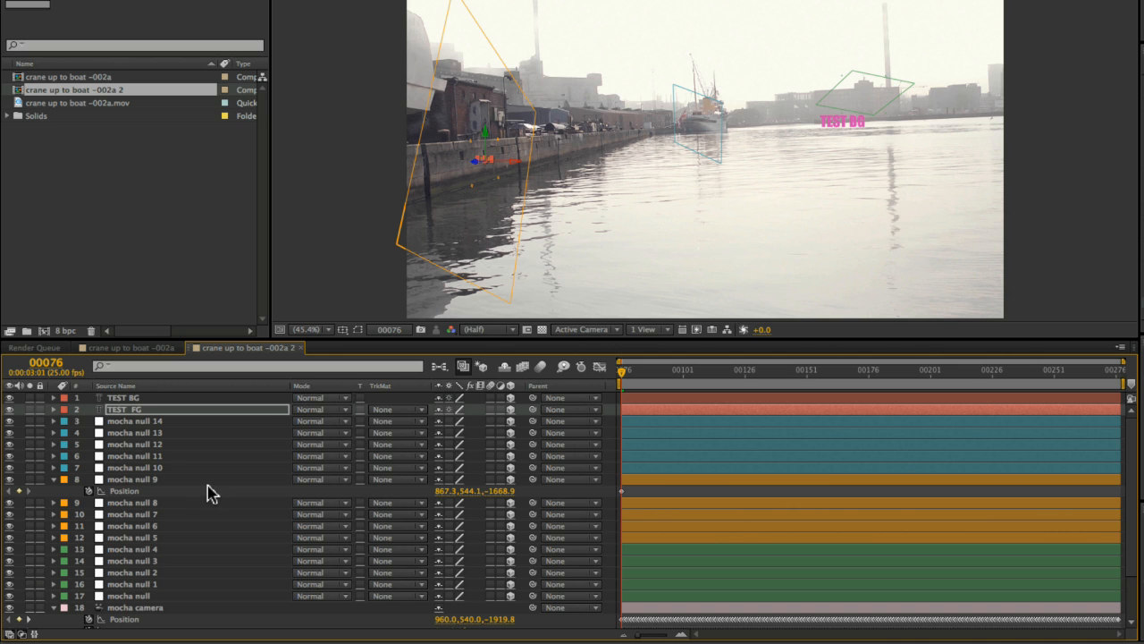
{"action": "left_click", "coordinate": [54, 408]}
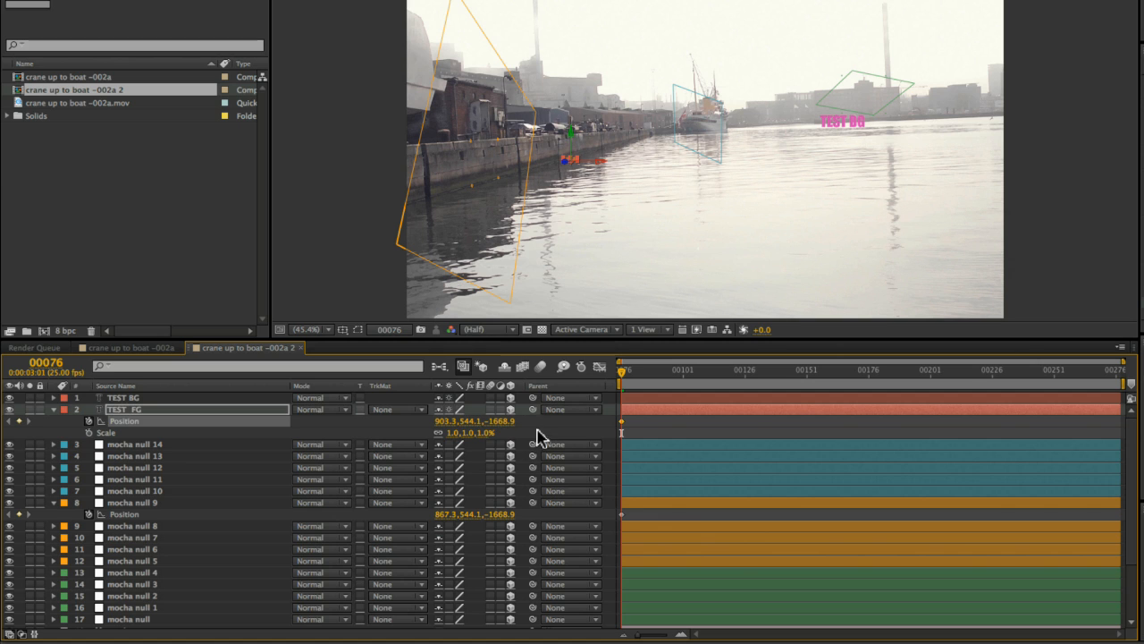
{"action": "double_click", "coordinate": [454, 431]}
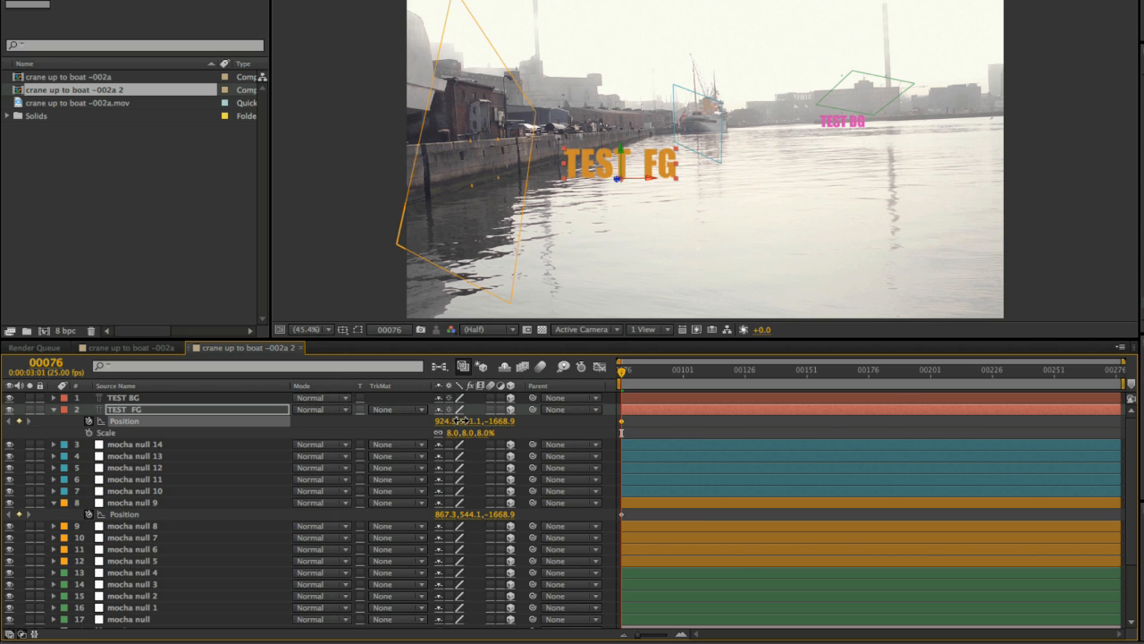
{"action": "left_click", "coordinate": [765, 369]}
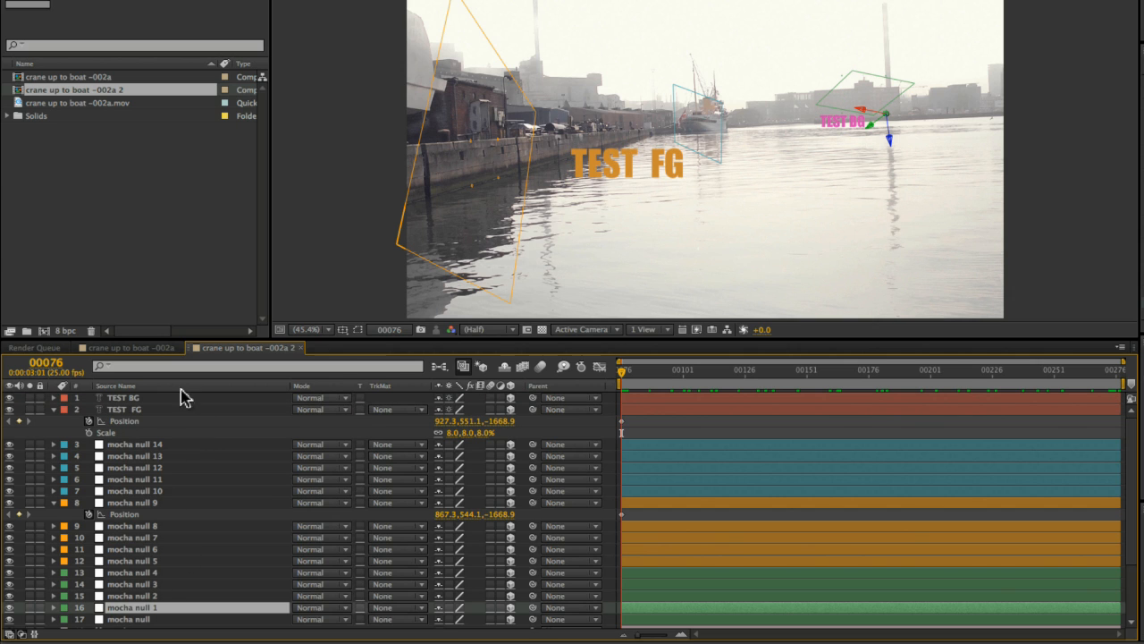
{"action": "mouse_move", "coordinate": [188, 587]}
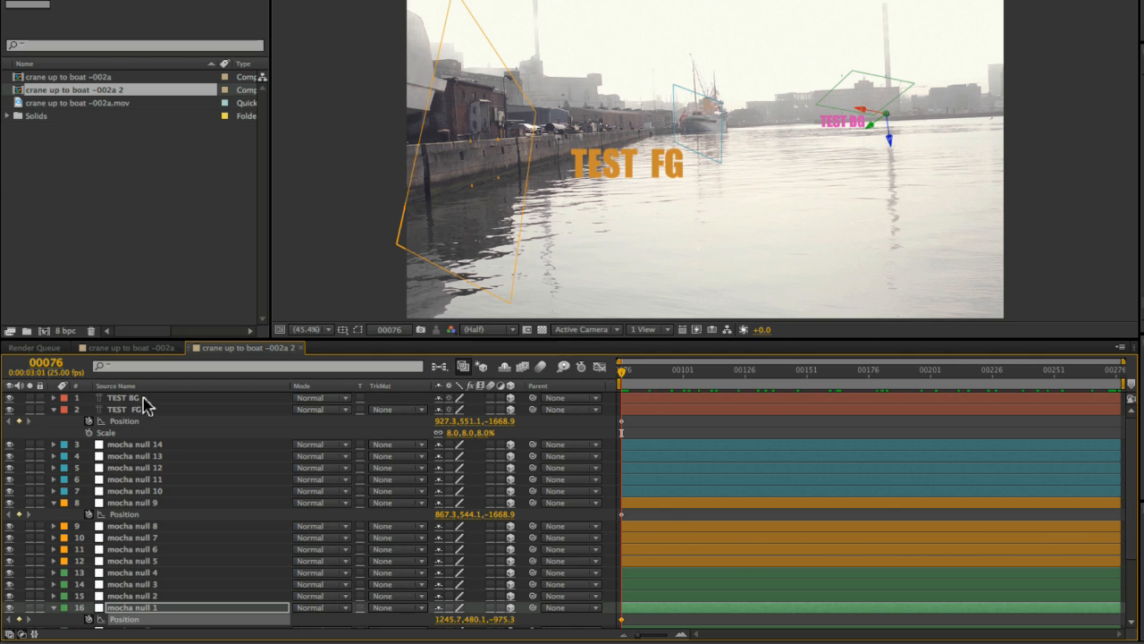
- Shrink TEST BG near the boat to match the foreground text
{"action": "left_click", "coordinate": [124, 397]}
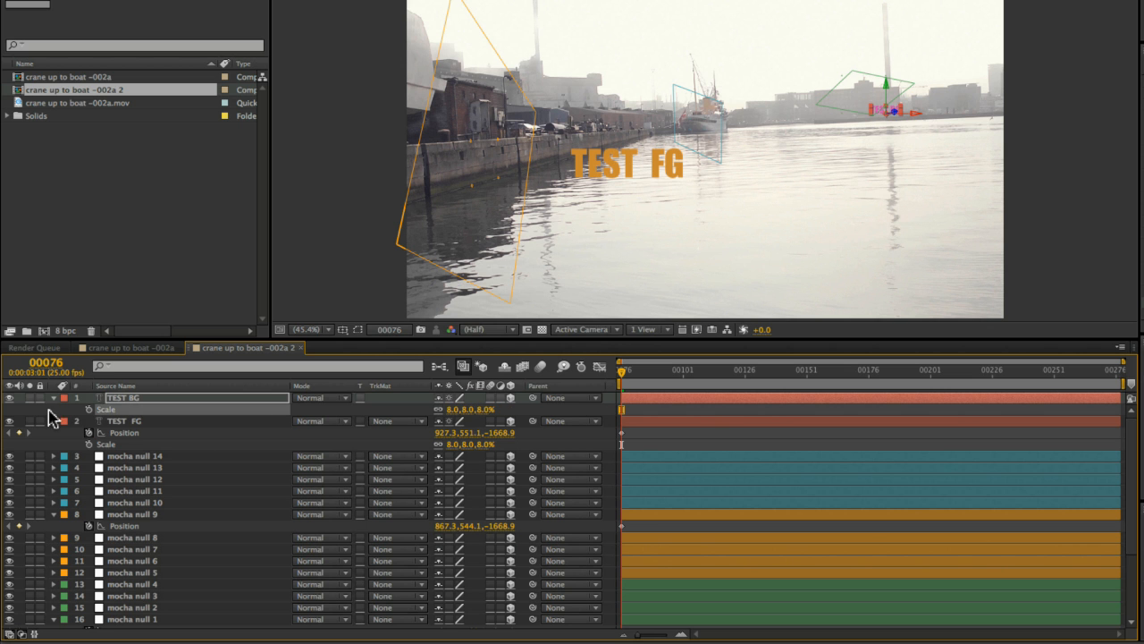
{"action": "left_click", "coordinate": [1012, 369]}
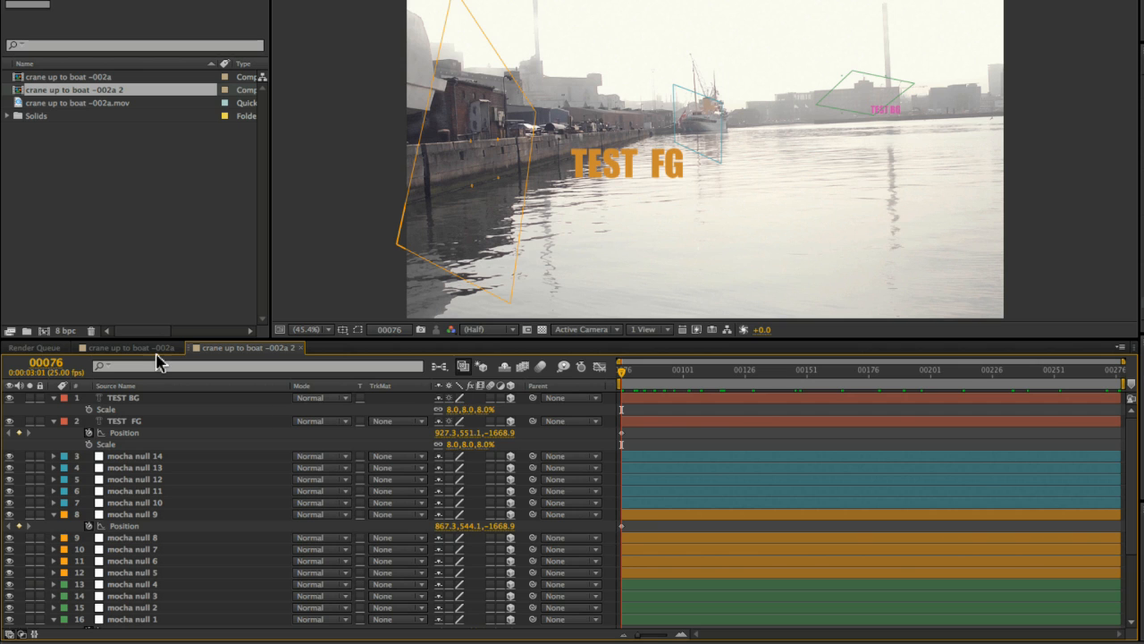
{"action": "left_click", "coordinate": [123, 397]}
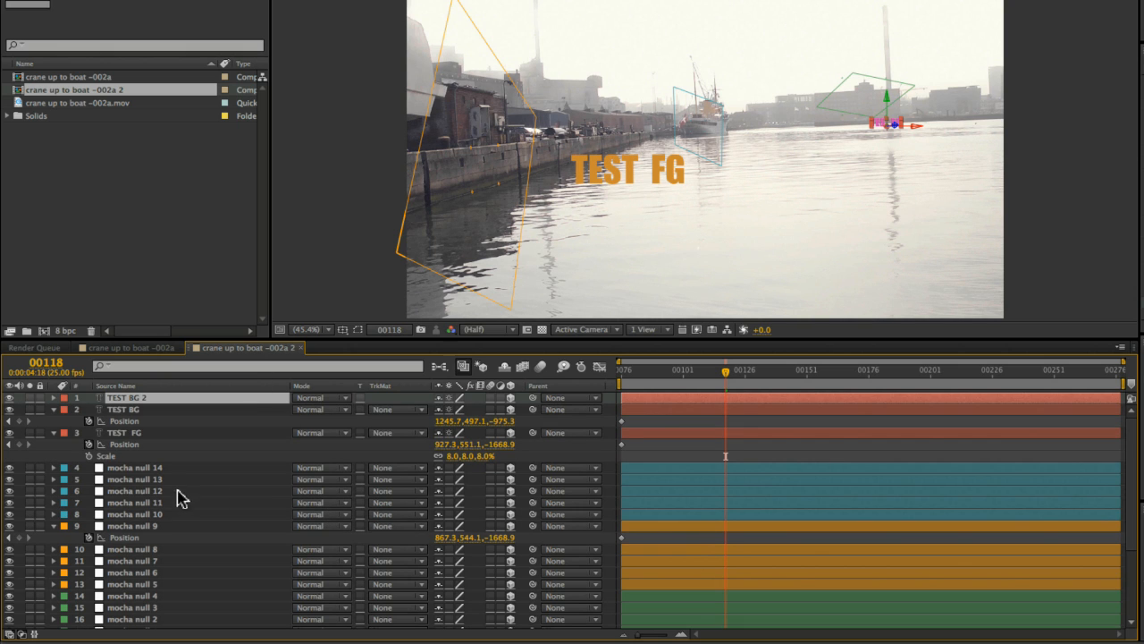
- Give duplicate TEST BG 2 mocha null 13's position and recolour it blue
{"action": "left_click", "coordinate": [134, 480]}
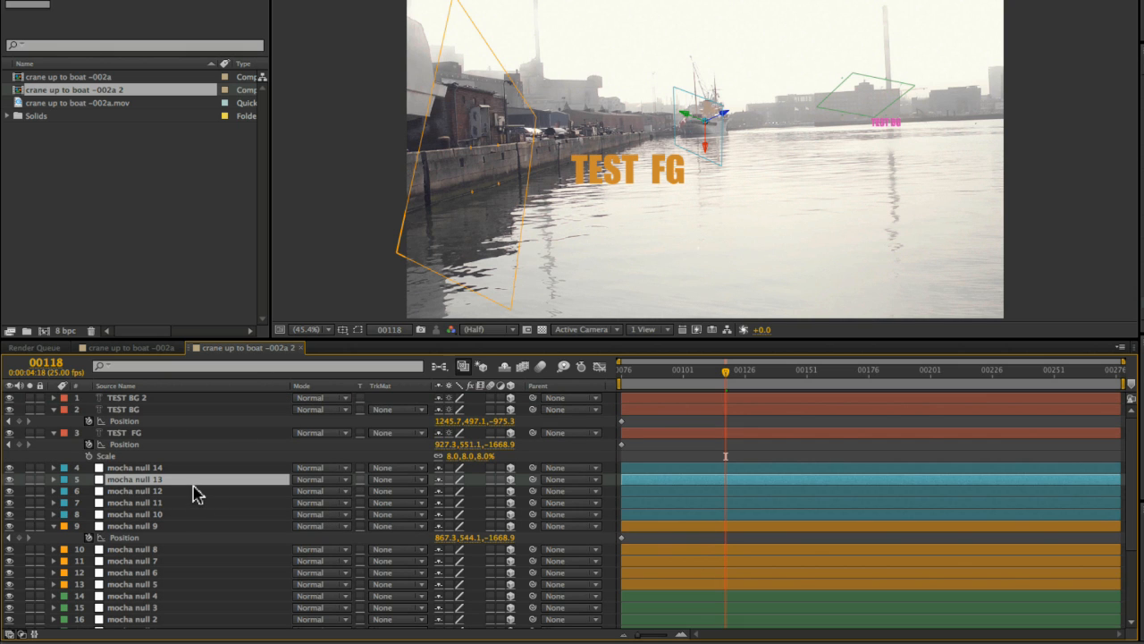
{"action": "left_click", "coordinate": [54, 479]}
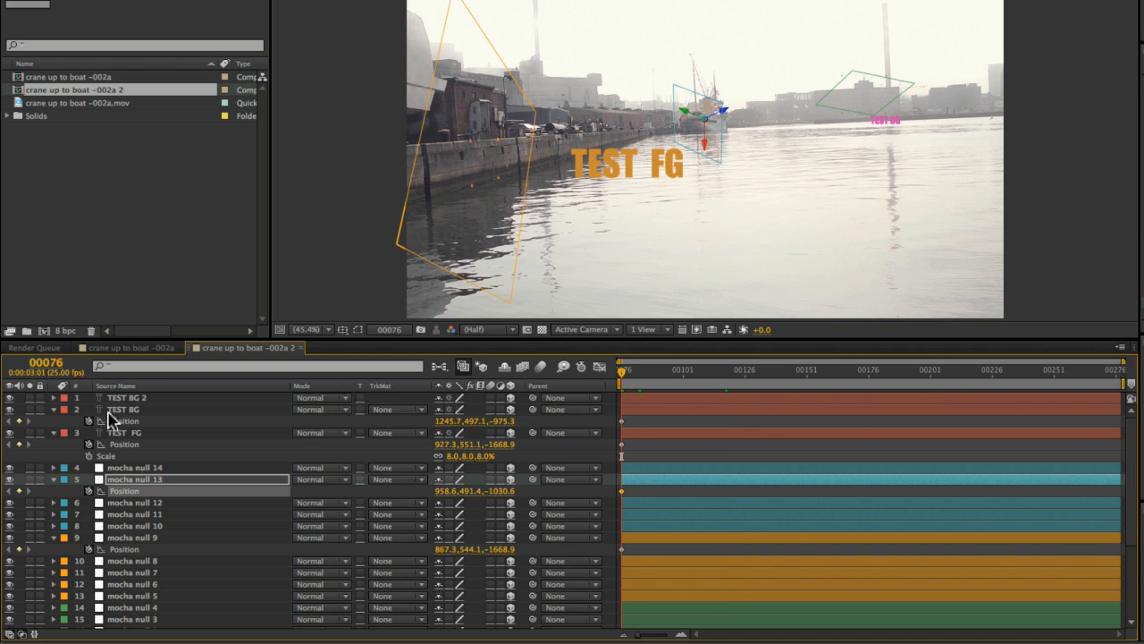
{"action": "left_click", "coordinate": [127, 397]}
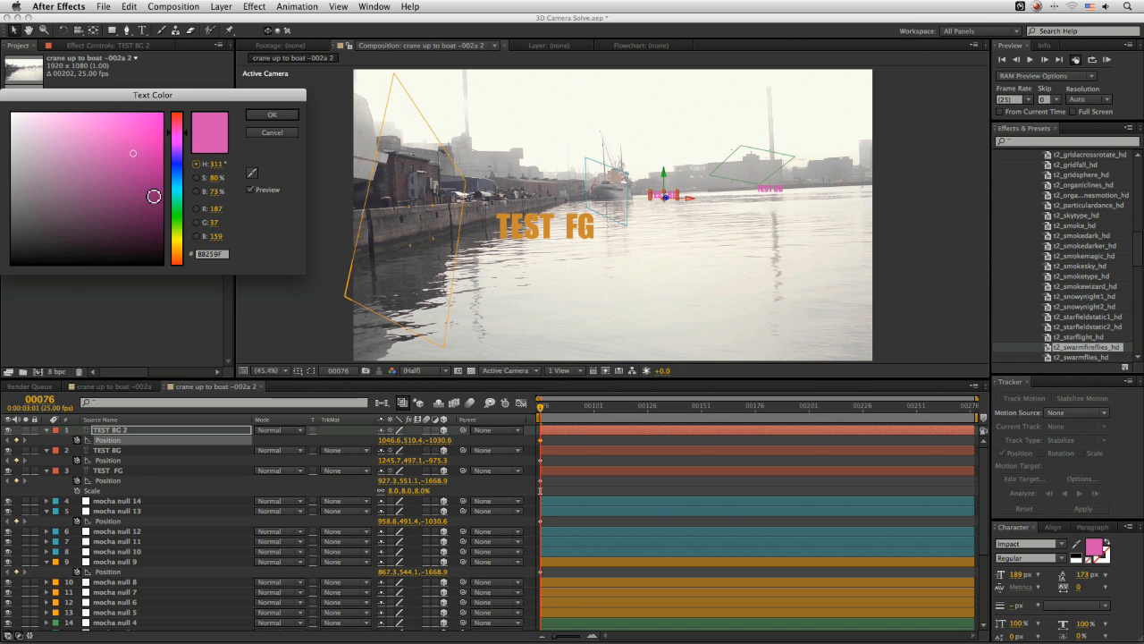
{"action": "left_click", "coordinate": [271, 114]}
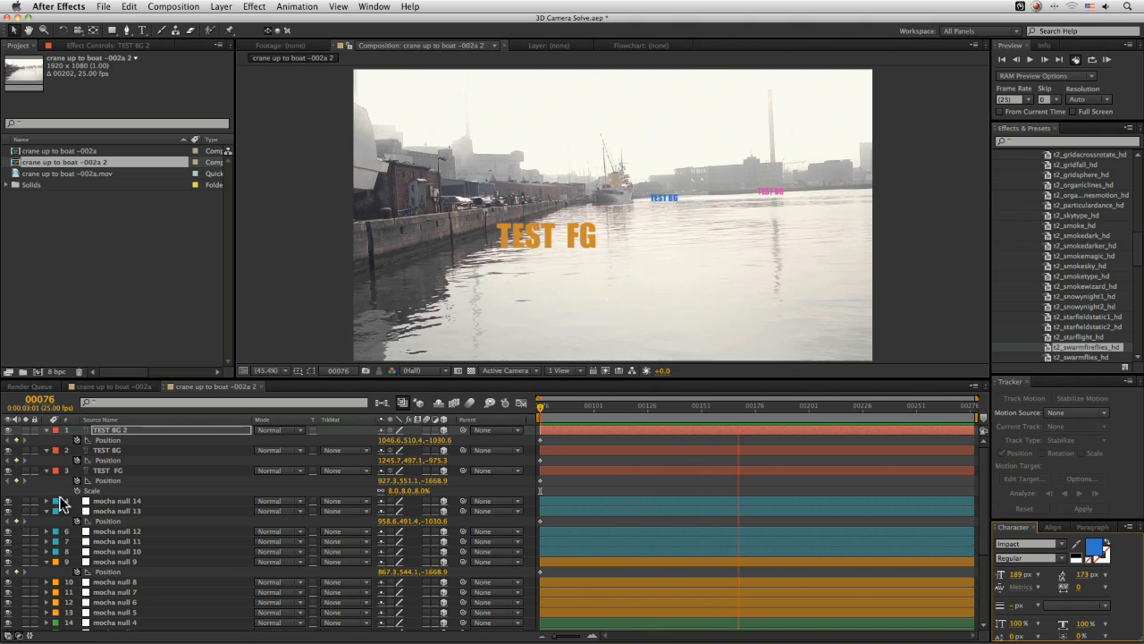
- Scrub through the shot to check the text layers track with the scene
{"action": "left_click_drag", "start_coordinate": [540, 404], "coordinate": [844, 404]}
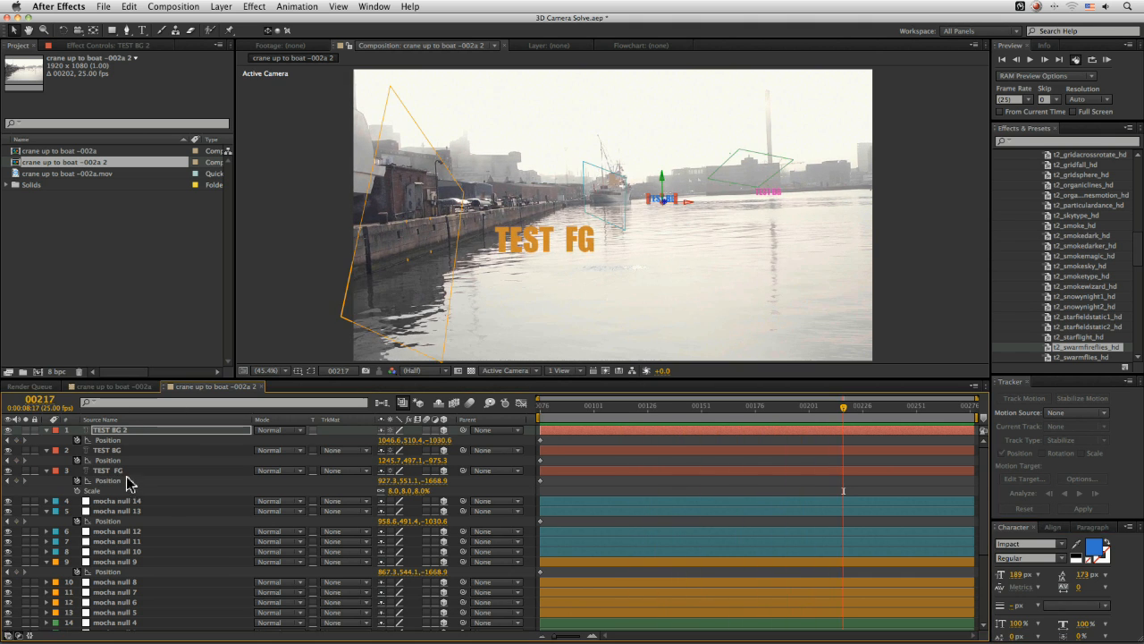
{"action": "left_click", "coordinate": [611, 404]}
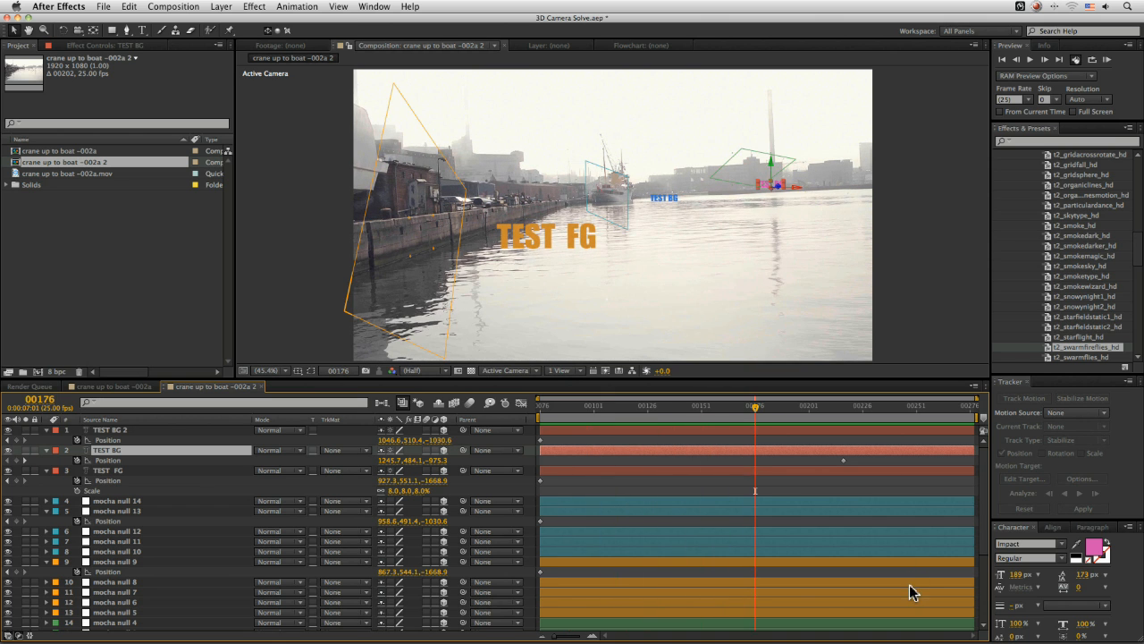
{"action": "mouse_move", "coordinate": [901, 593]}
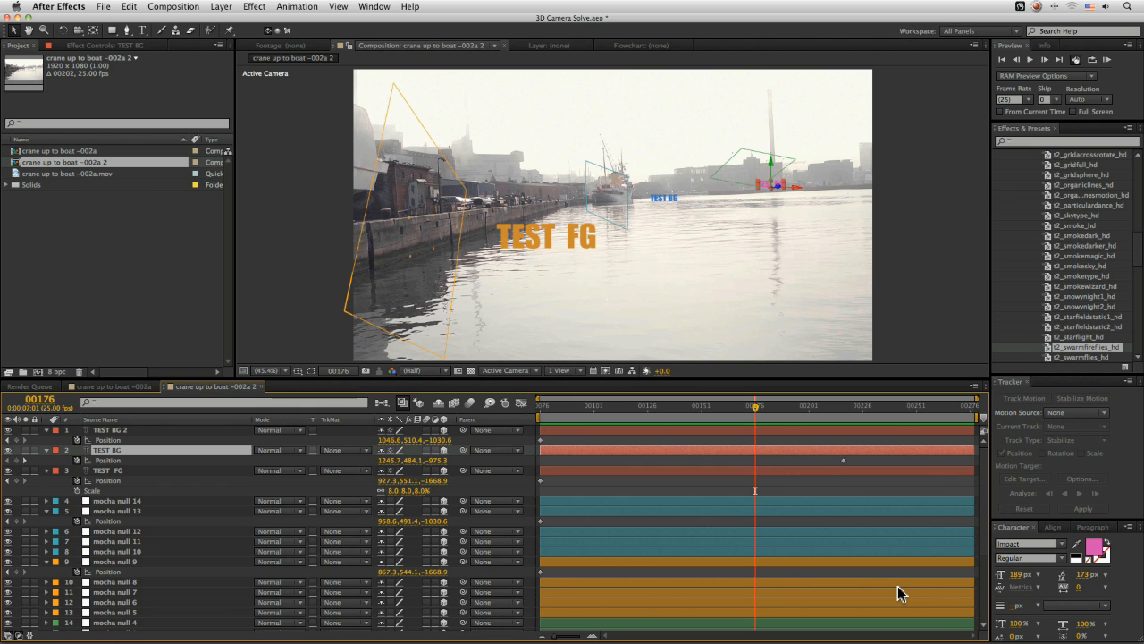